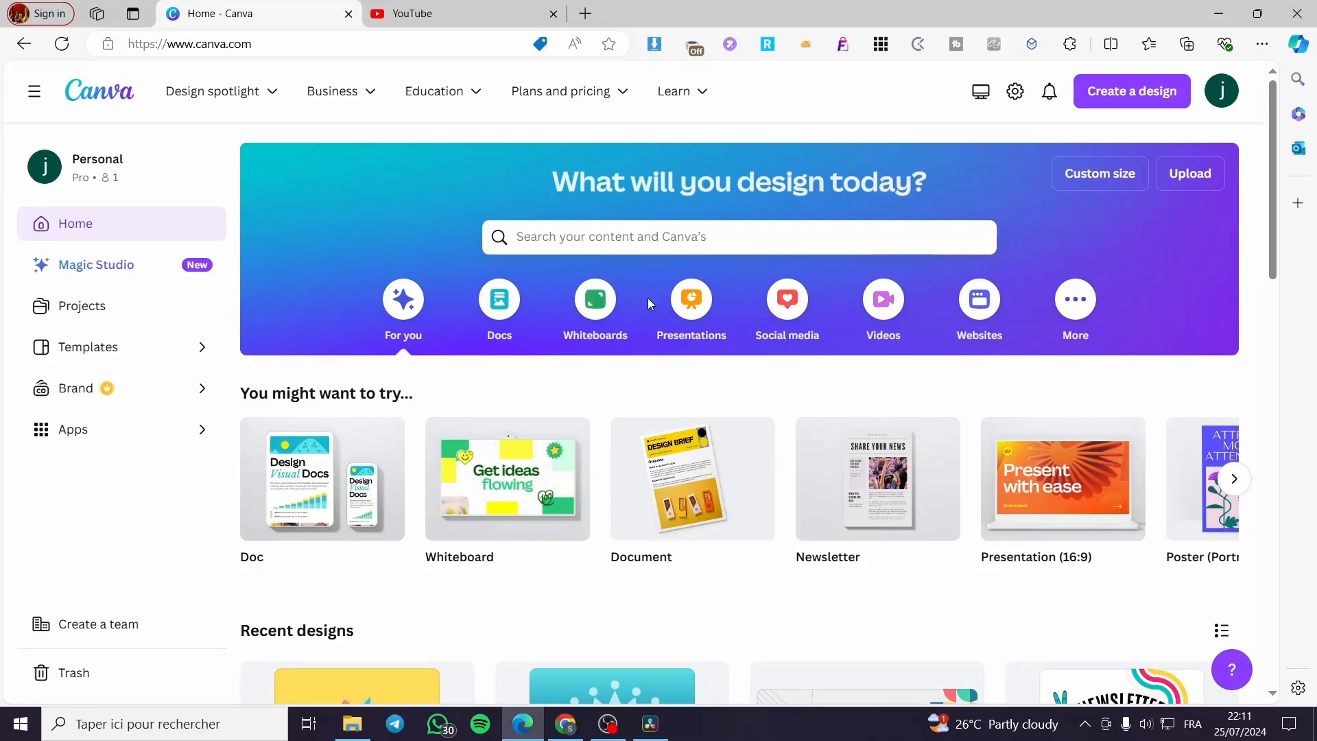
mouse_move(647, 298)
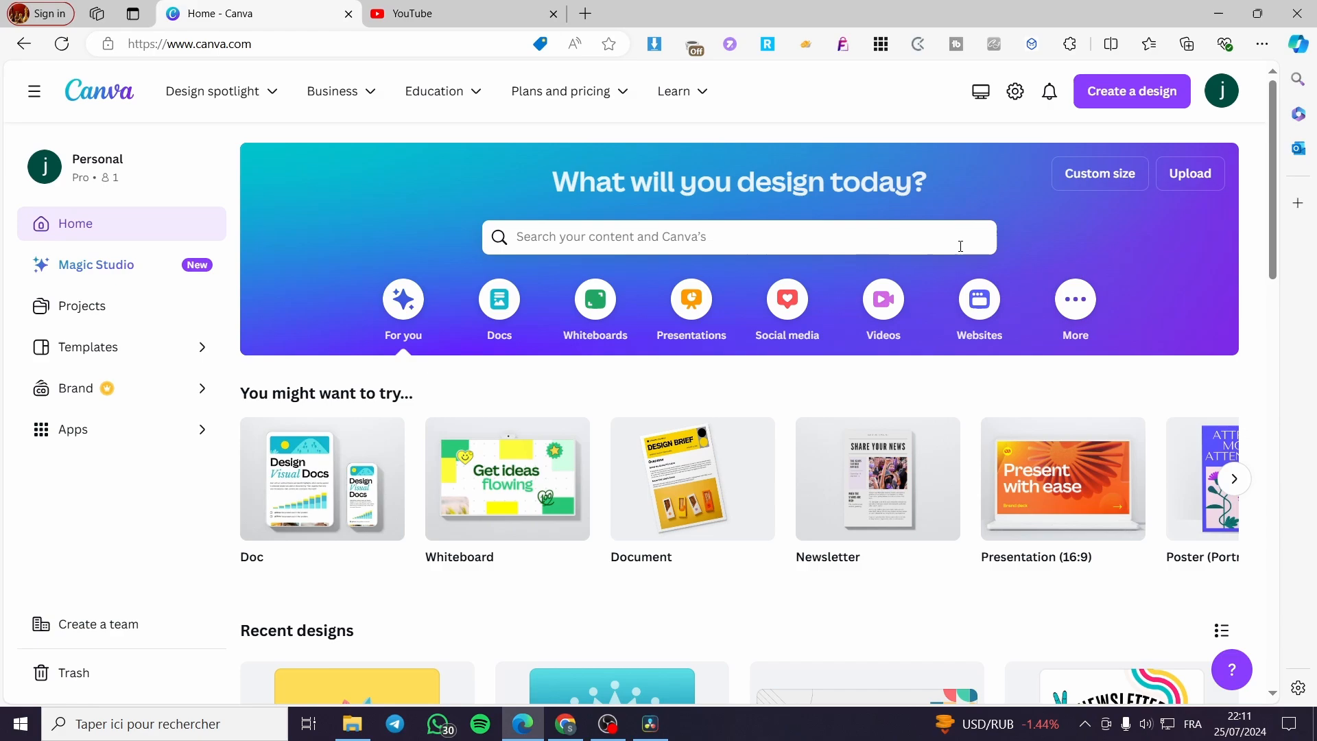
mouse_move(1161, 388)
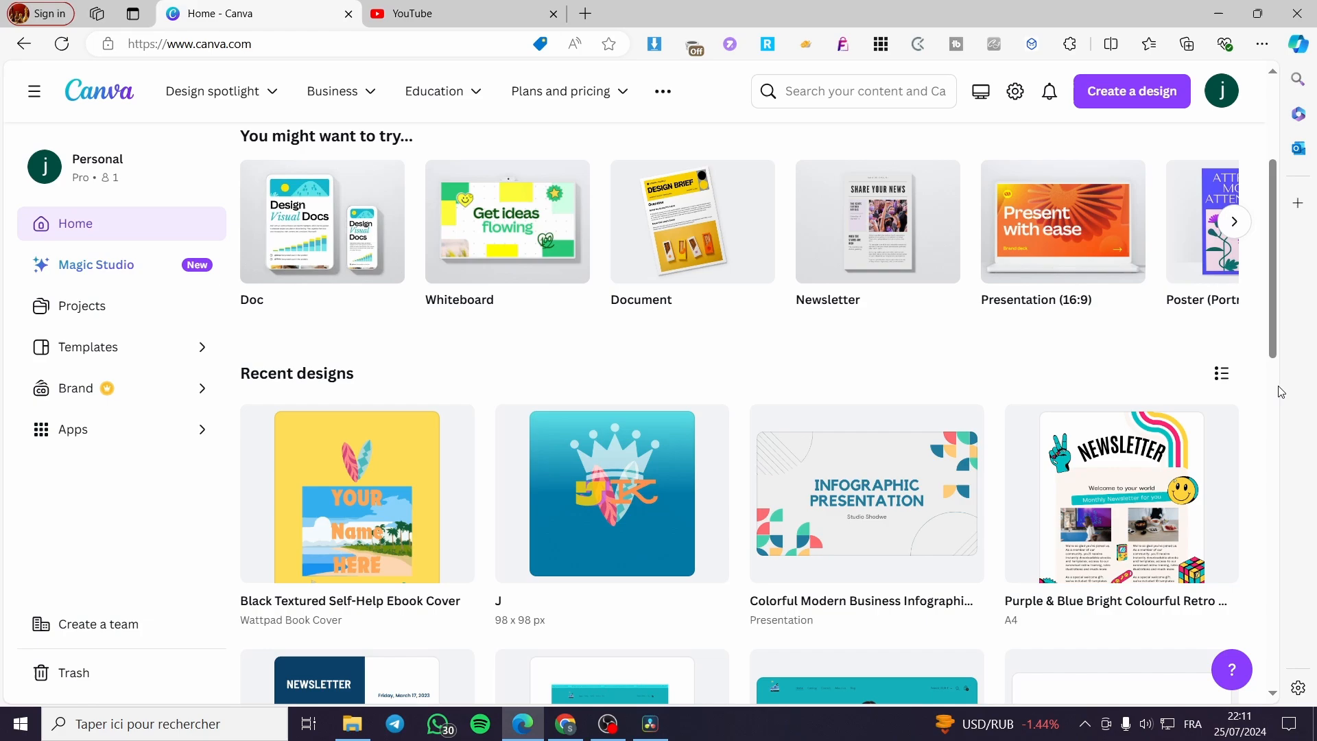
mouse_move(1146, 378)
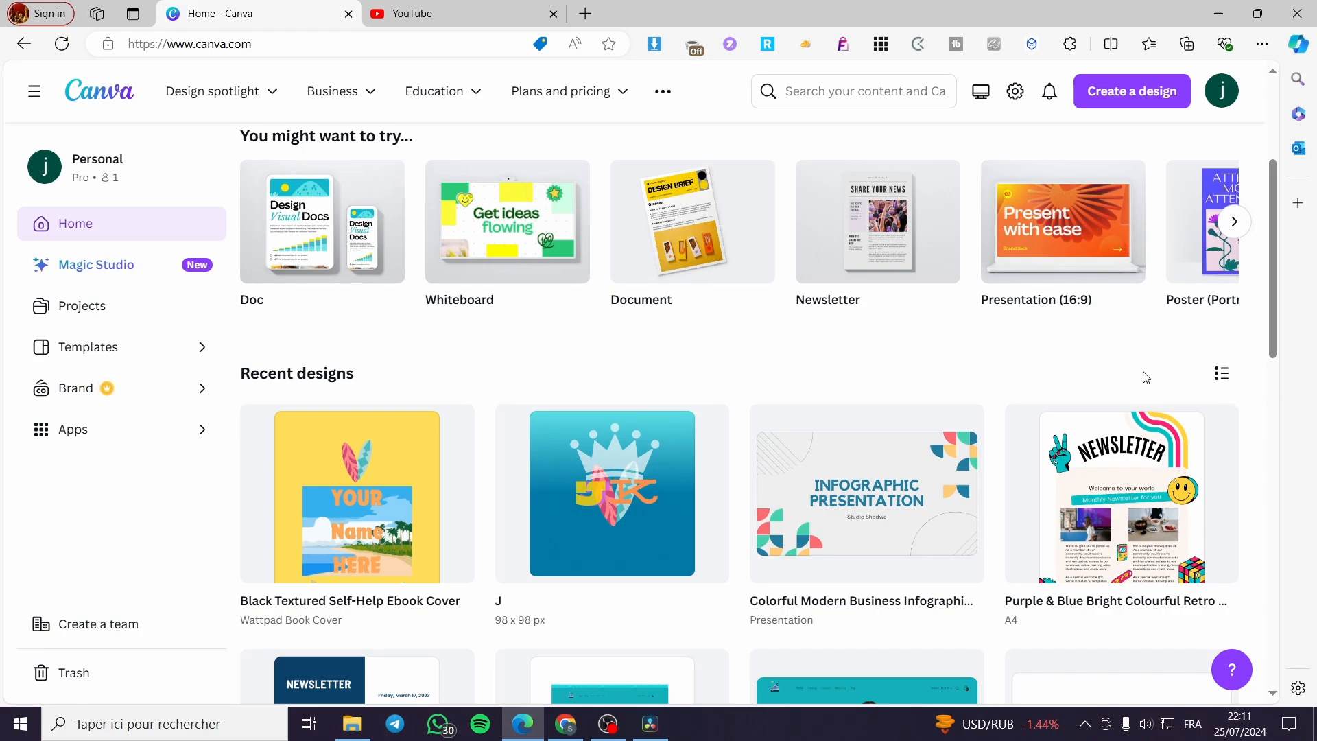
mouse_move(965, 356)
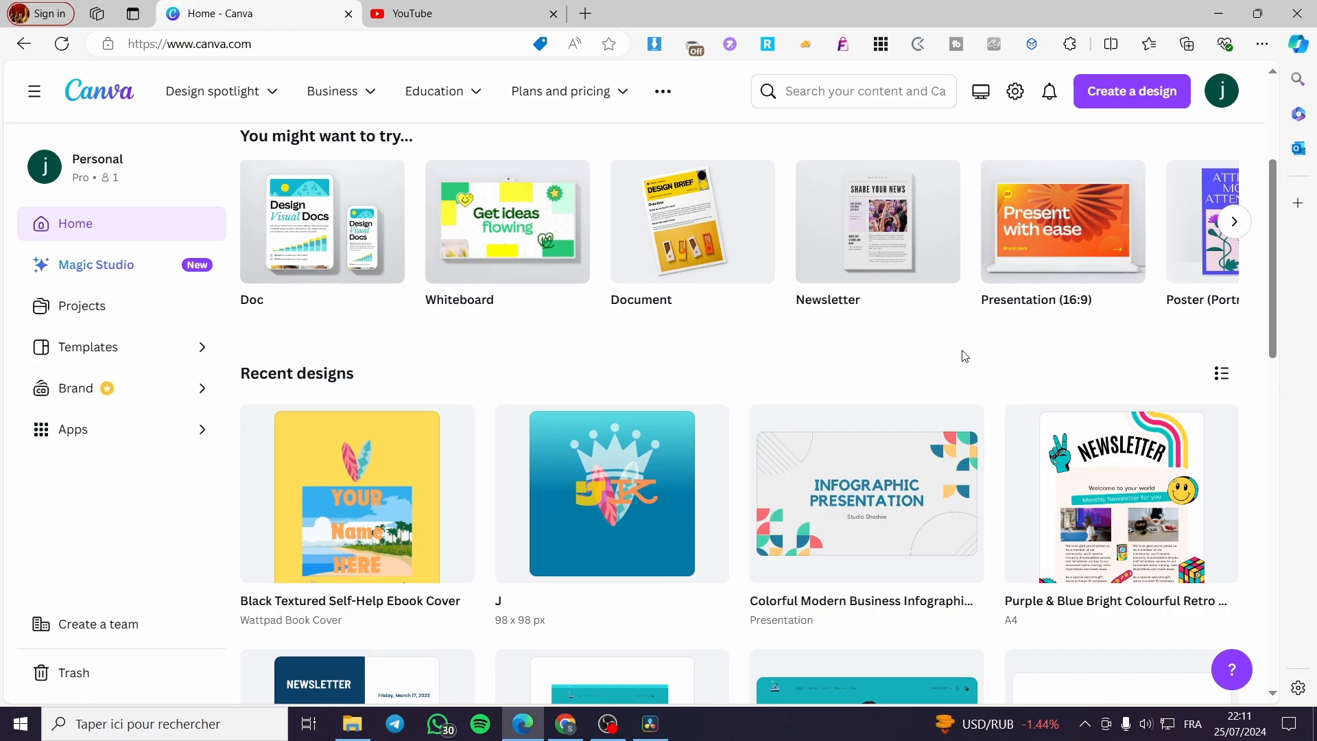
mouse_move(852, 348)
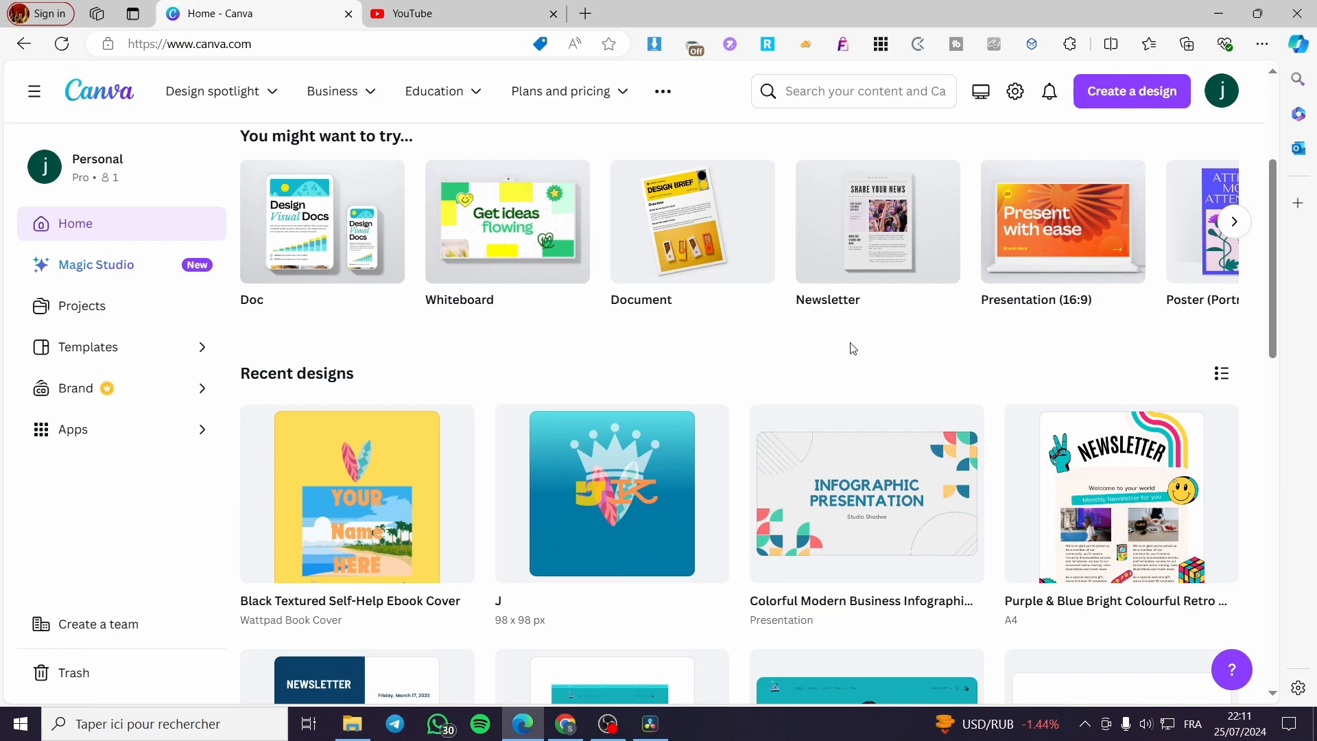
Browse your projects and filter the category to website designs ('web').
scroll("up", 3)
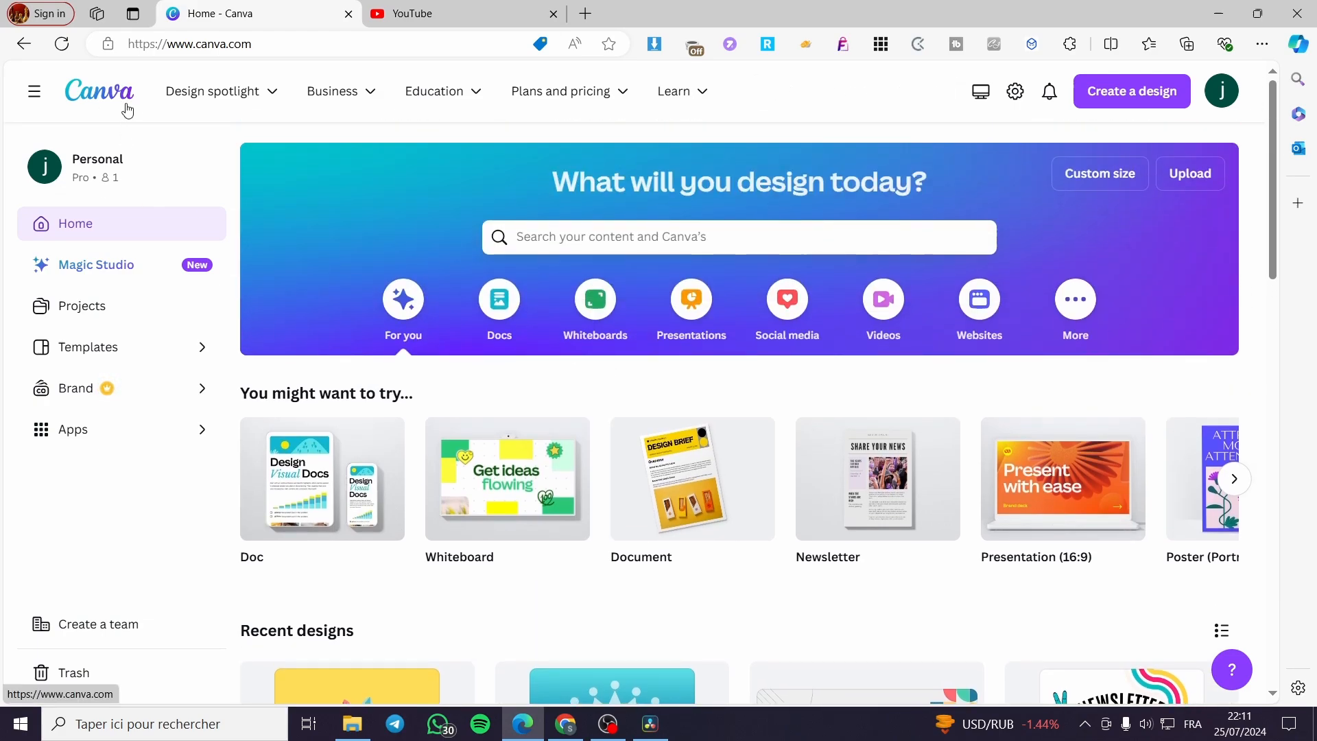
mouse_move(1221, 91)
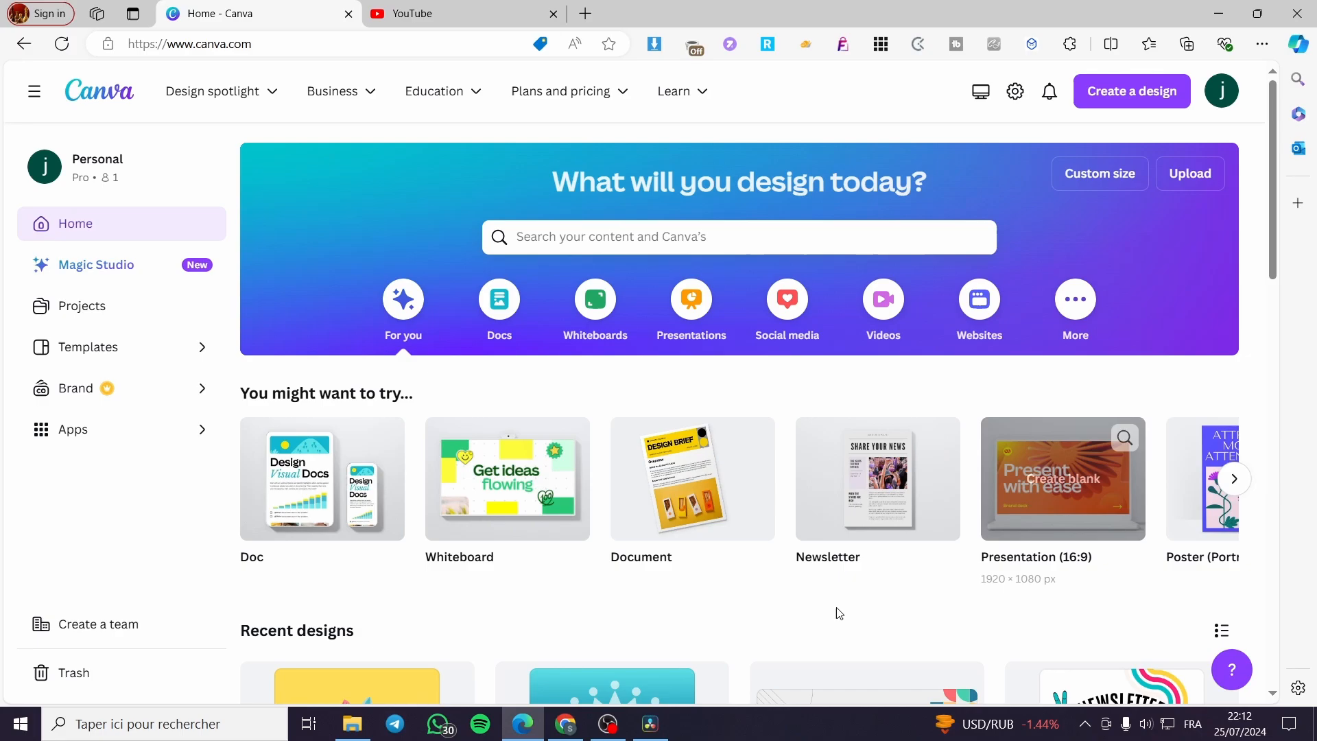
scroll("down", 3)
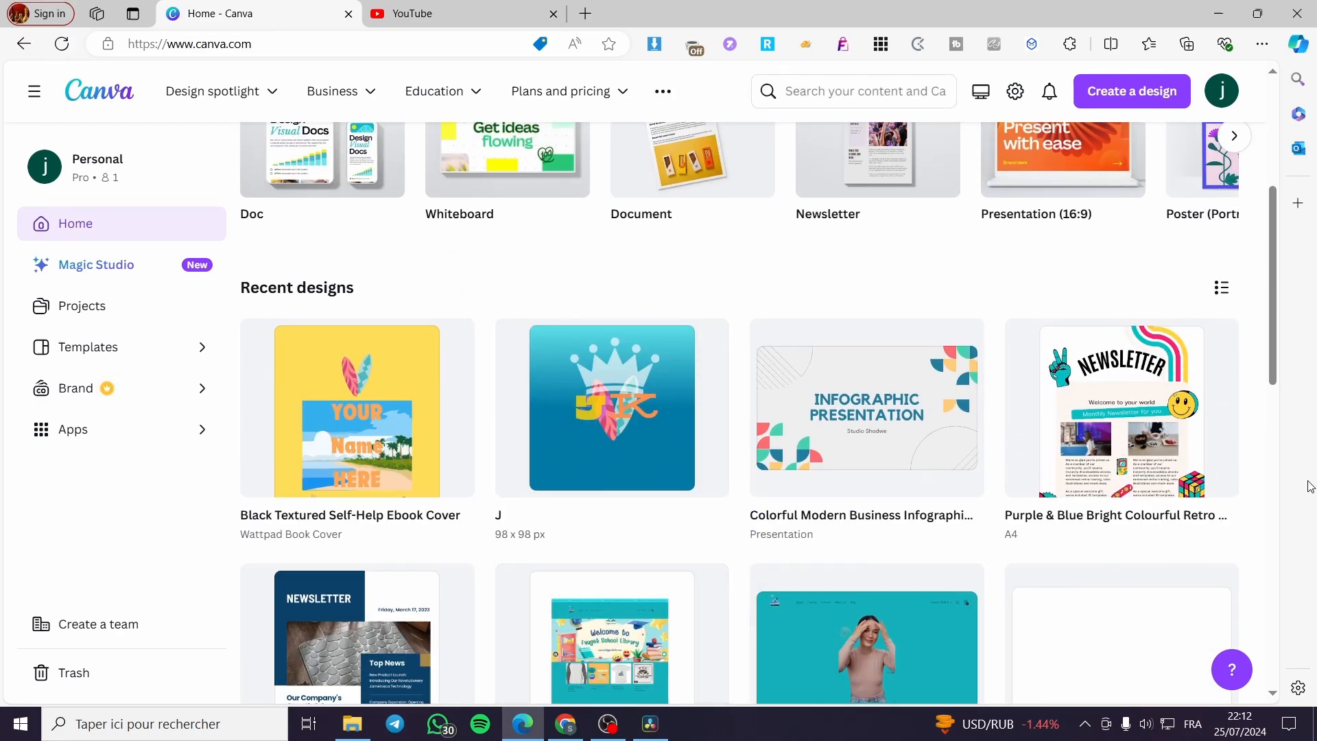
scroll("down", 3)
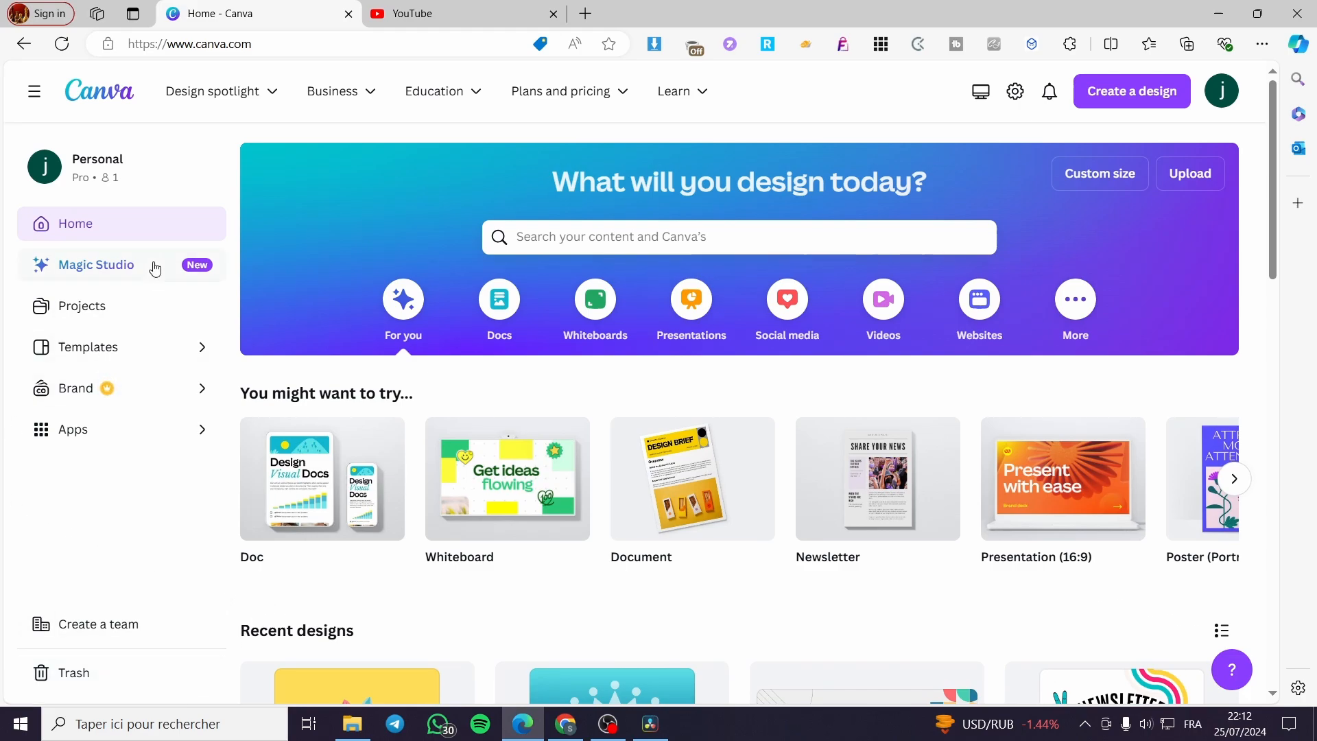
left_click(82, 306)
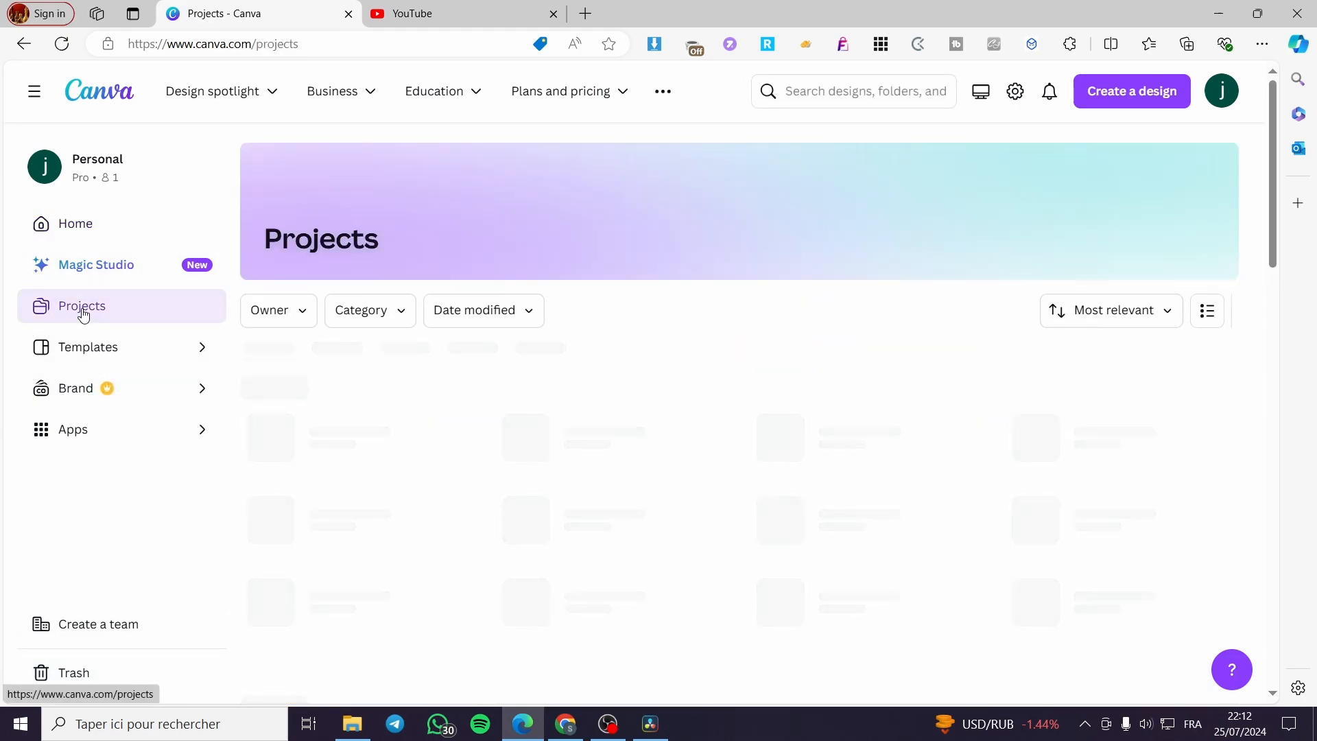
left_click(370, 310)
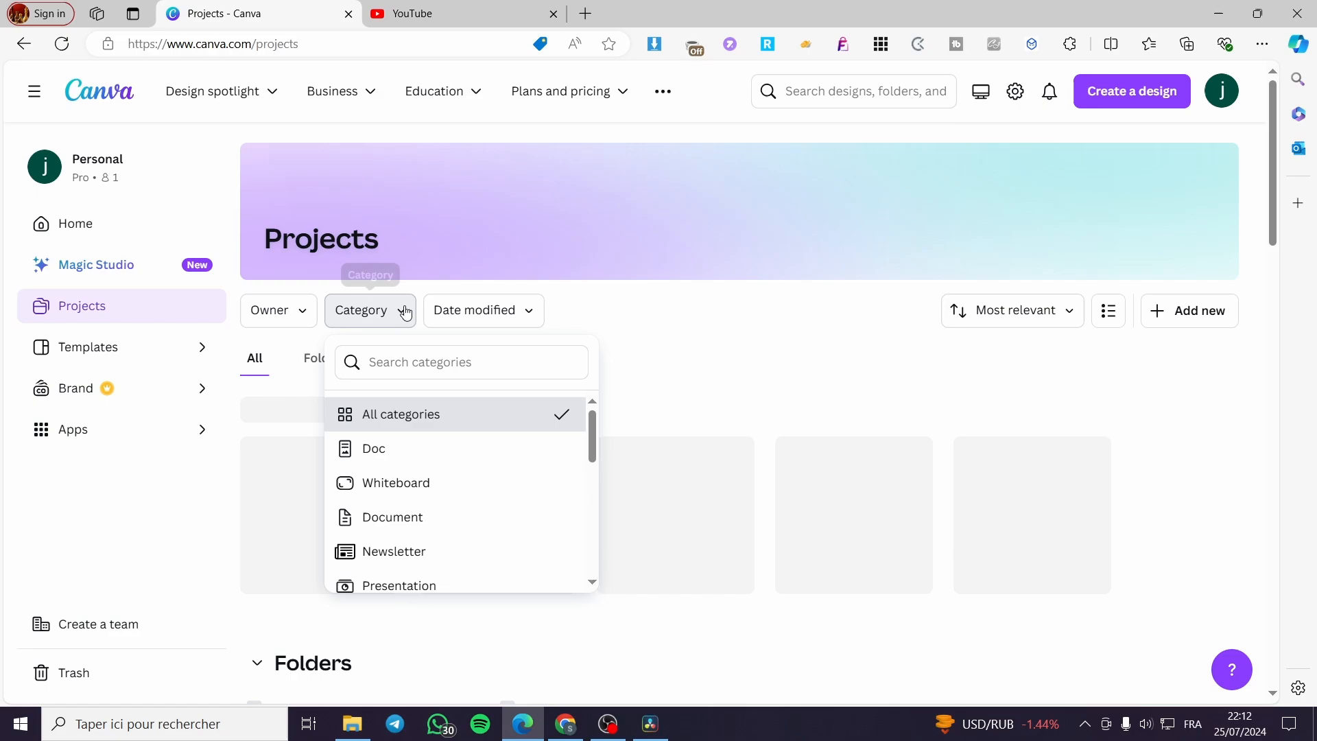
type("w")
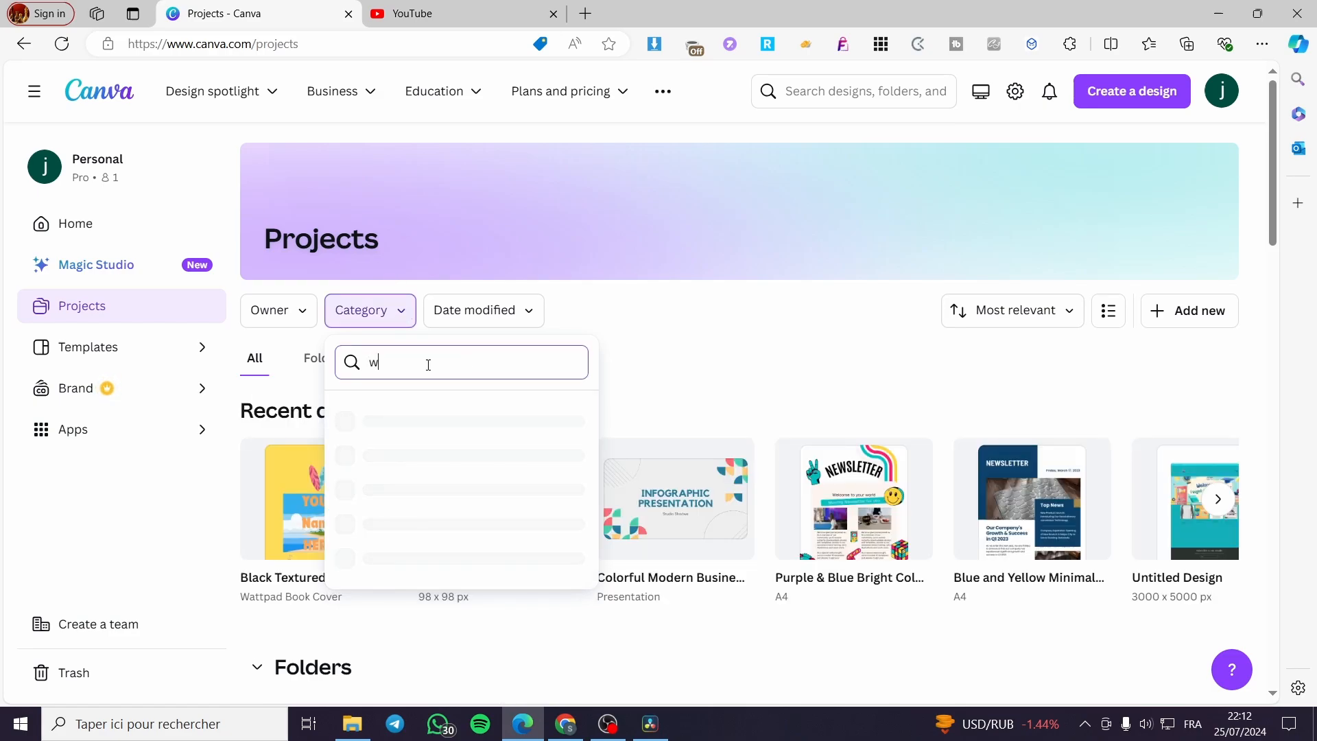
type("eb")
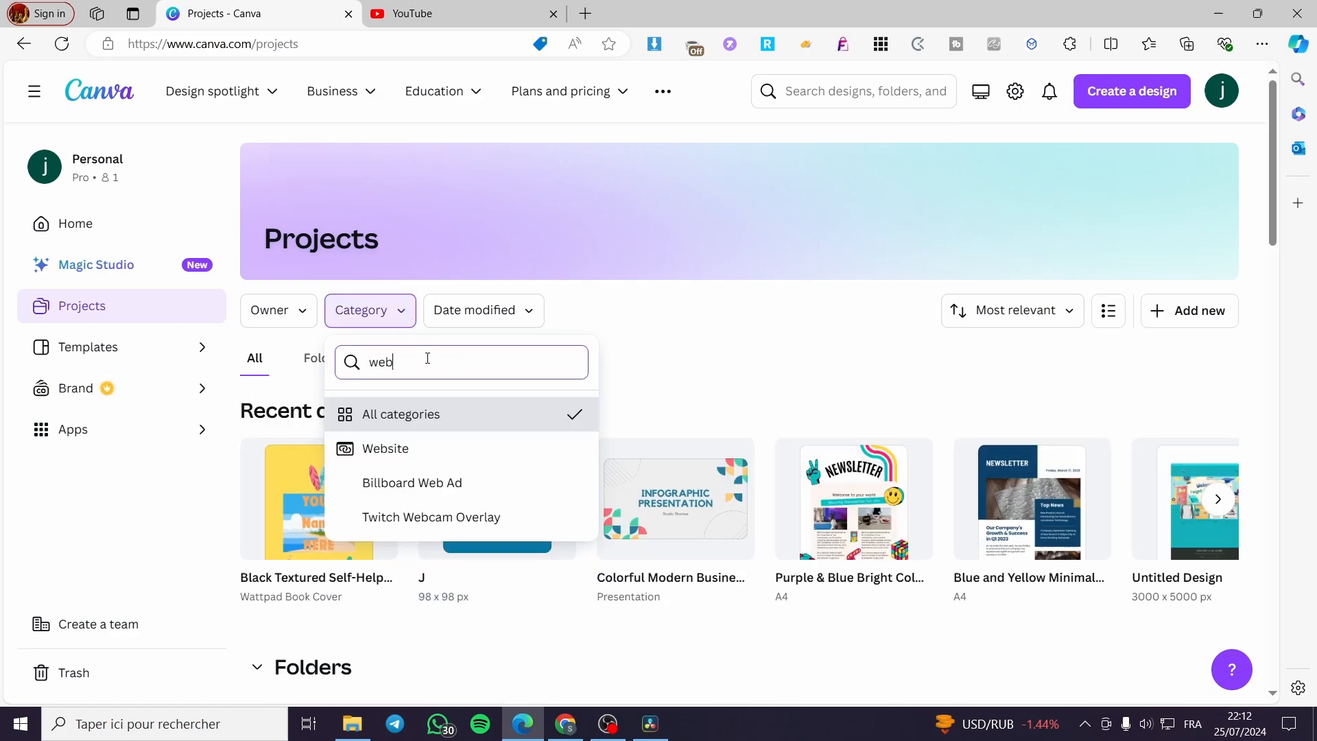
left_click(386, 448)
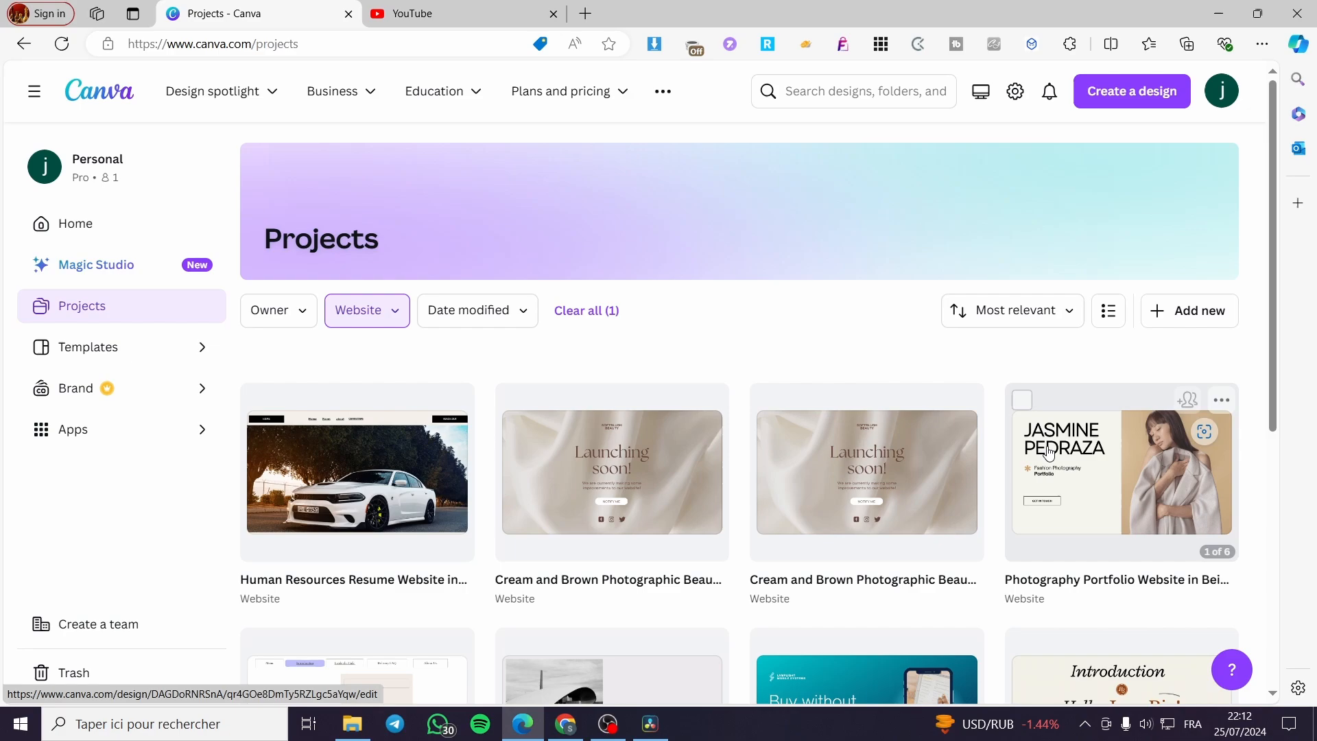
mouse_move(1301, 352)
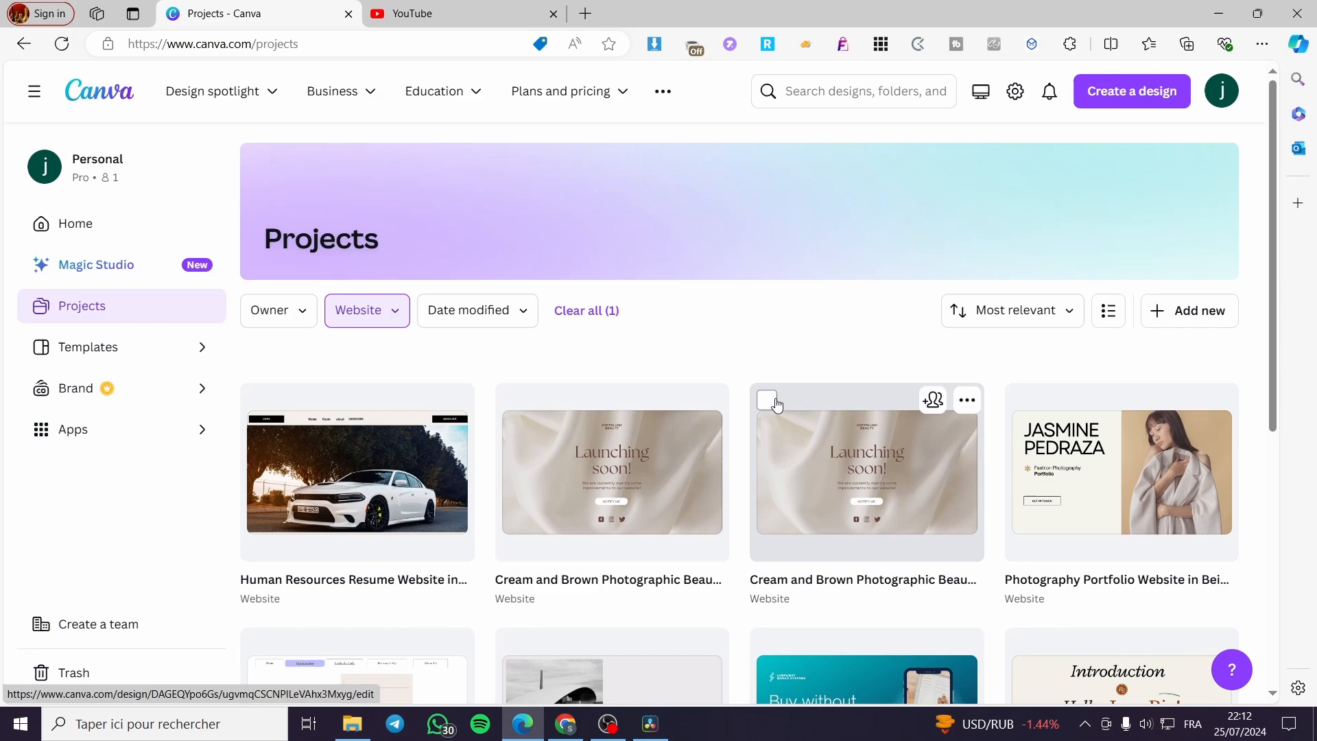
Search 'web' from the home page and open the Human Resources Resume Website design.
left_click(74, 224)
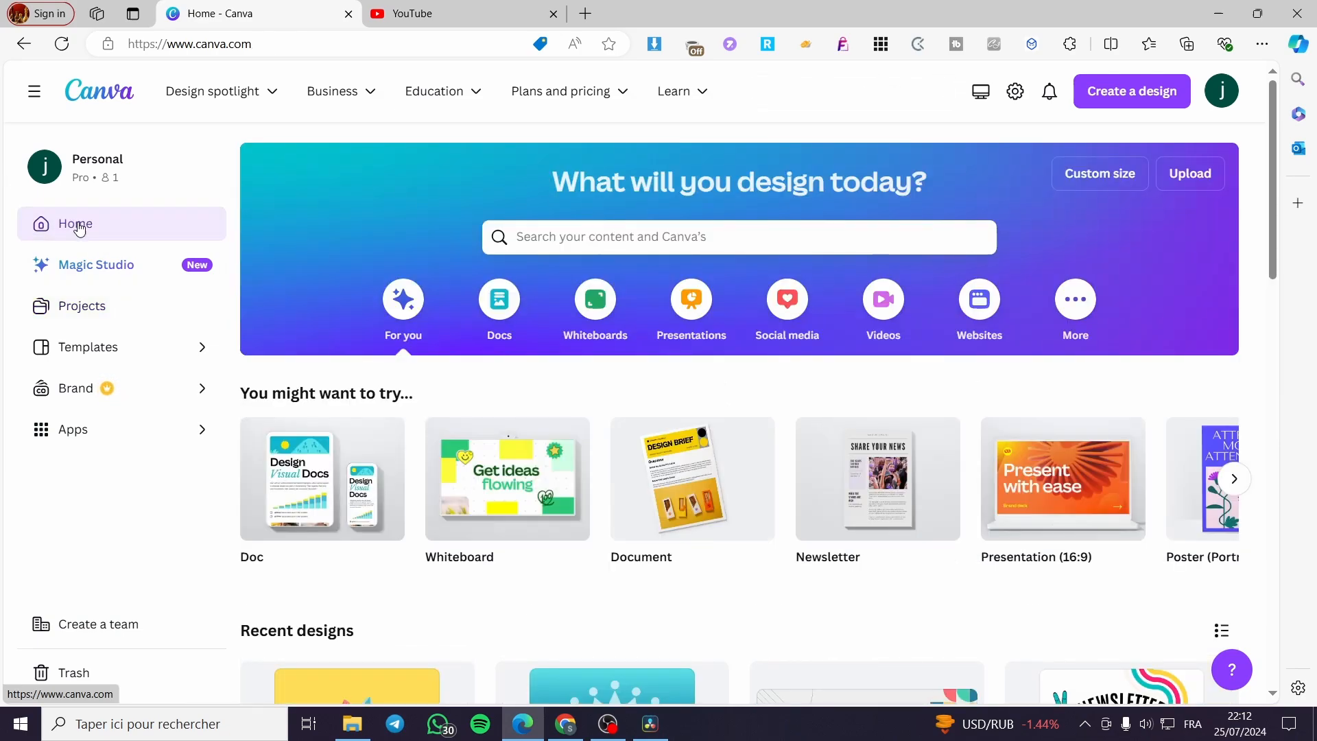
left_click(737, 236)
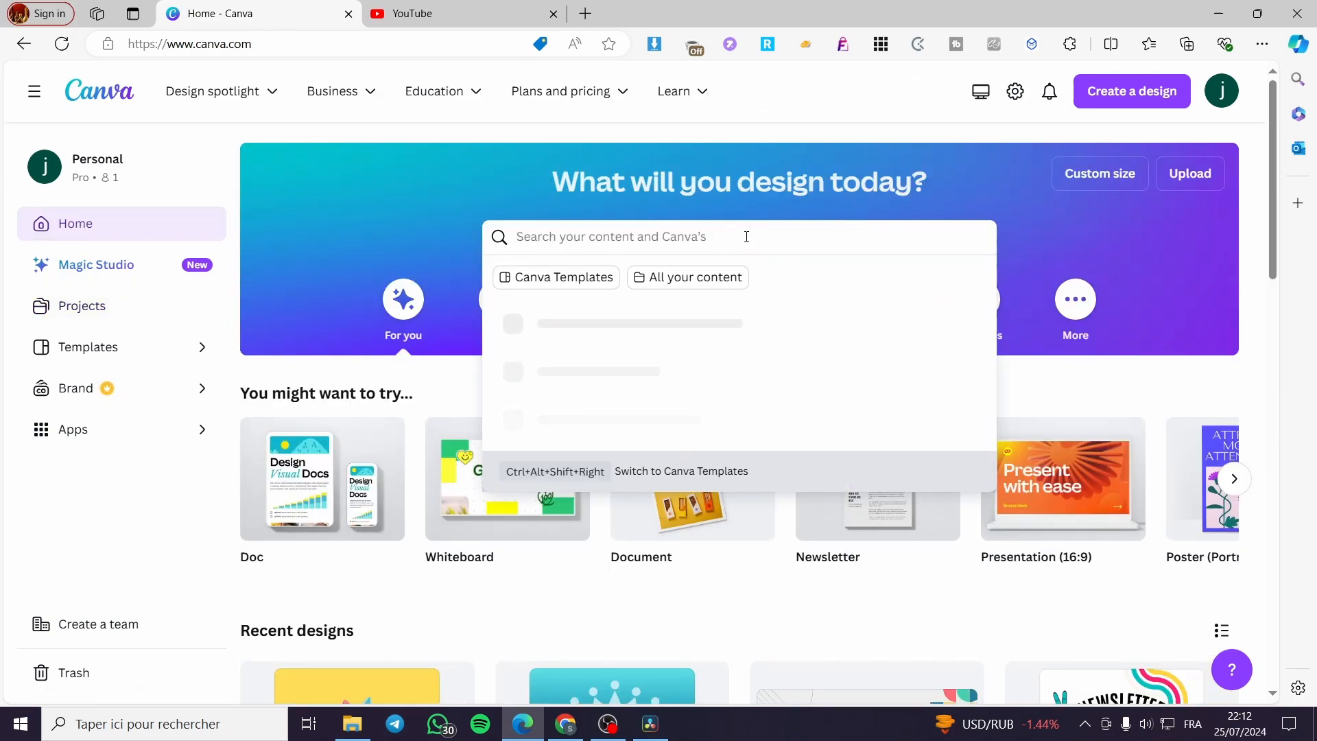
type("website")
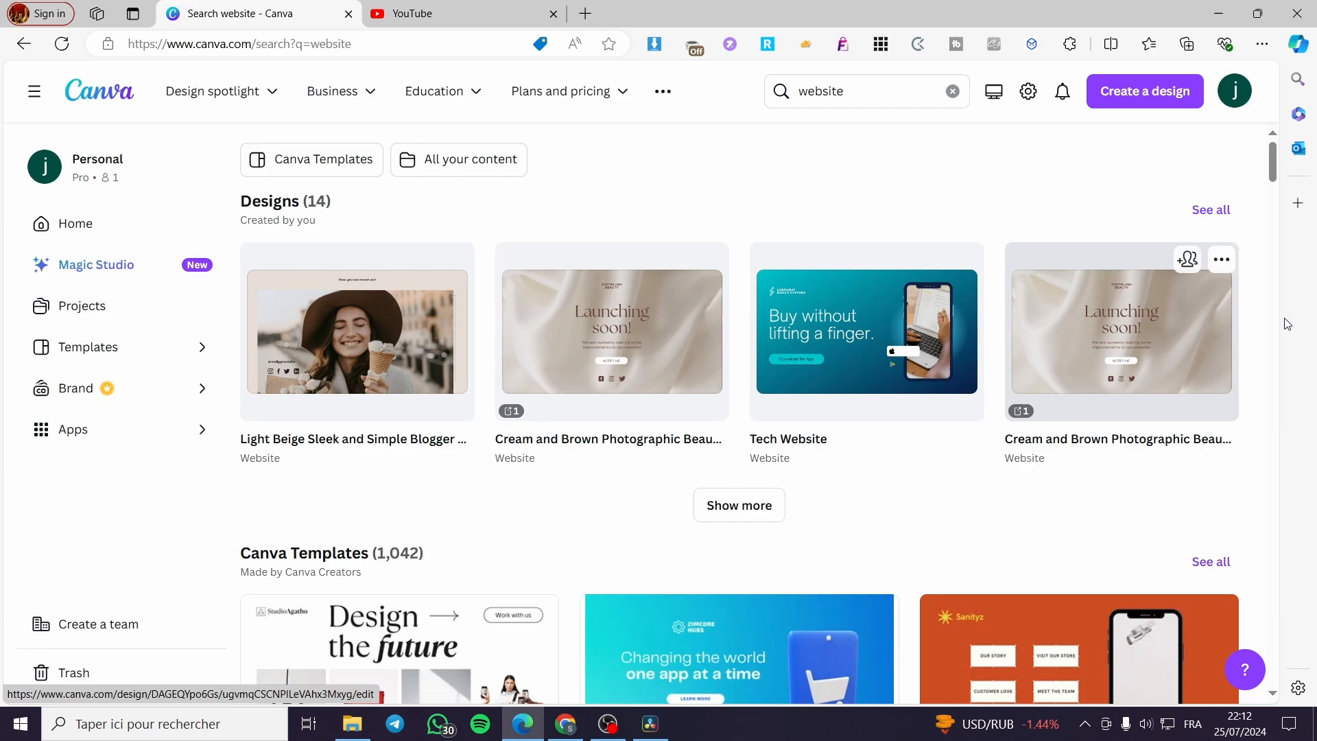
left_click(740, 504)
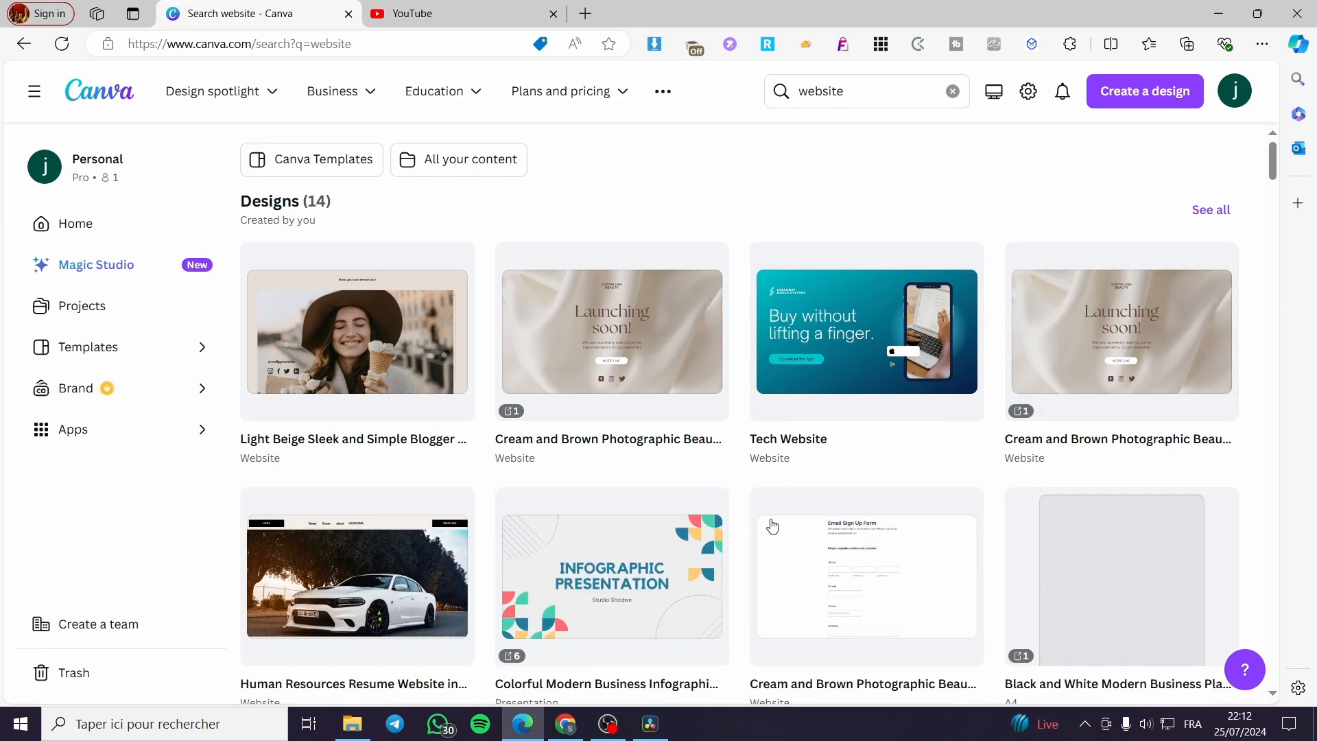
scroll("down", 3)
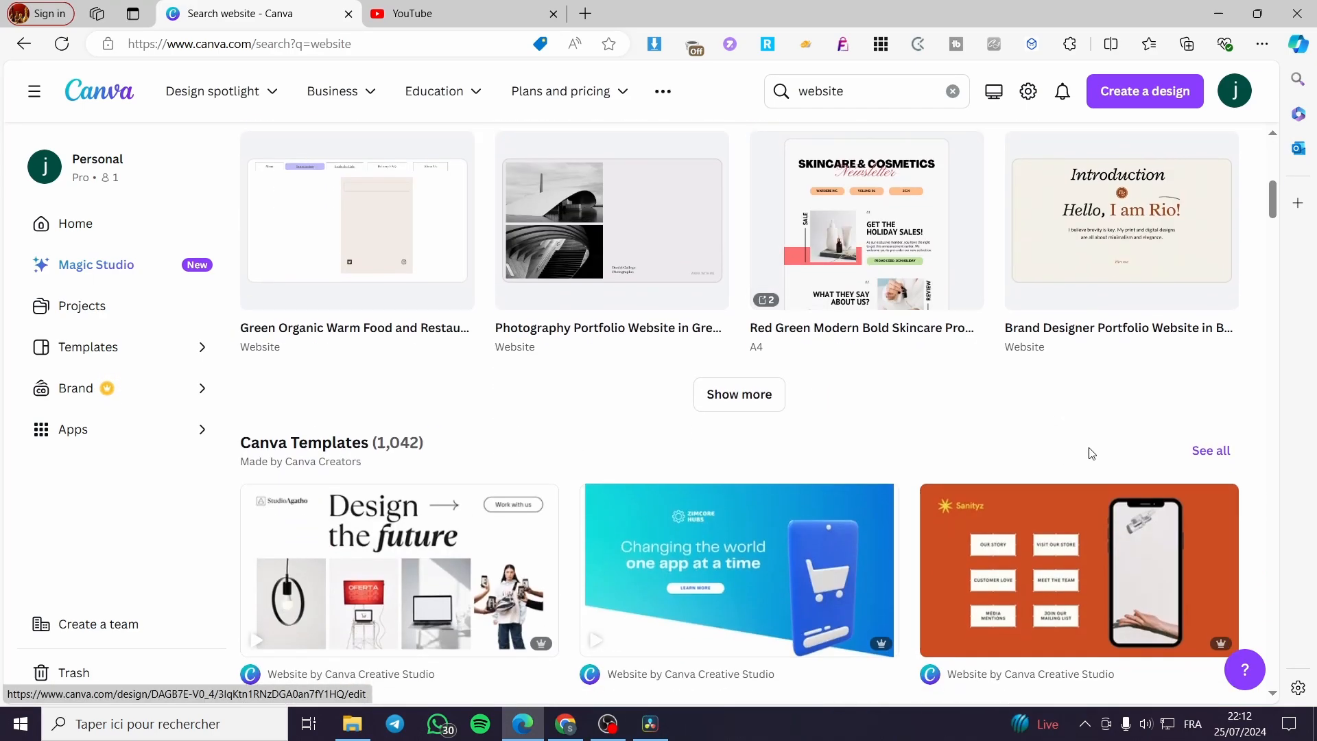
scroll("down", 3)
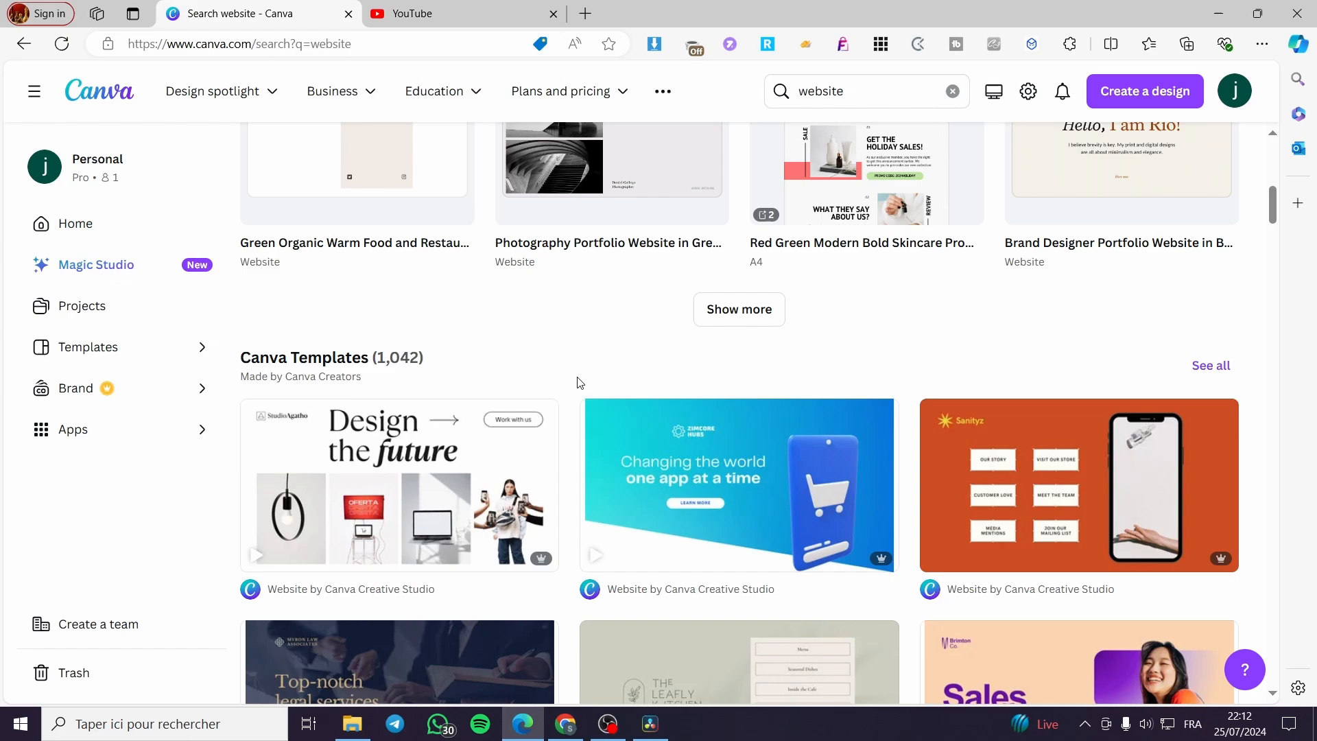
mouse_move(1190, 487)
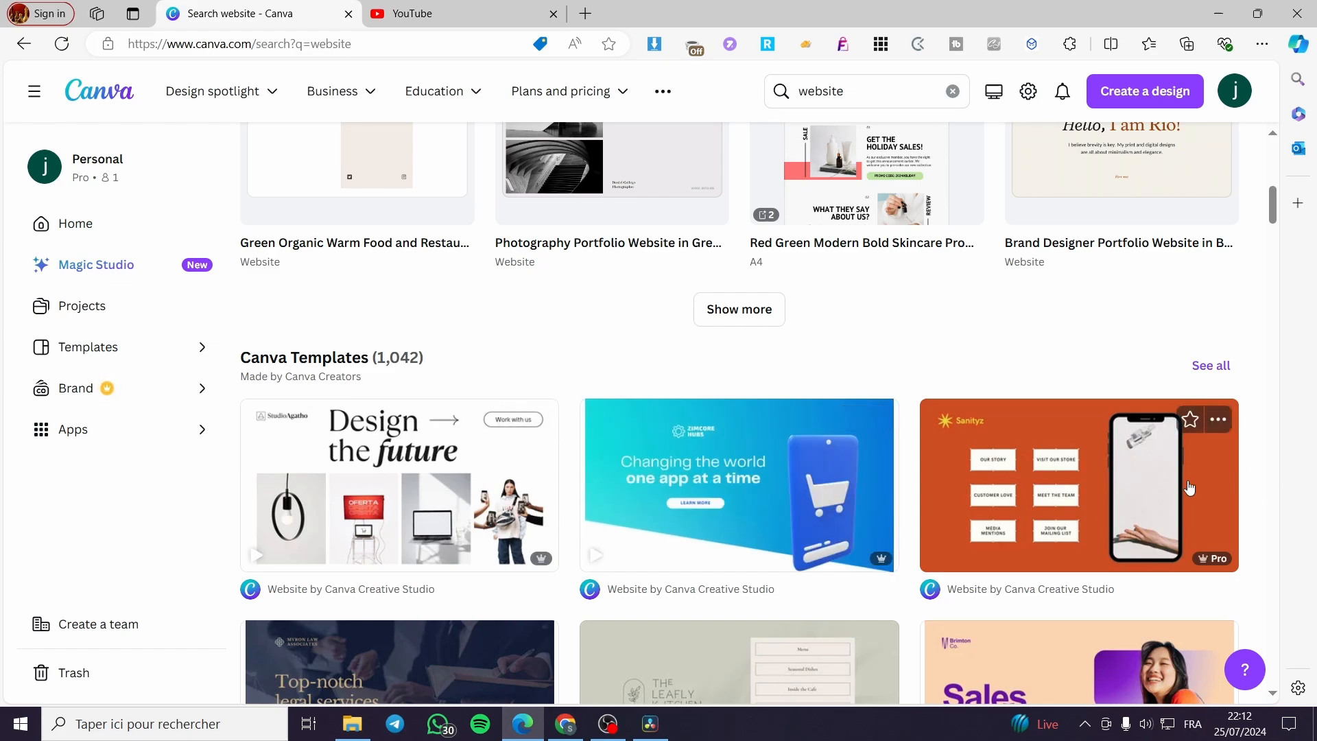
mouse_move(766, 367)
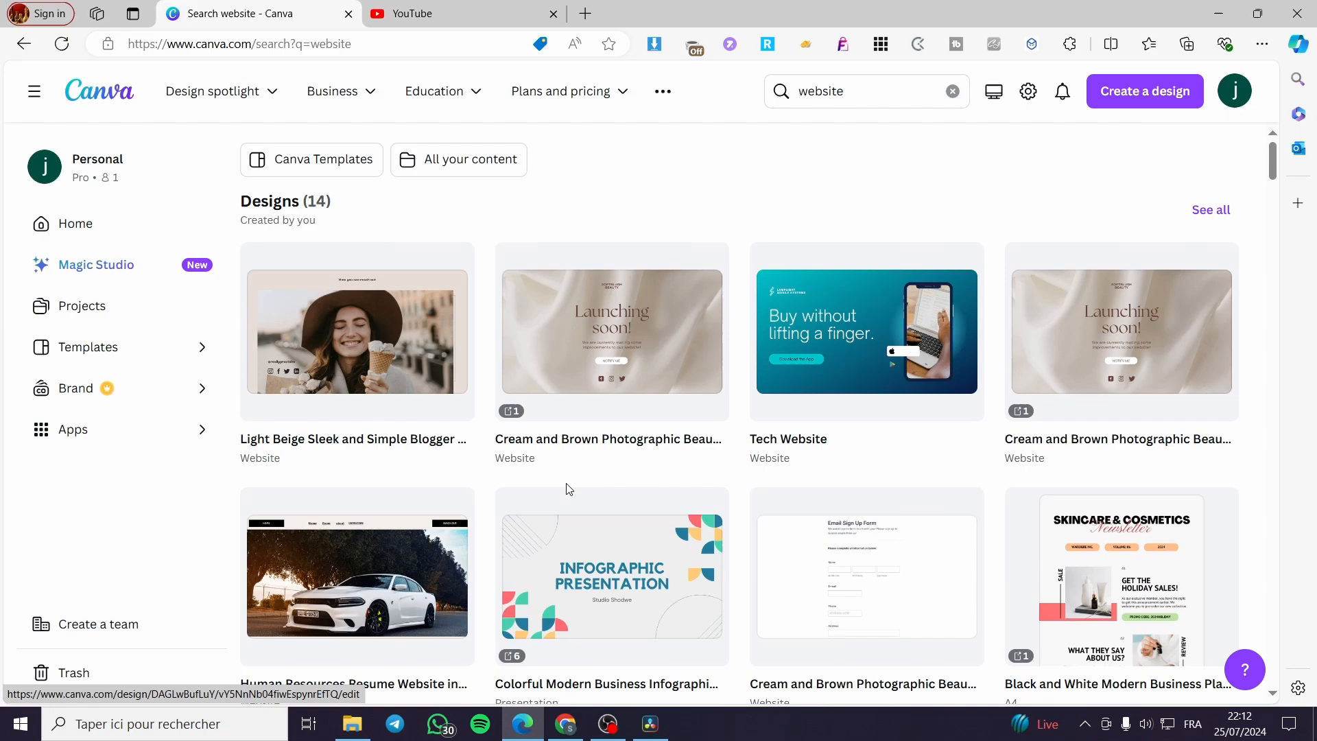
scroll("down", 3)
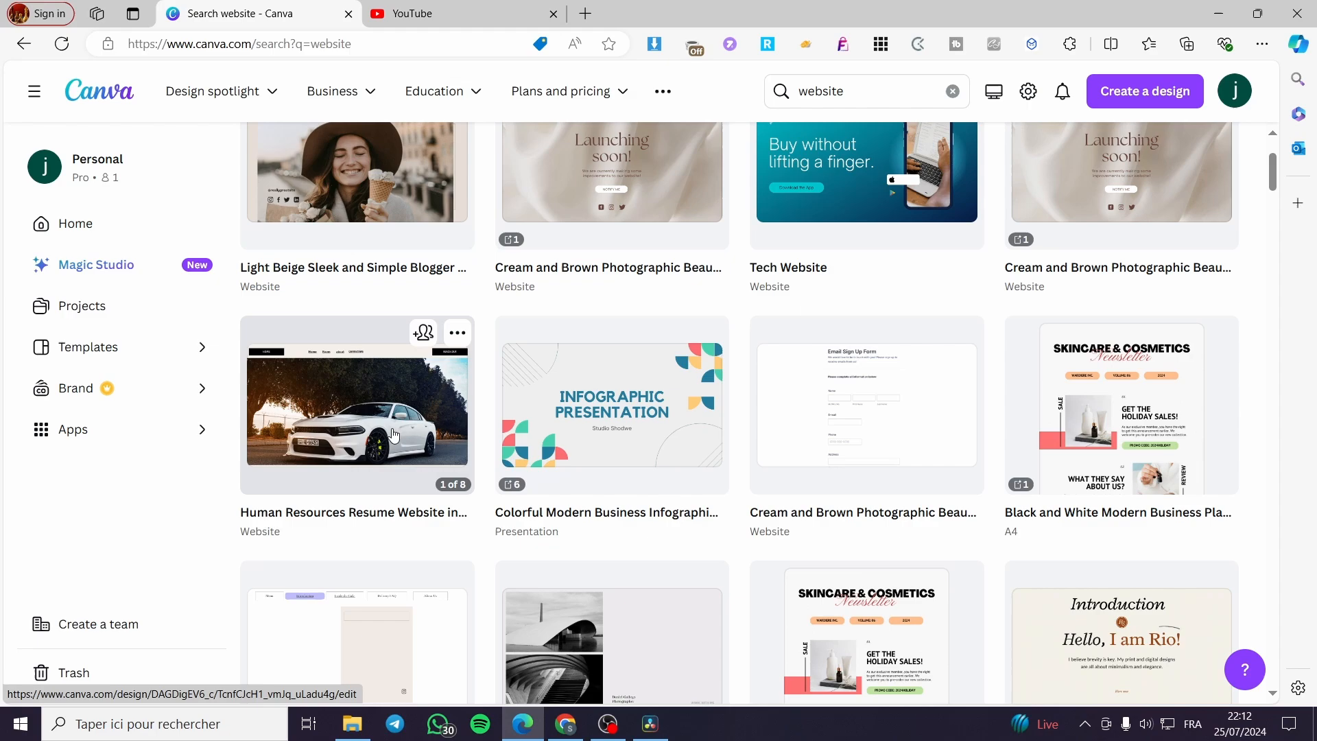
left_click(356, 406)
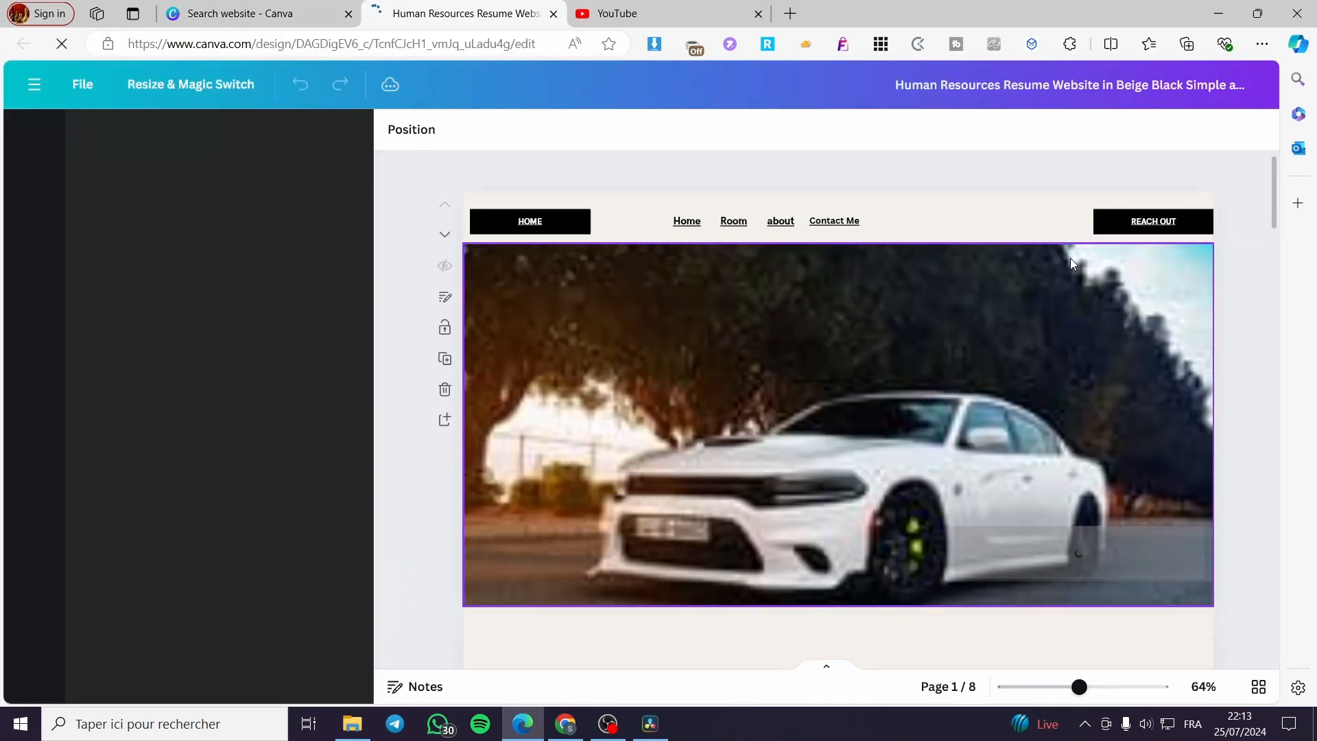
Click around the loaded Resume website canvas, then switch to the YouTube tab.
left_click(834, 220)
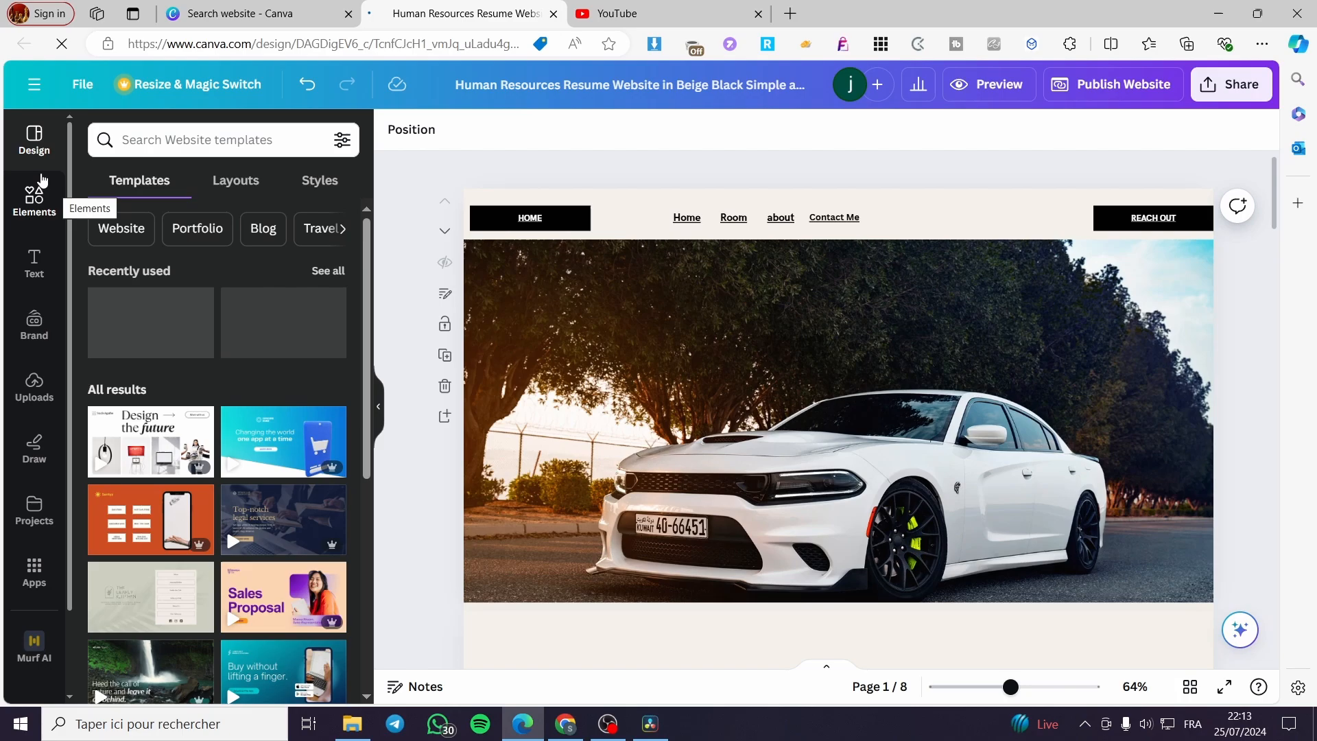
left_click(835, 420)
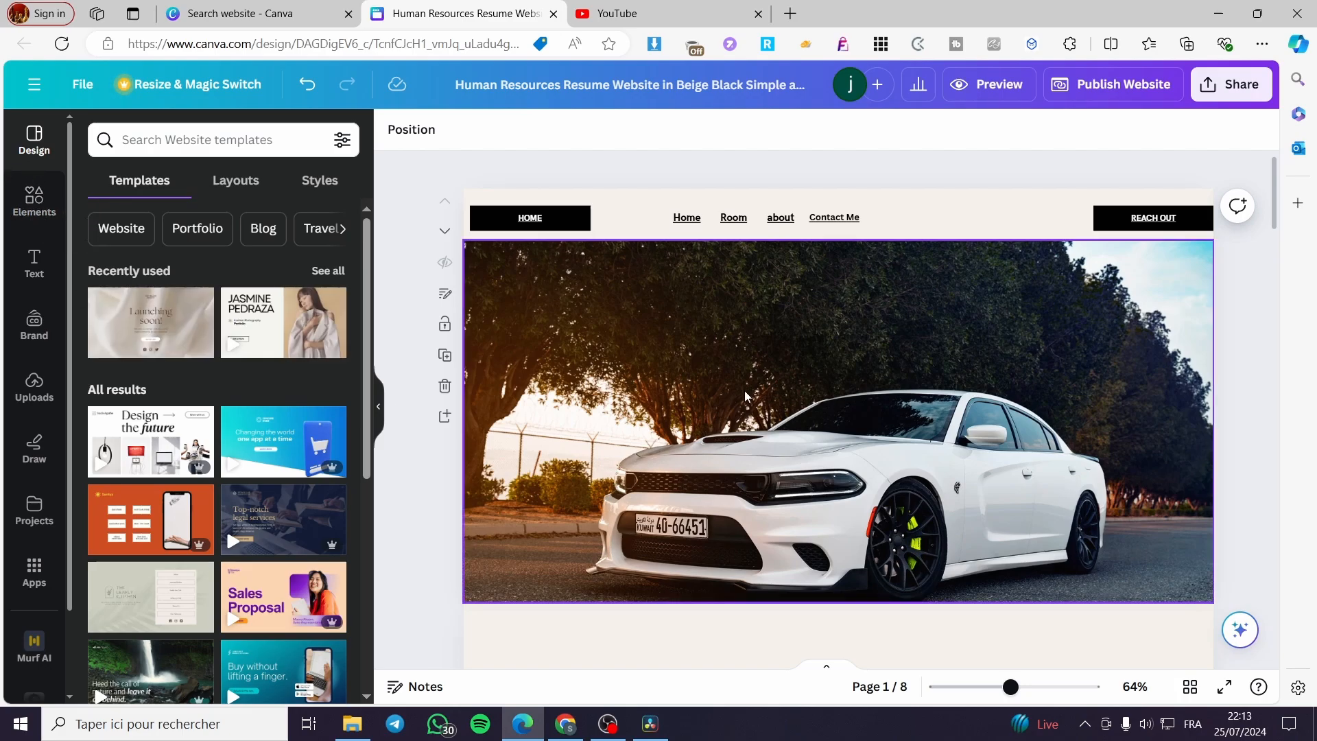
mouse_move(1031, 401)
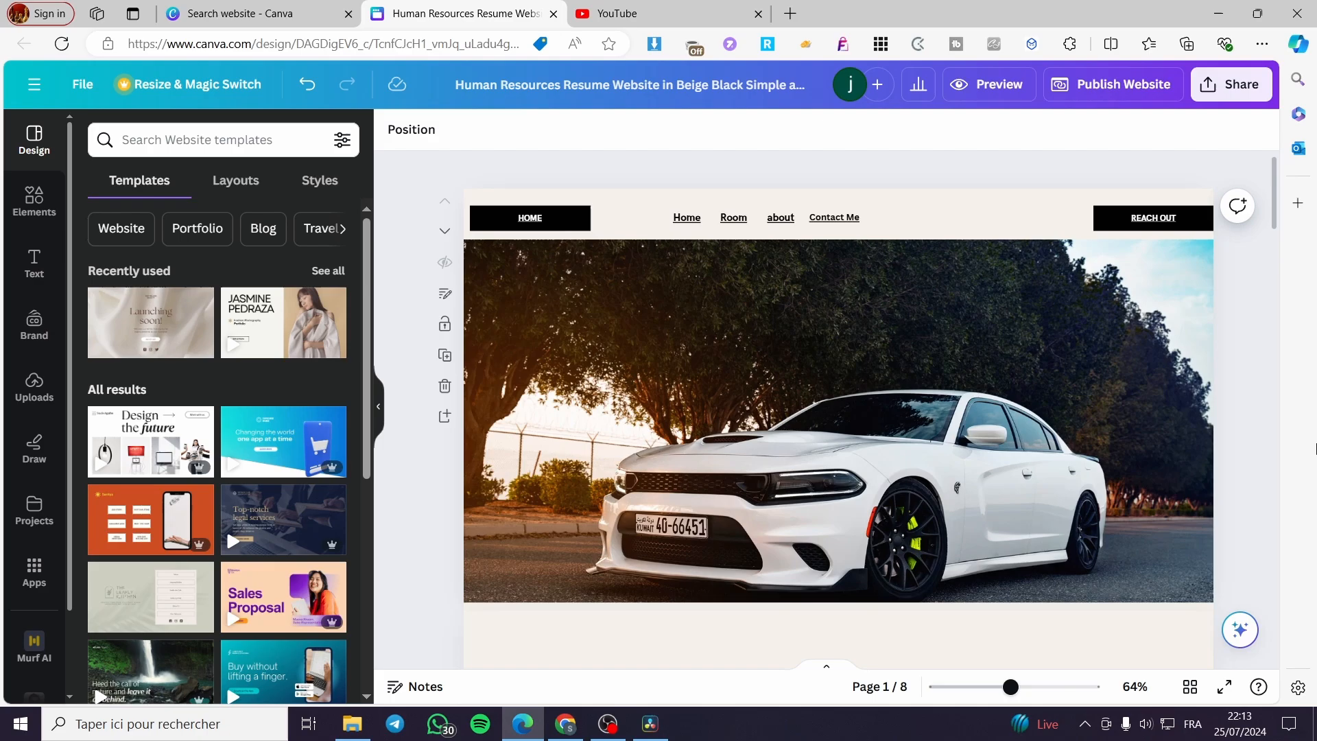
left_click(840, 420)
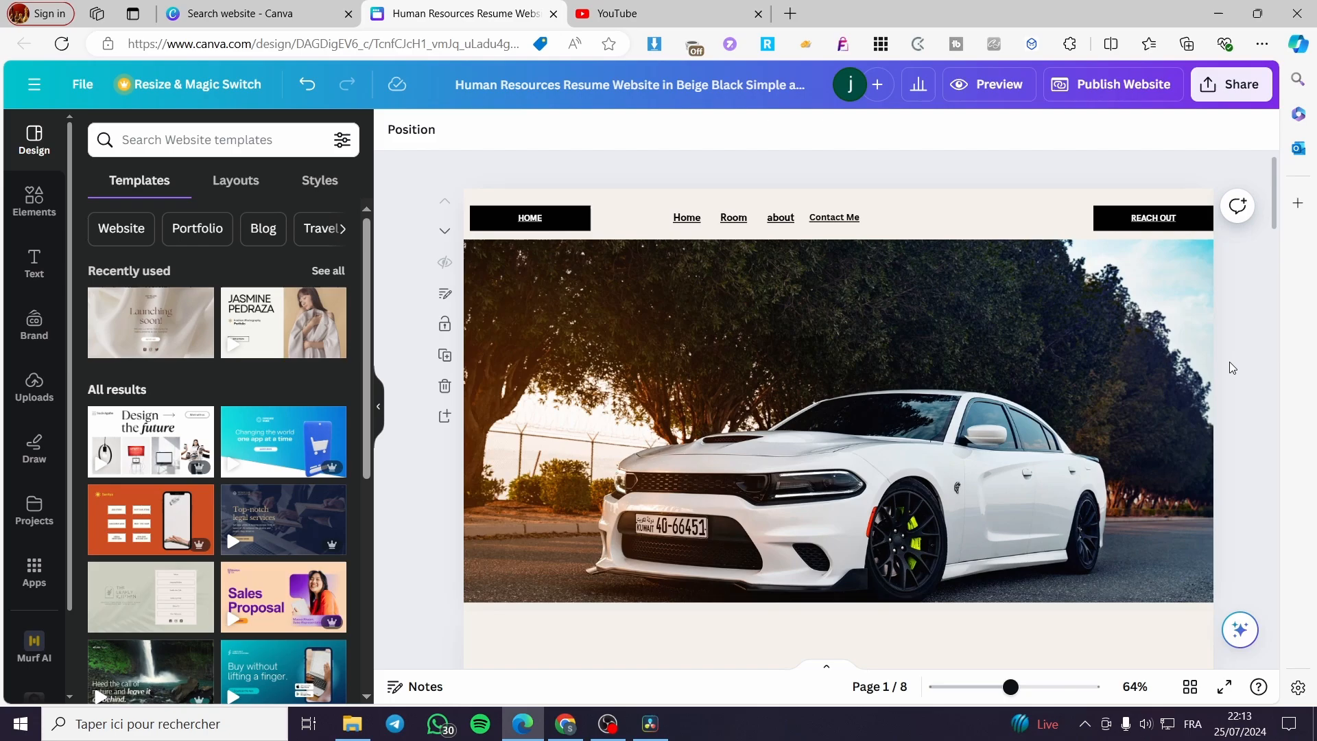
mouse_move(1250, 322)
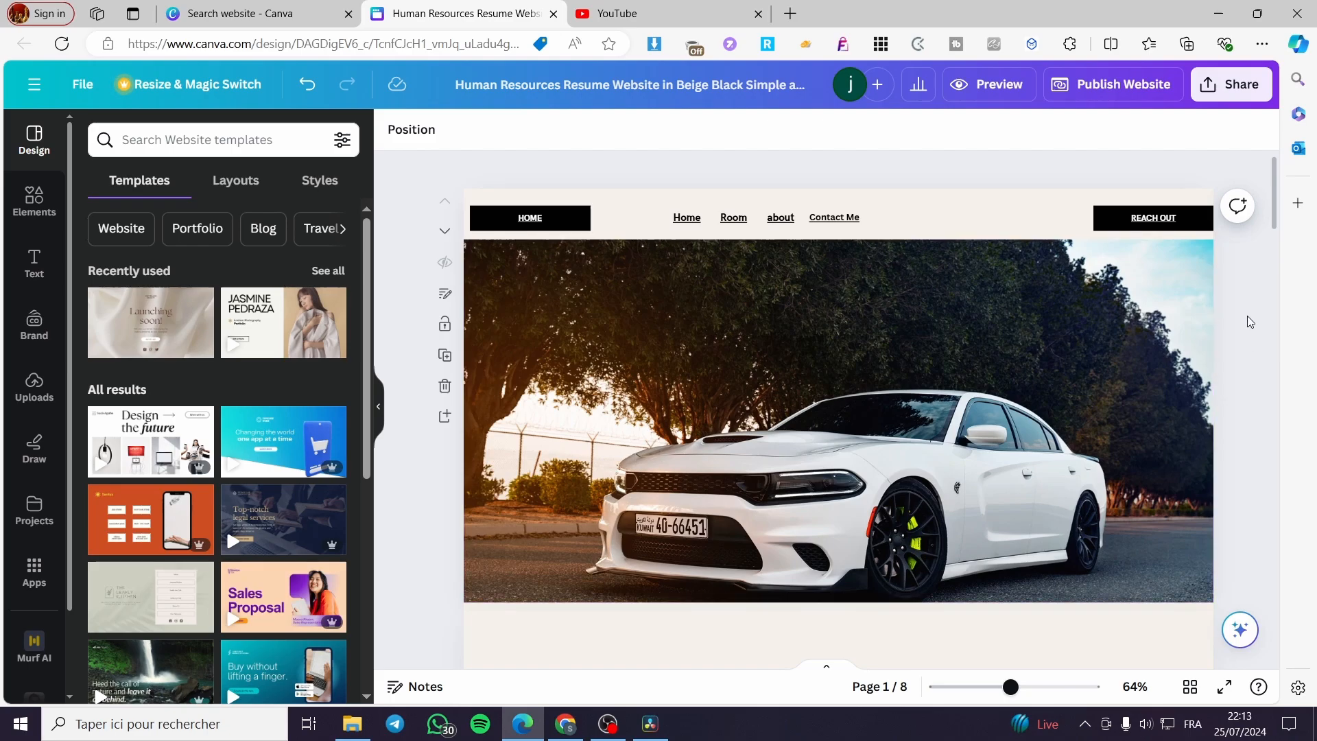
left_click(663, 14)
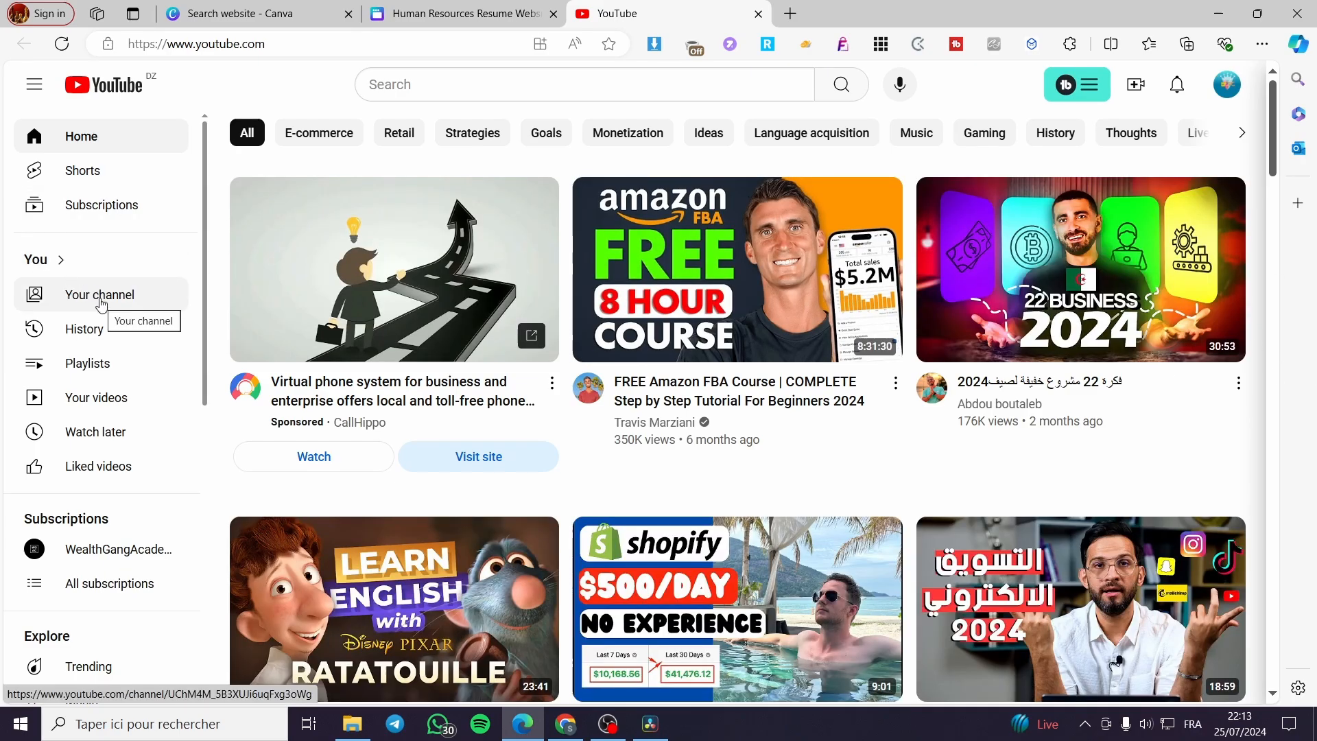
Copy the Landscape video's share link from your channel's Videos, then return to Canva.
left_click(100, 294)
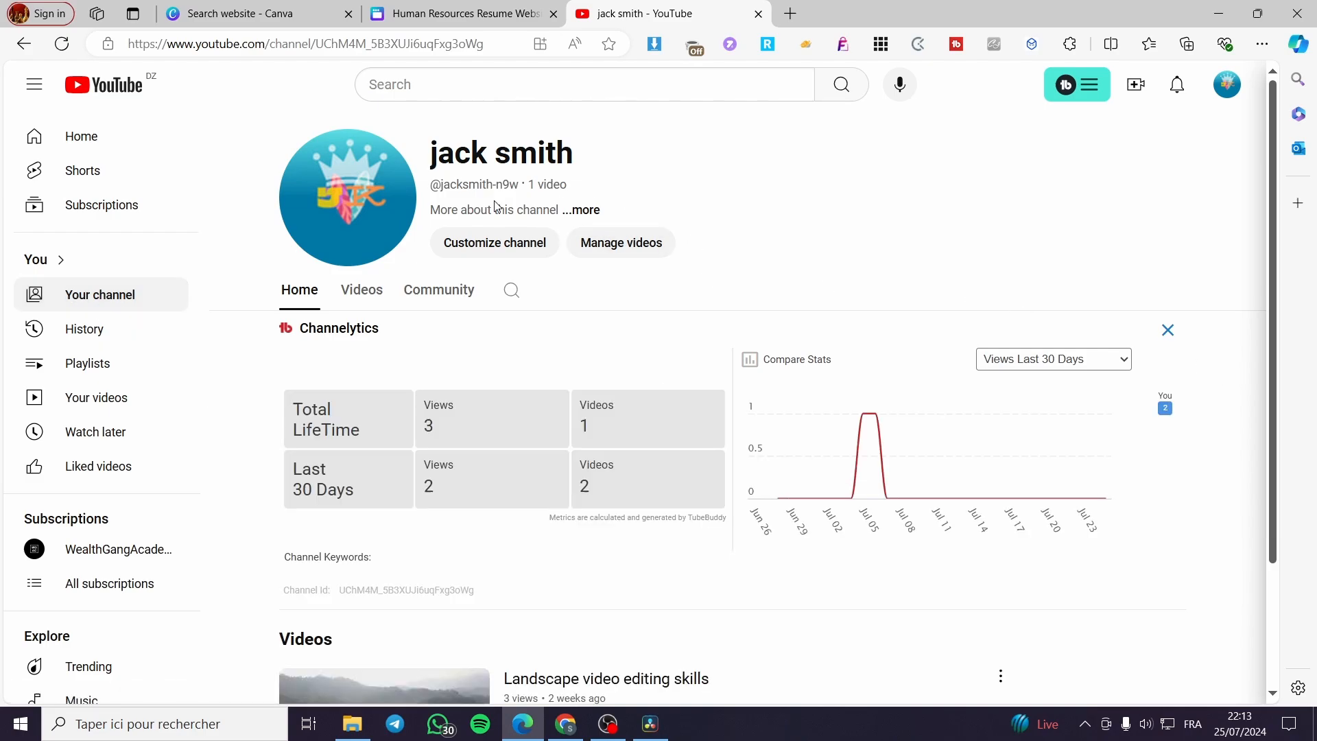
scroll("down", 3)
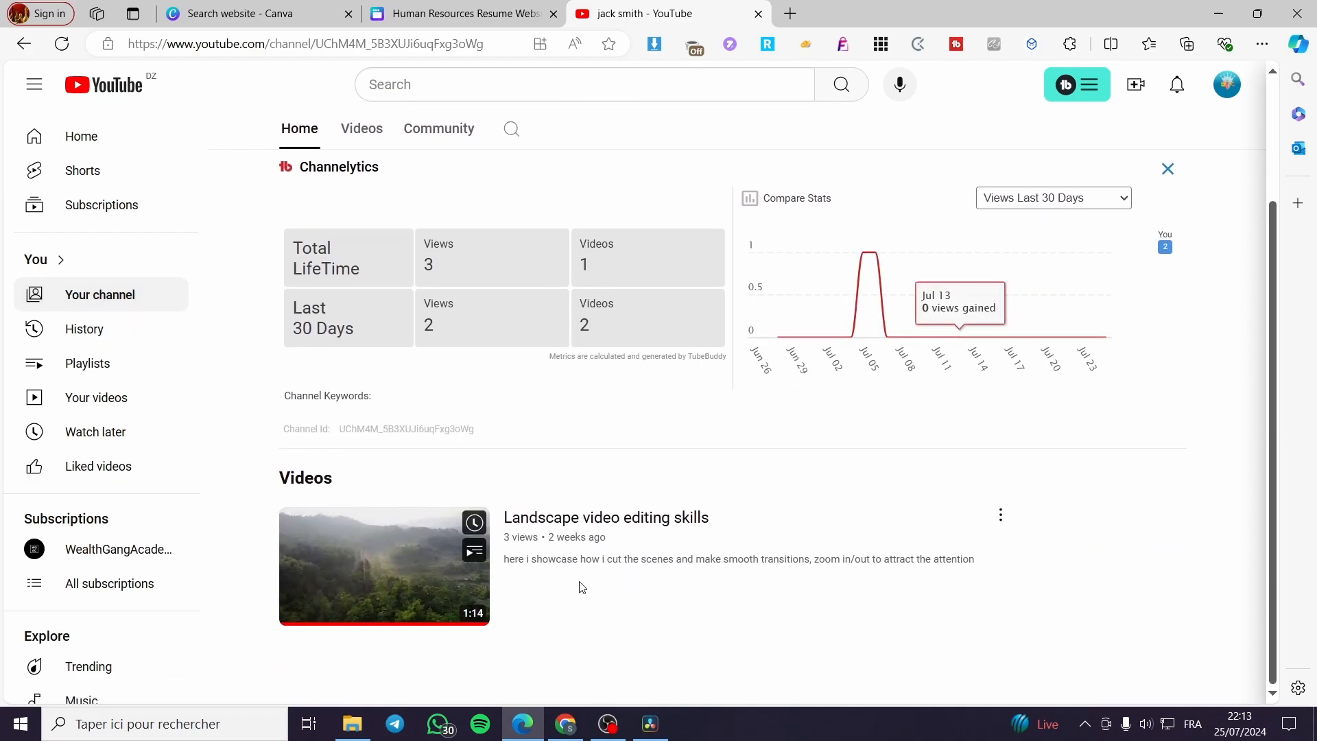
mouse_move(357, 535)
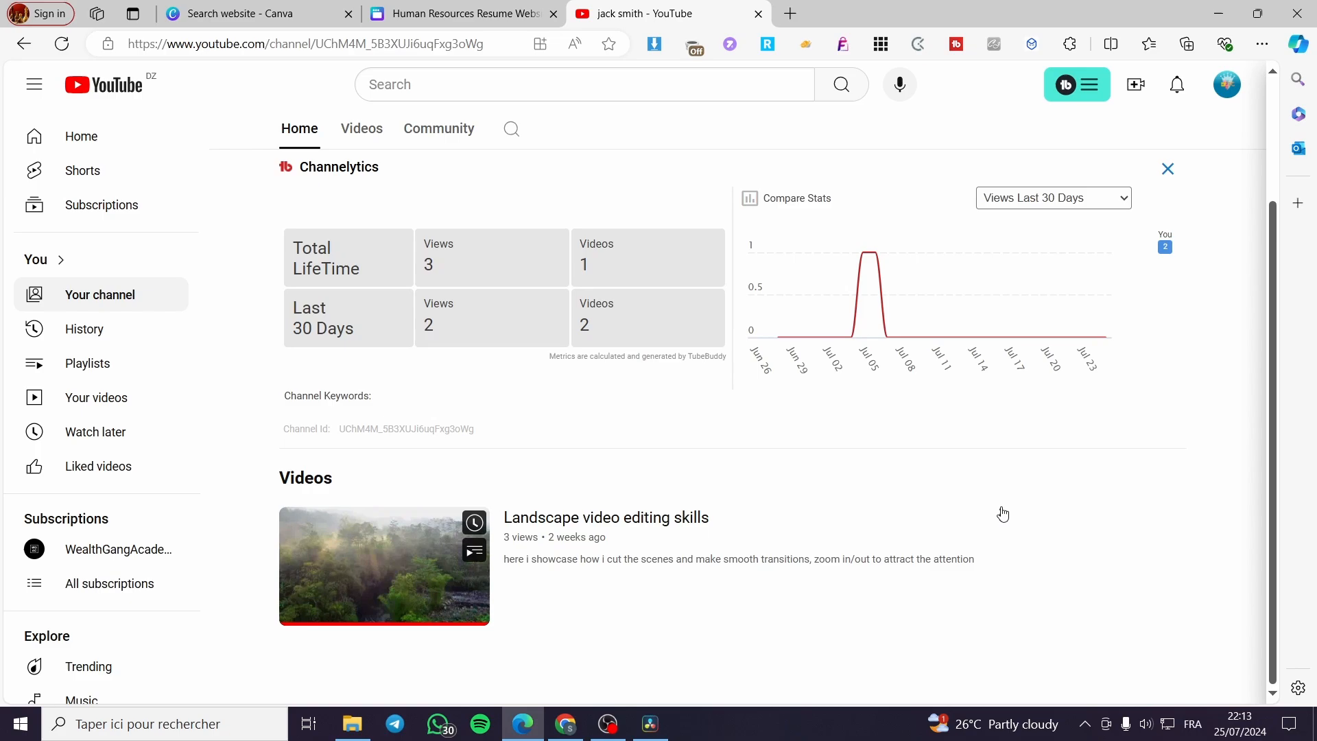
left_click(1000, 515)
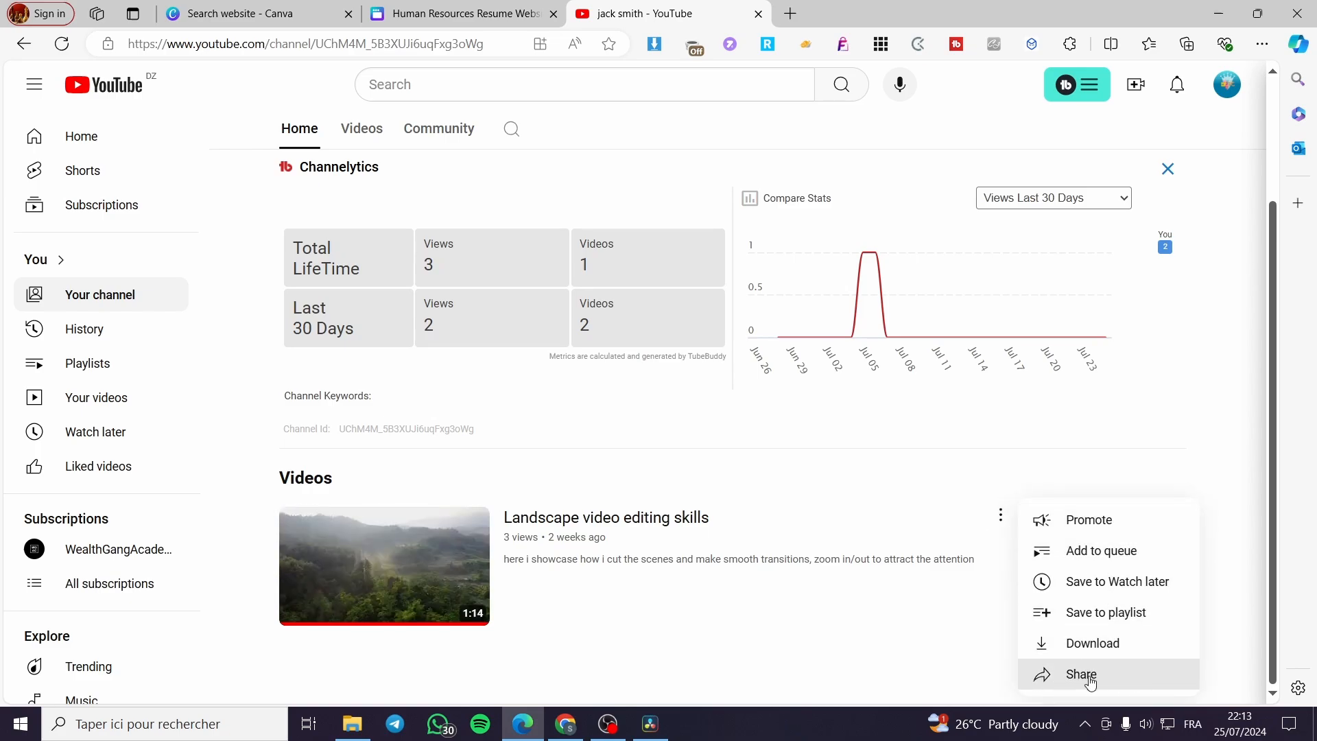
left_click(1081, 674)
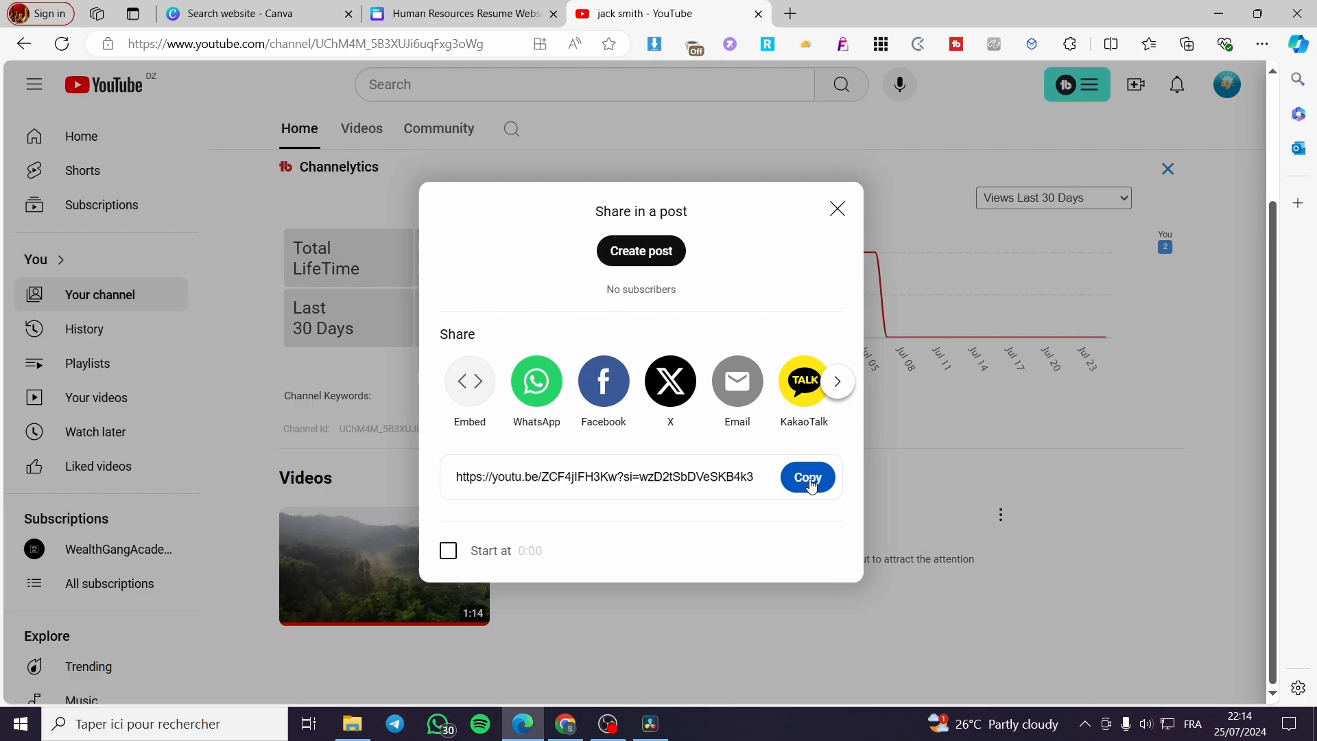
left_click(805, 480)
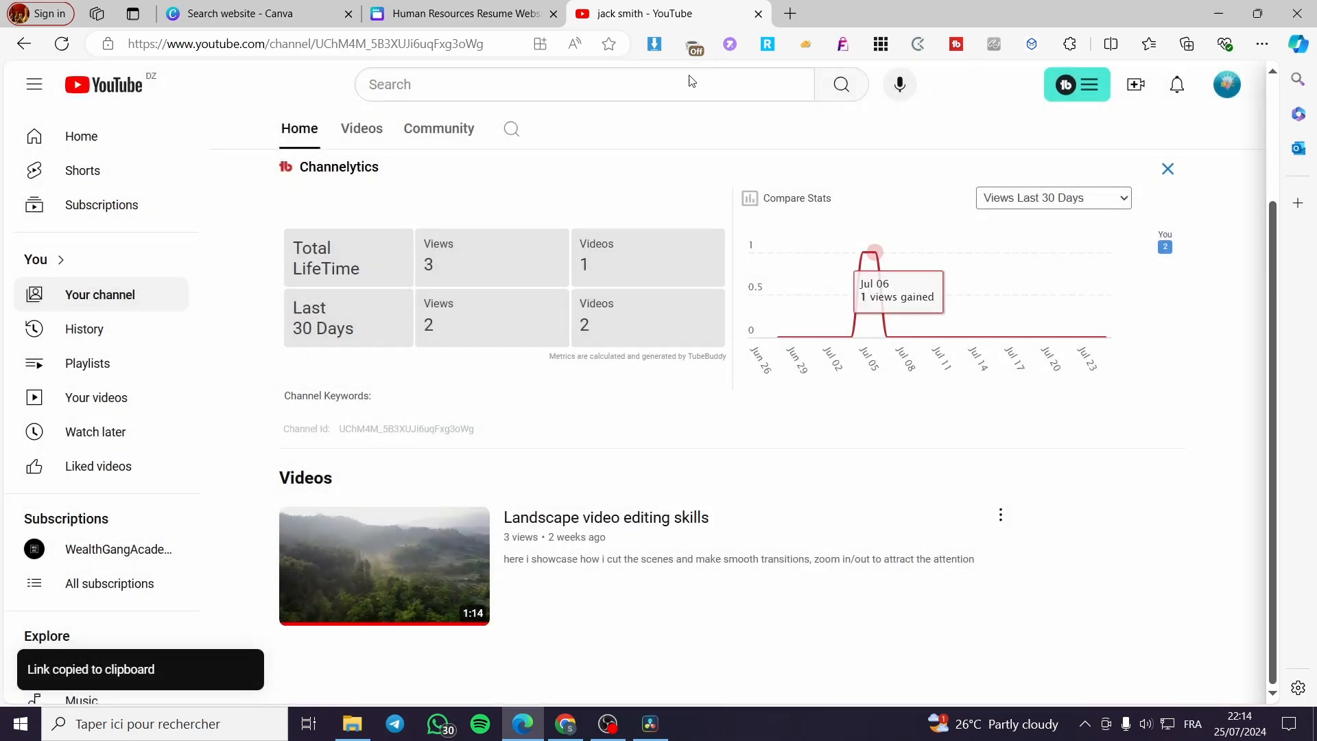
left_click(460, 13)
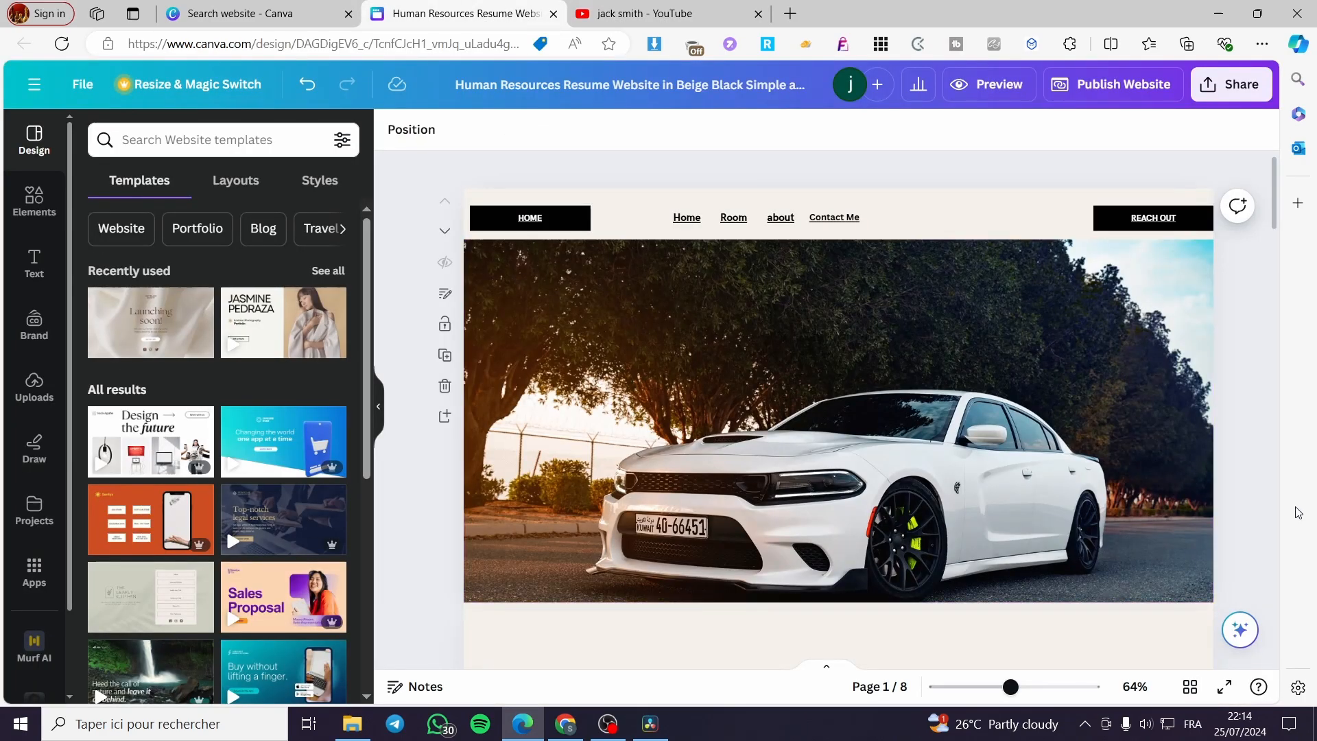
mouse_move(184, 430)
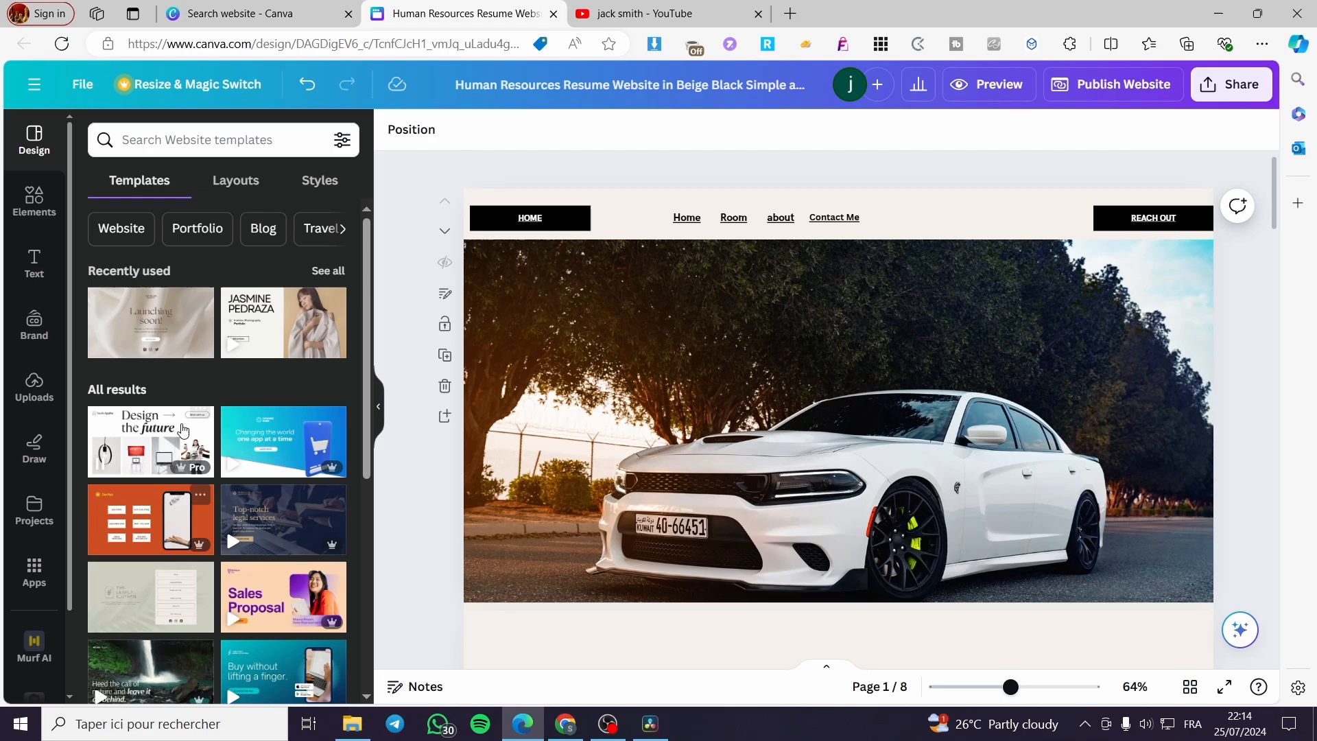
Search the Apps panel for 'embed' to locate the Embed app.
left_click(34, 571)
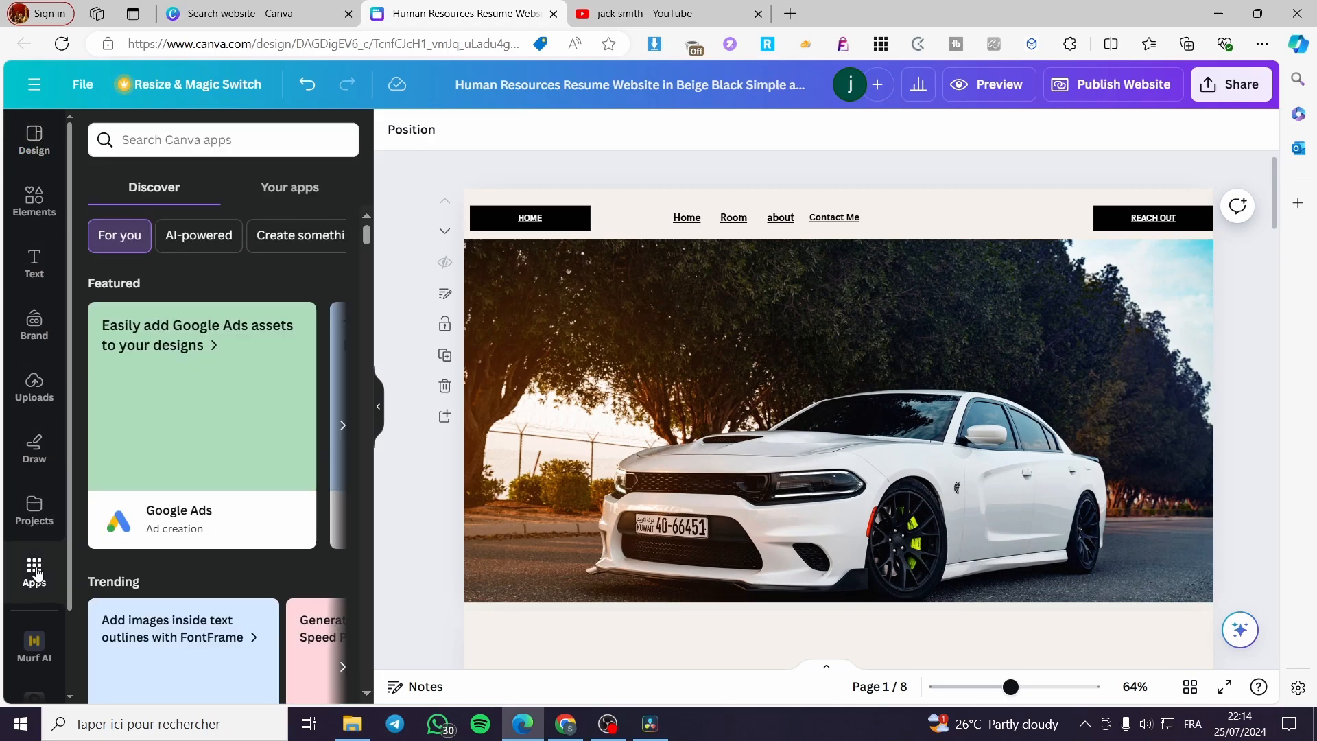
left_click(222, 139)
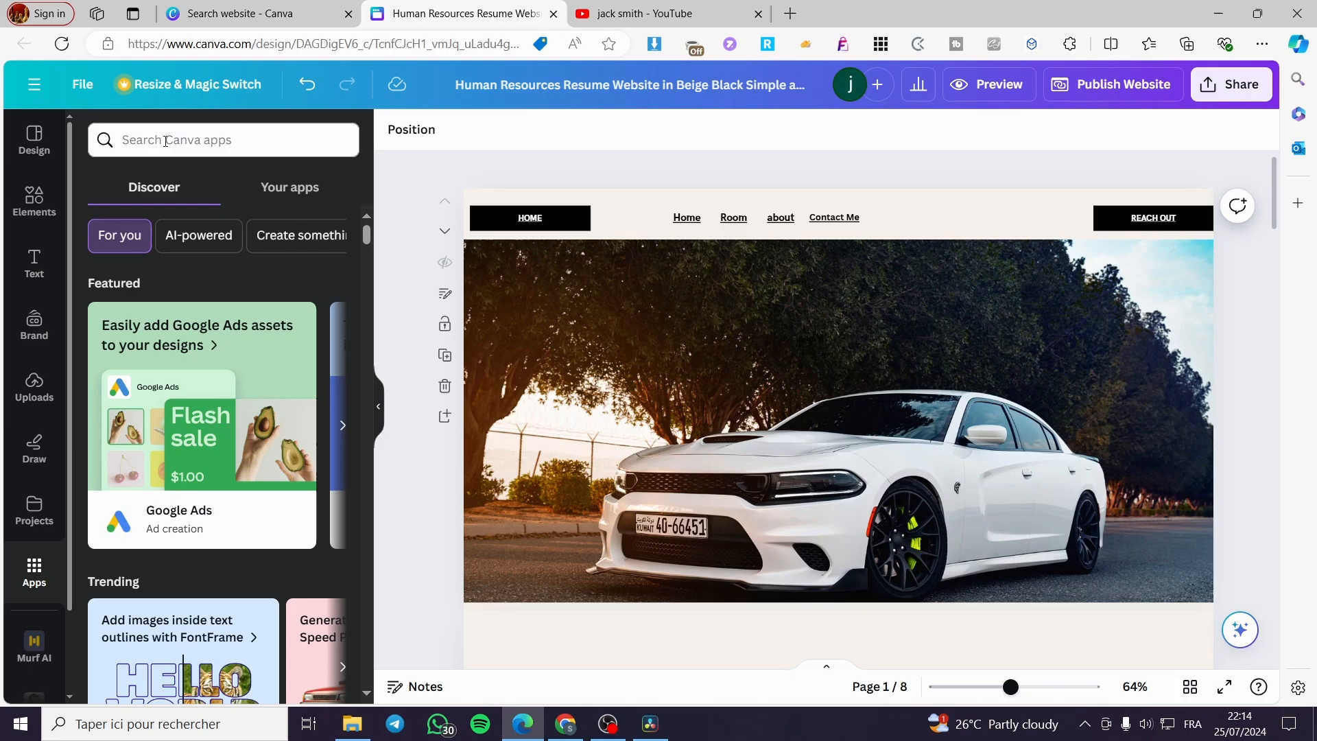
left_click(222, 139)
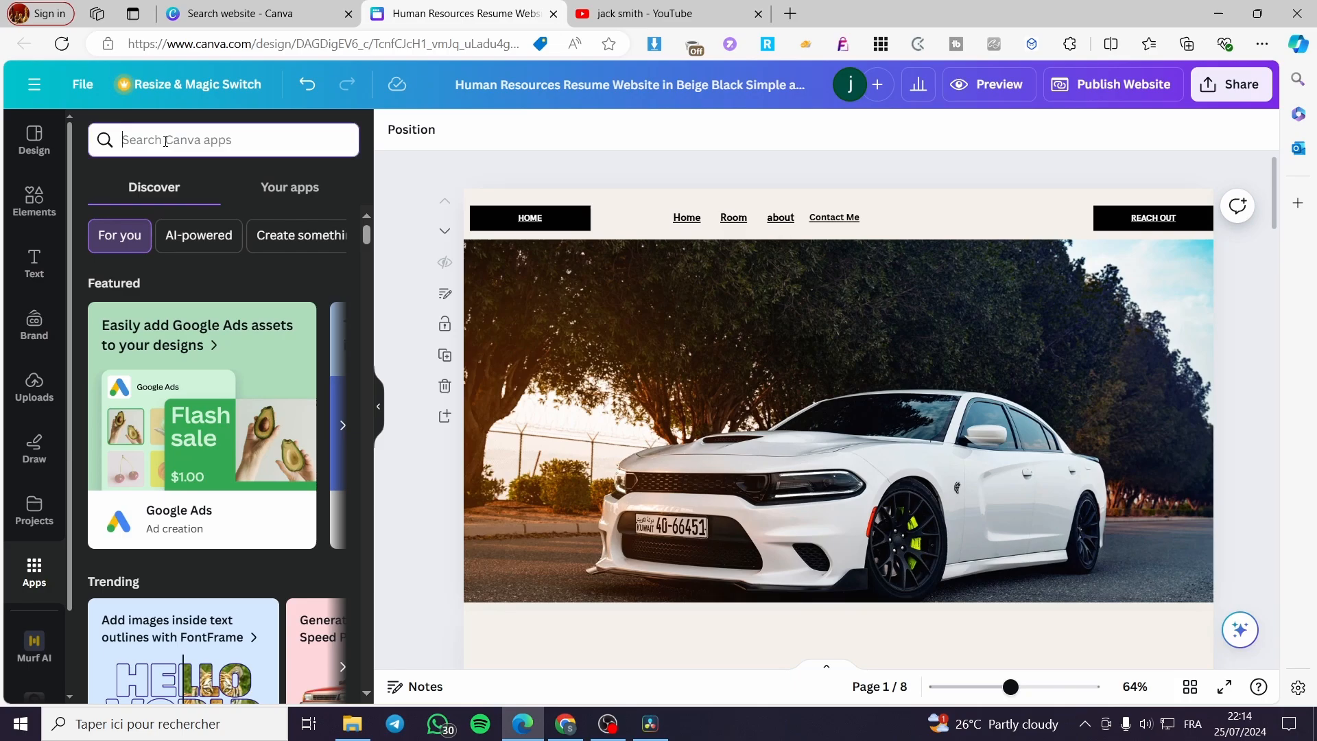
type("embed")
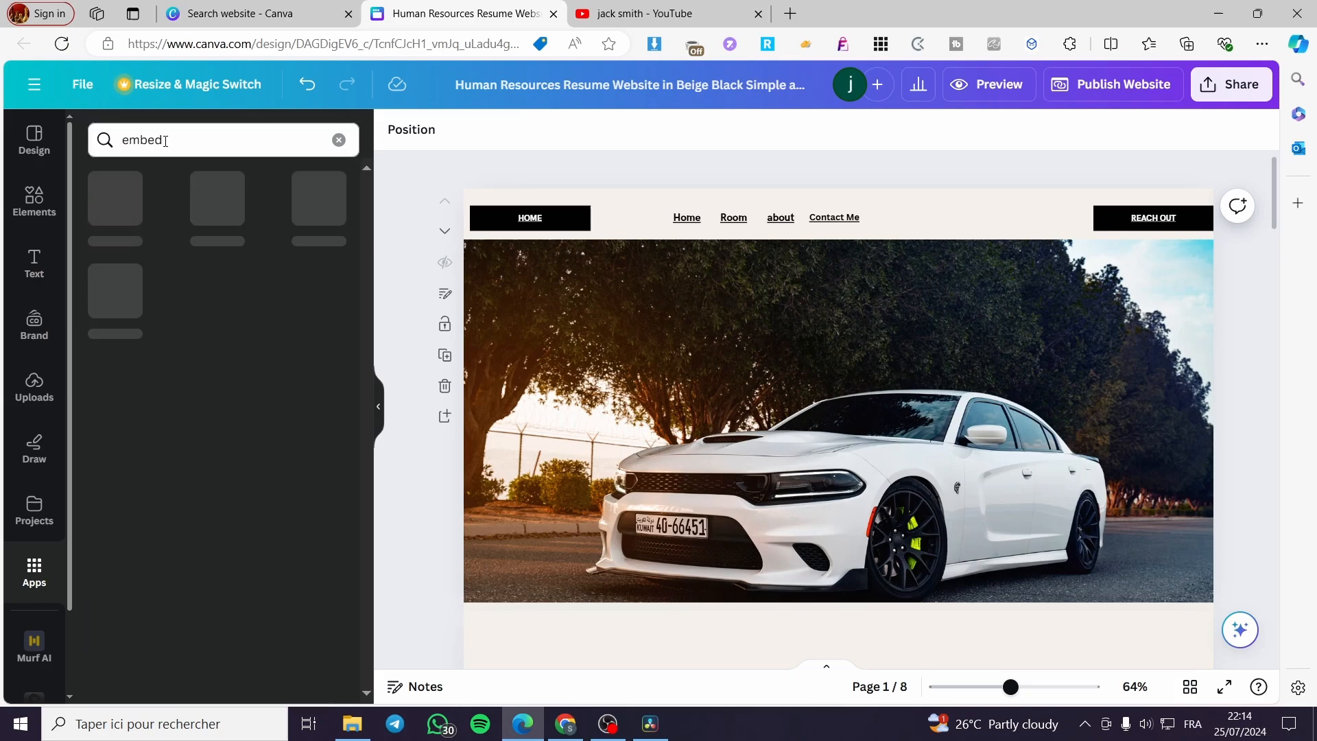
type("embed")
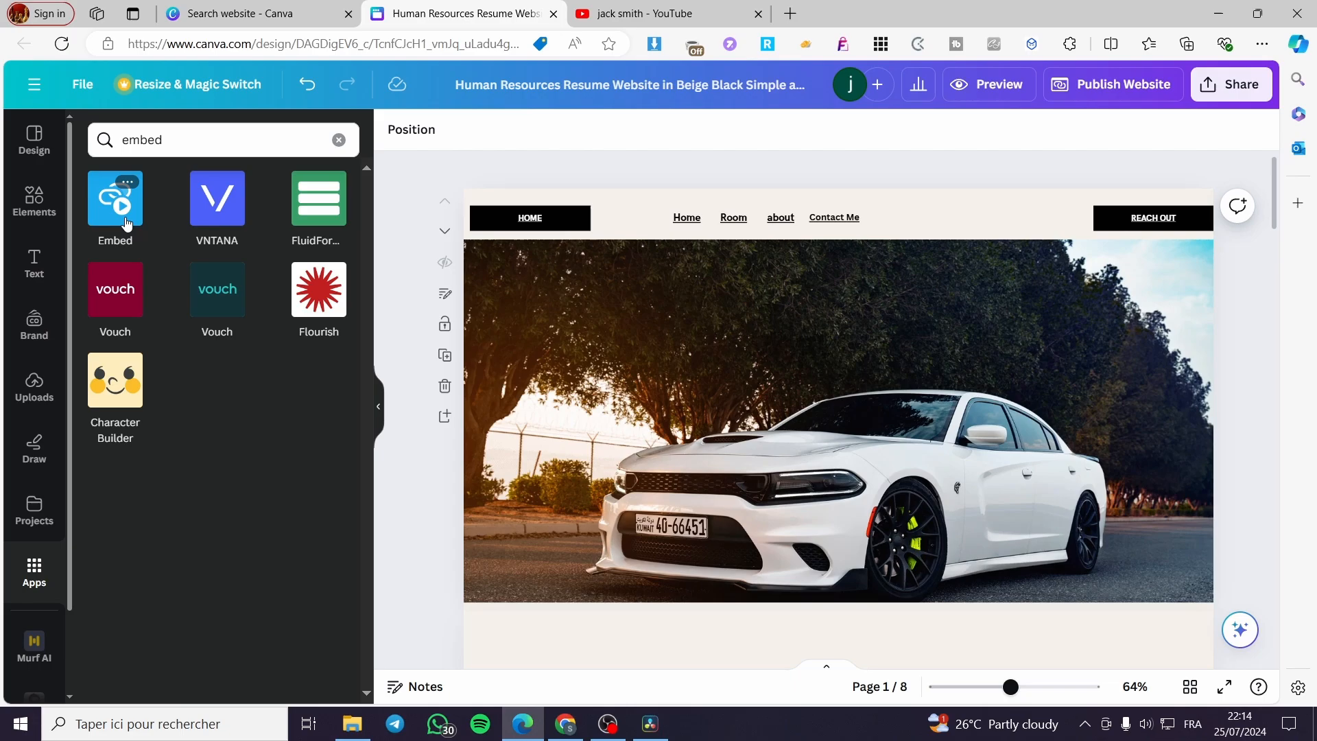
Use the Embed app to add the Landscape YouTube video to the design.
left_click(115, 199)
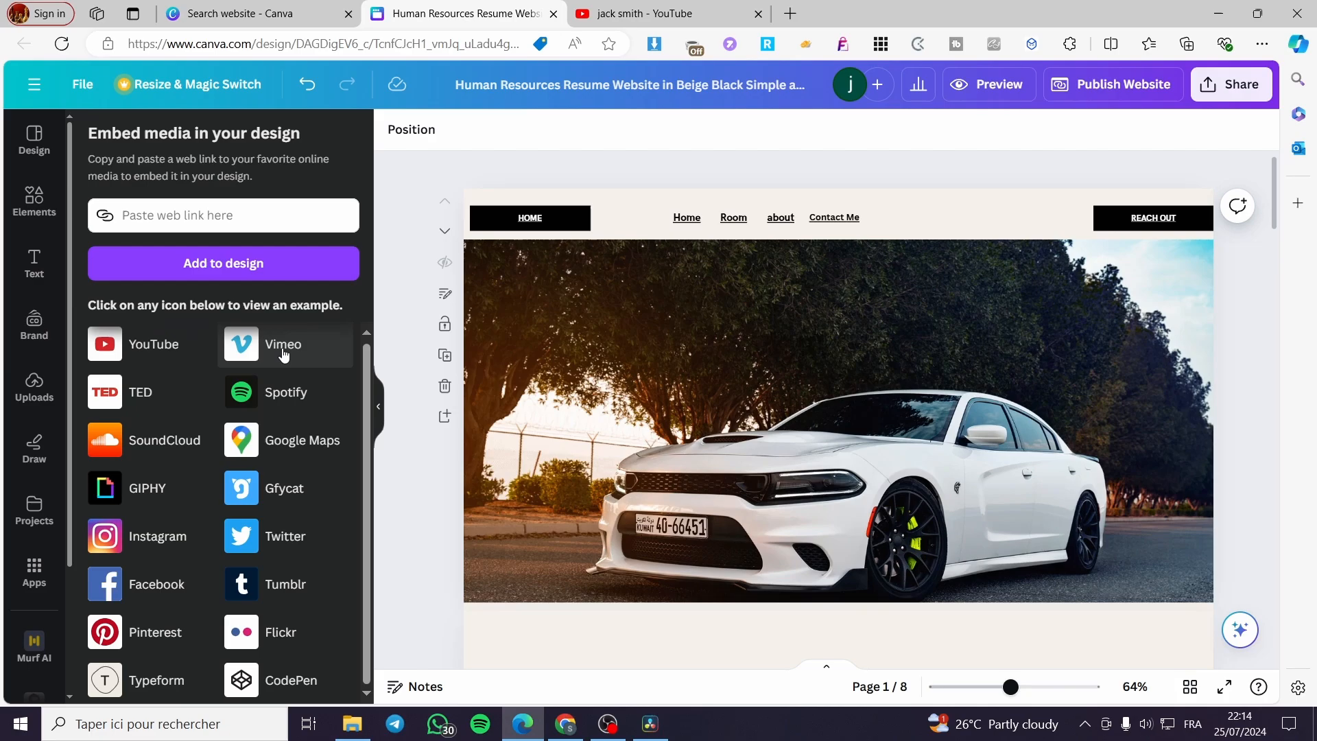
mouse_move(284, 412)
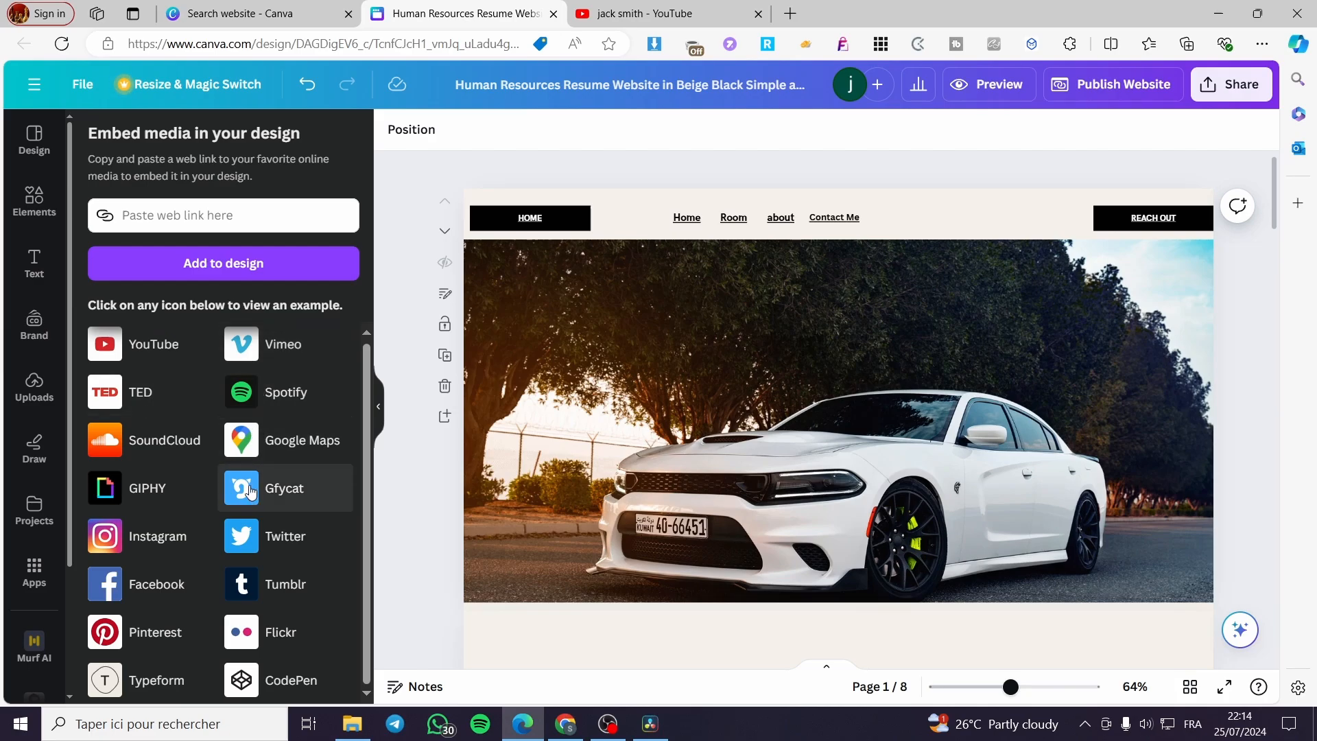
mouse_move(157, 536)
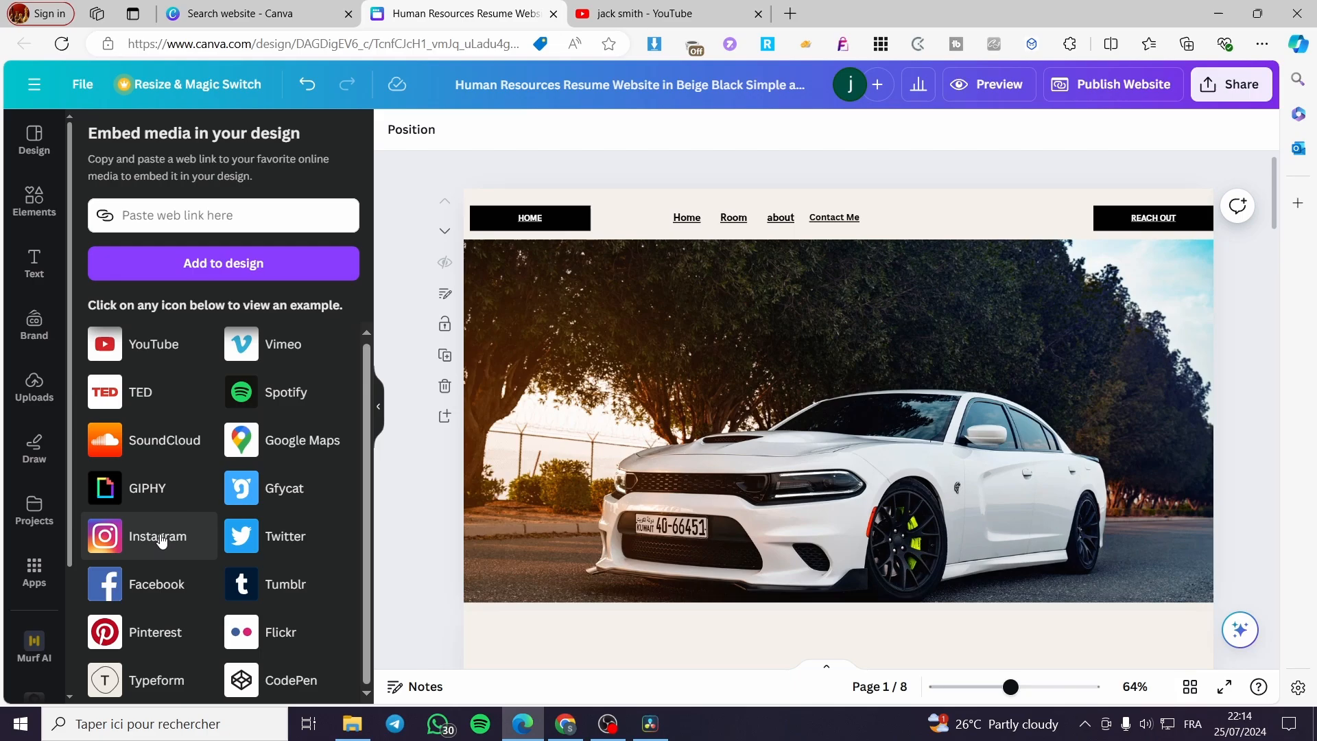
mouse_move(279, 631)
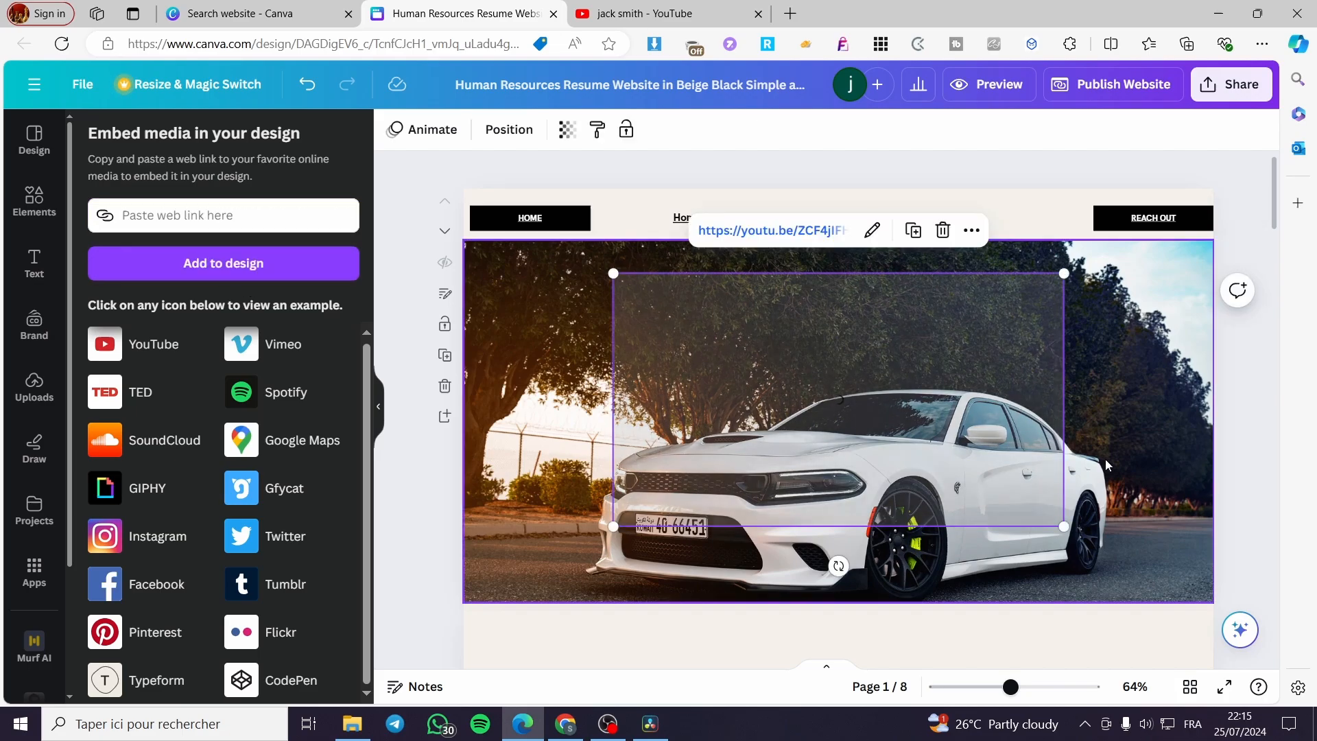
mouse_move(845, 343)
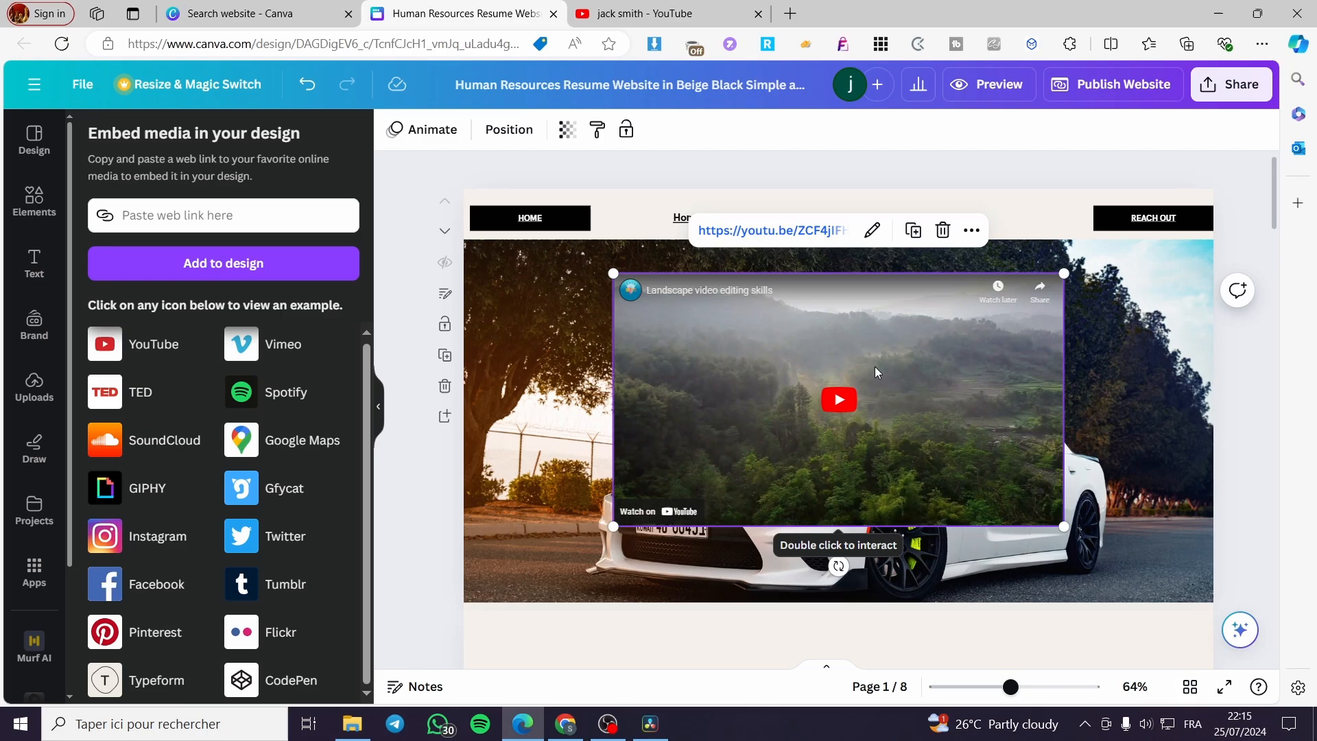
mouse_move(936, 378)
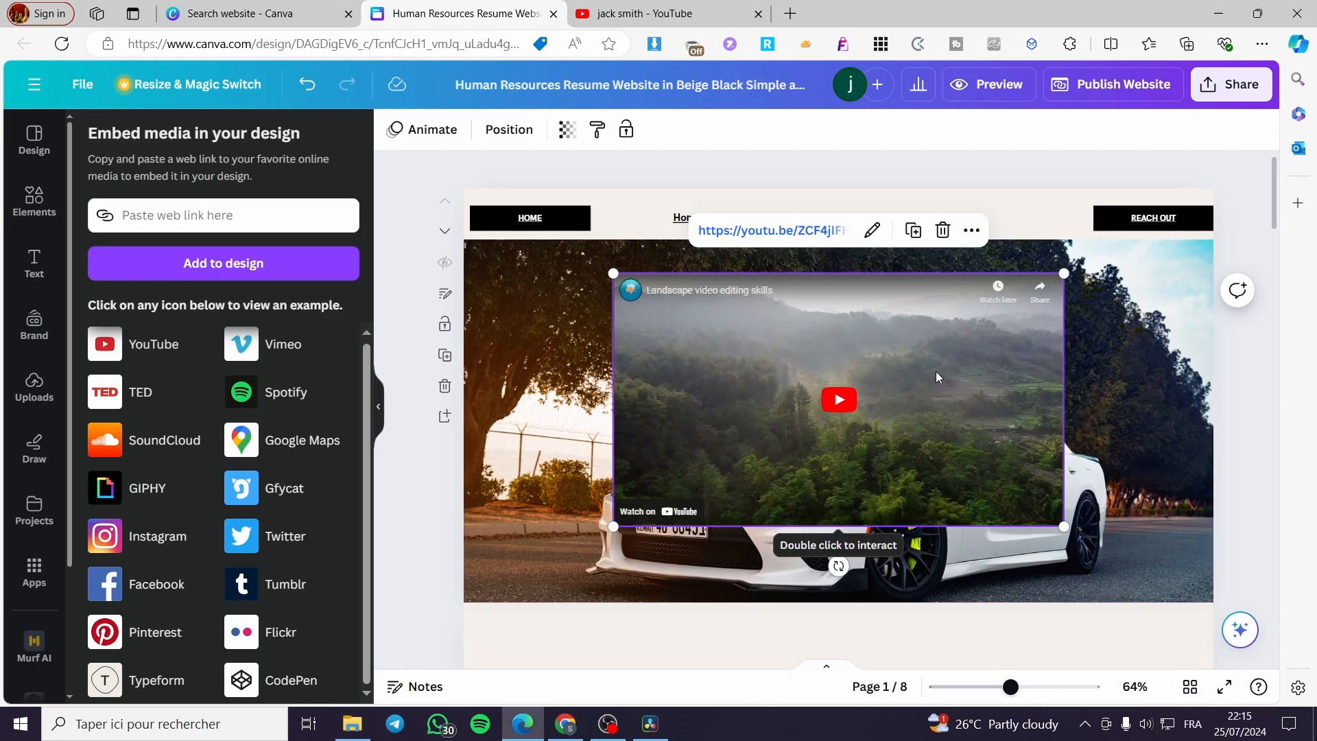
scroll("down", 3)
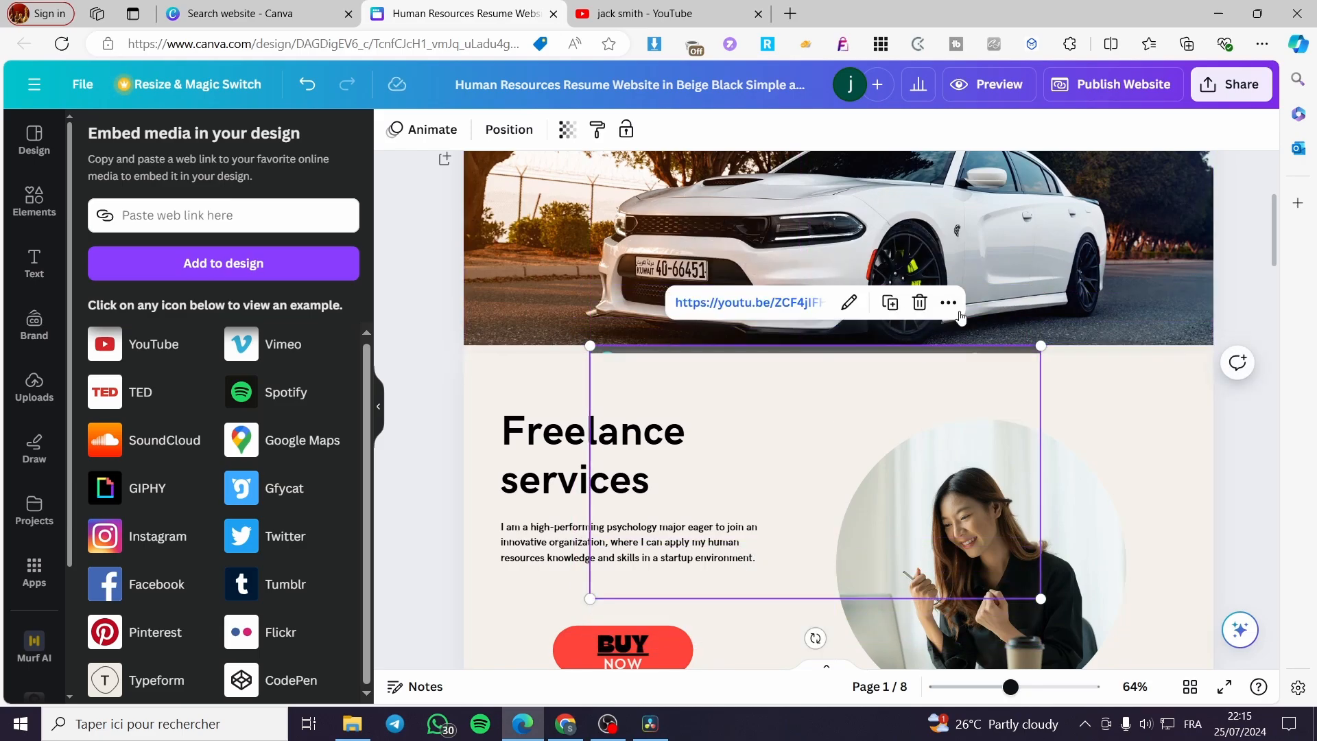
Resize the video to about 365 by 205 and drag it into Connect with me.
left_click(947, 302)
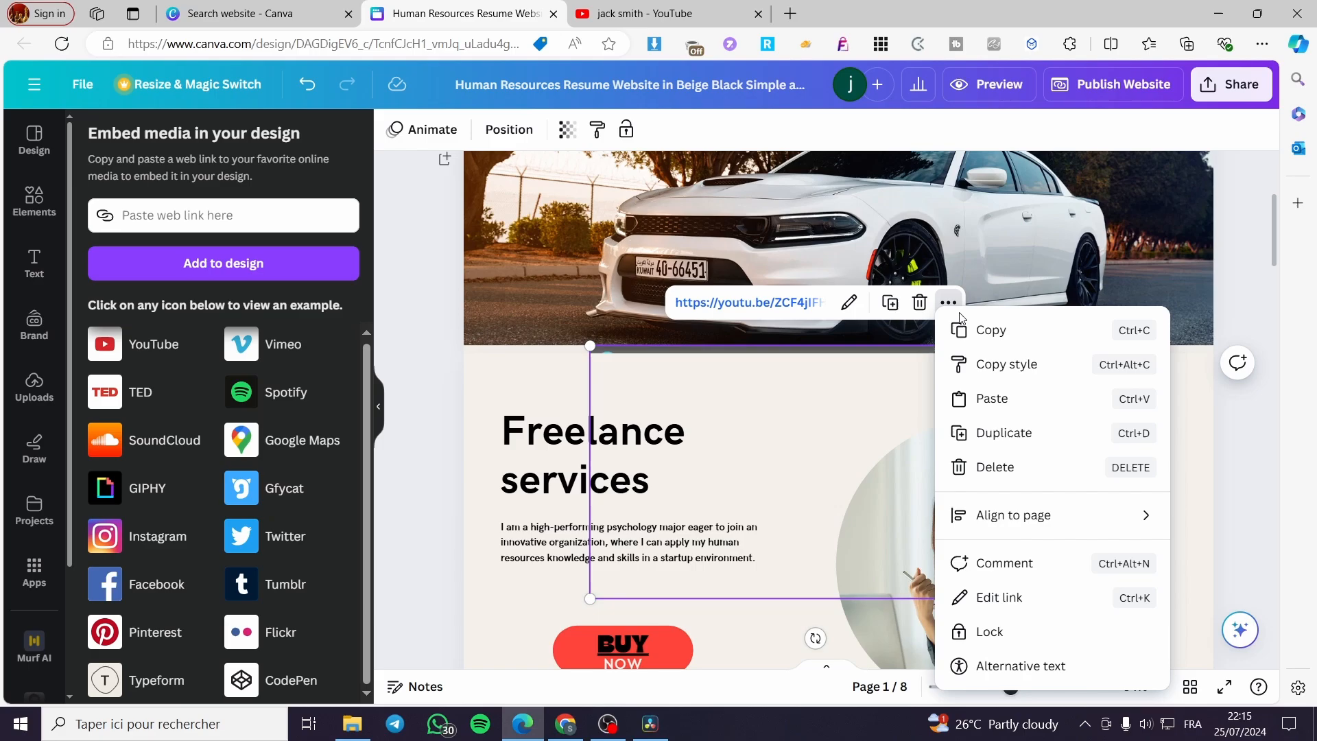
left_click(706, 354)
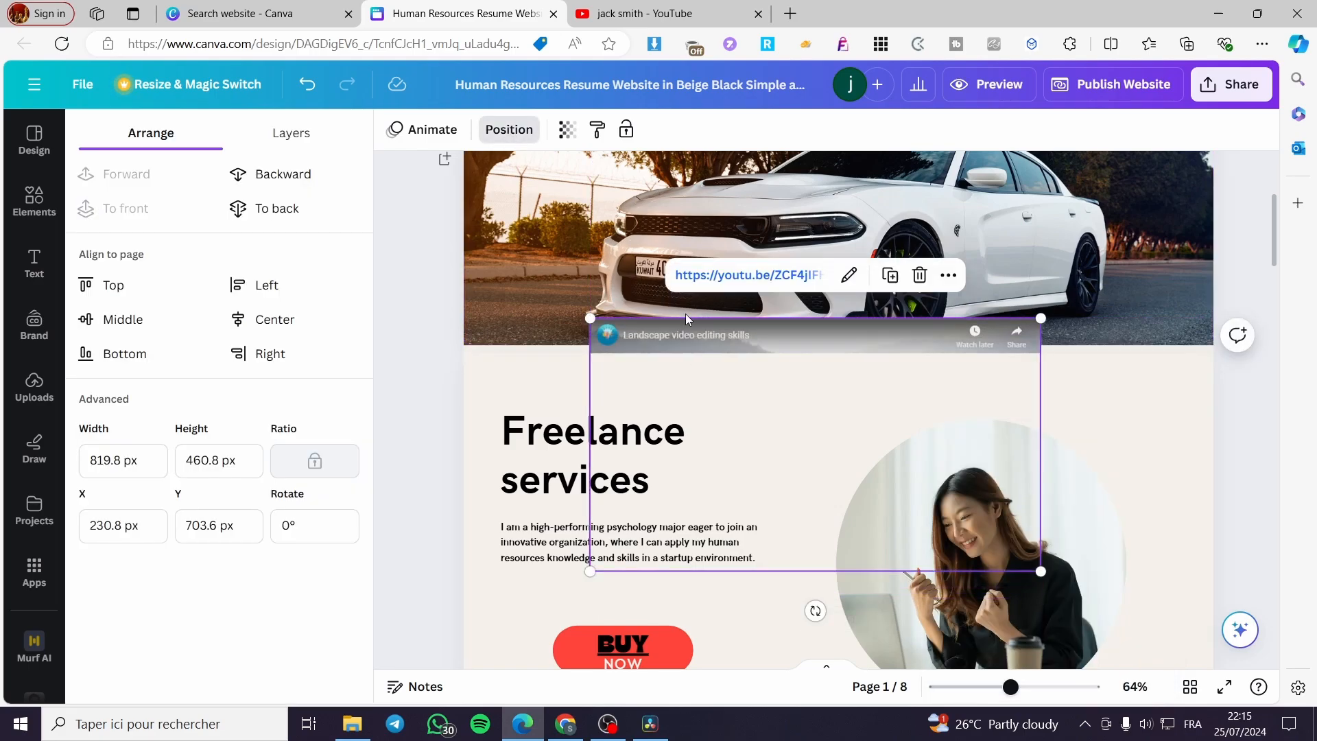
mouse_move(668, 332)
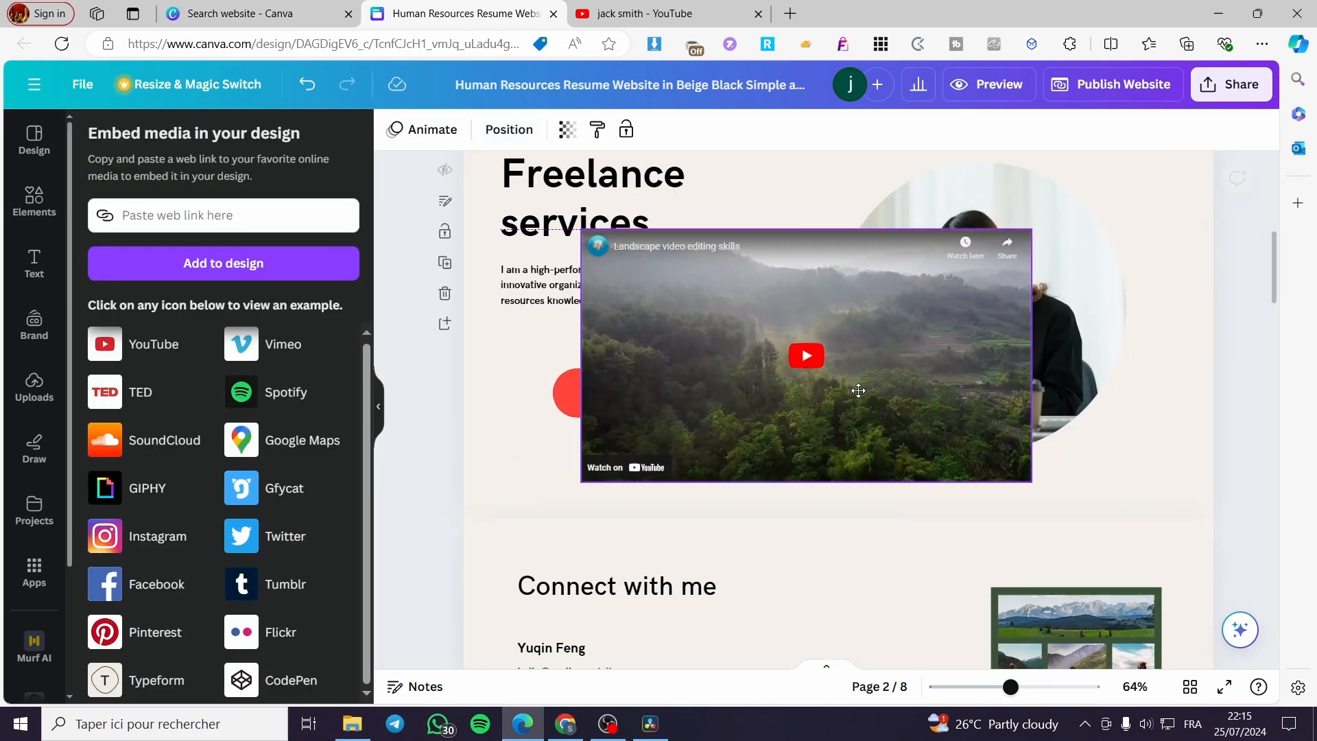
left_click_drag(1032, 479, 782, 342)
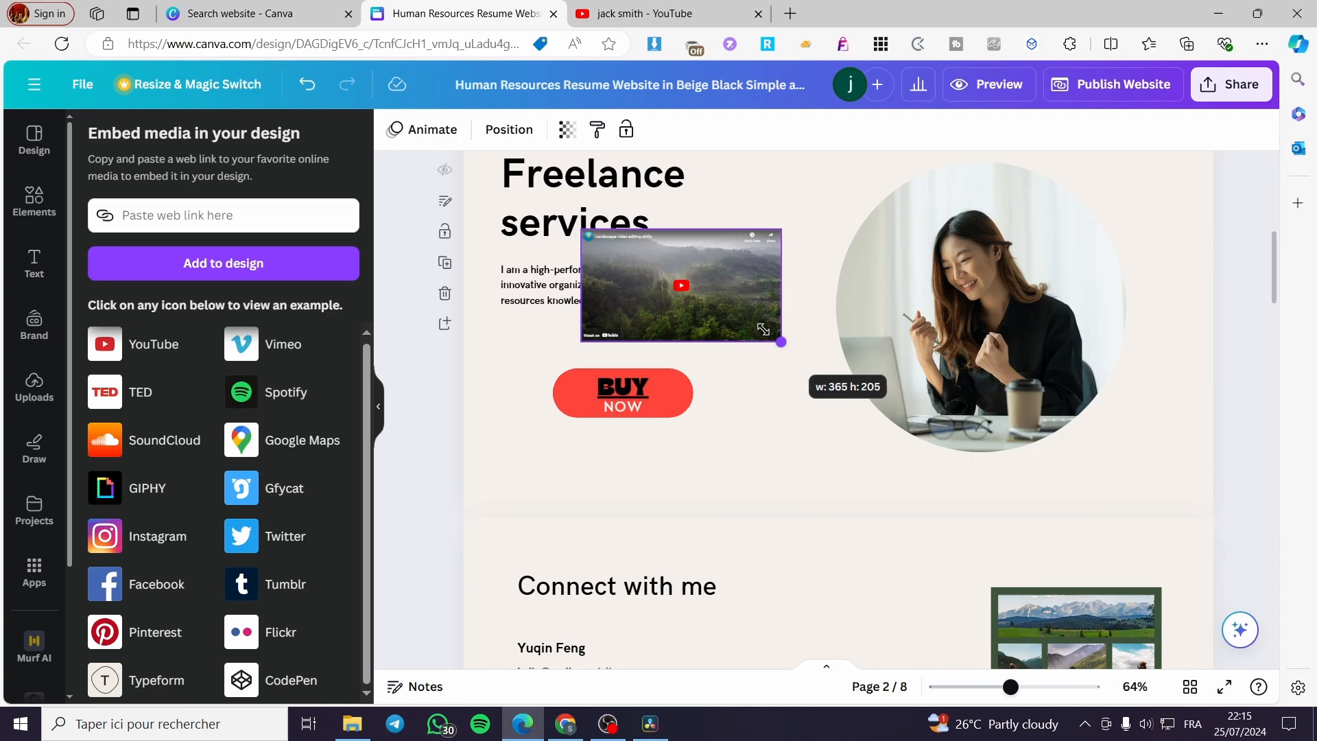
left_click_drag(780, 342, 804, 355)
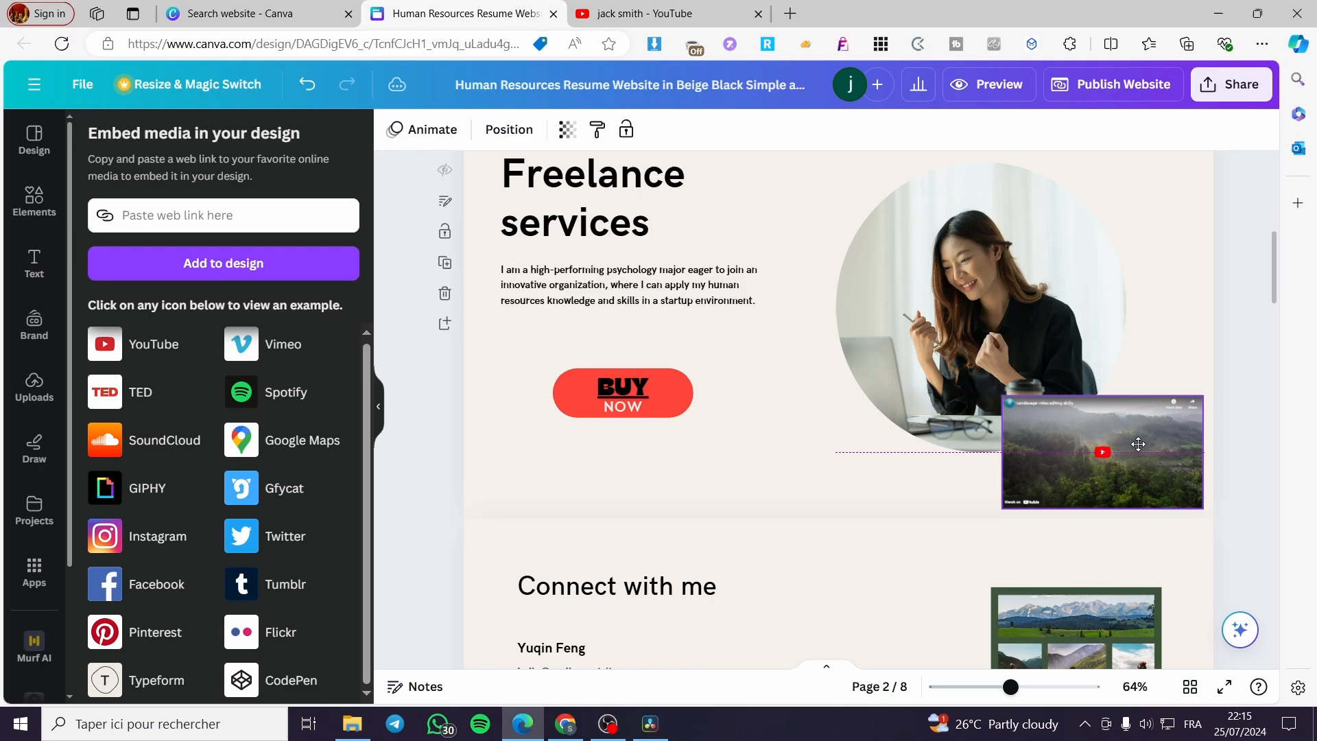
left_click_drag(1138, 444, 904, 566)
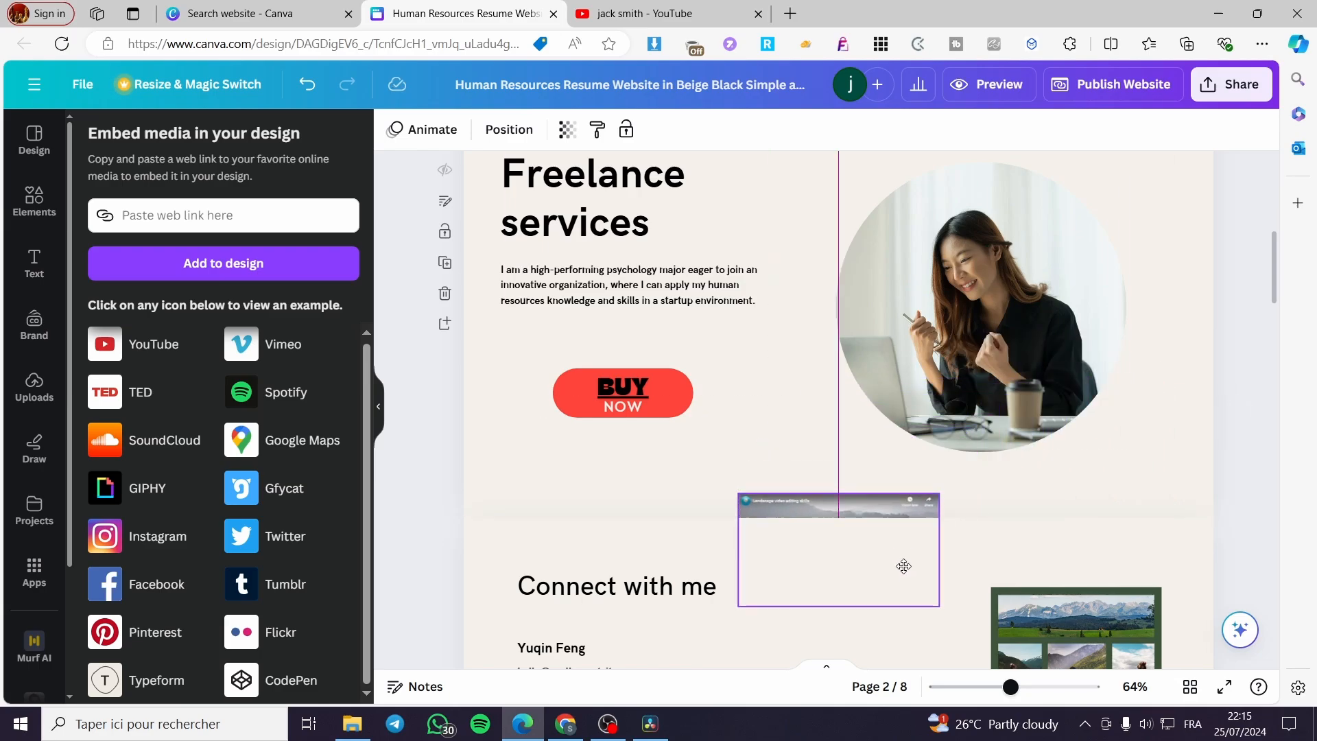
scroll("down", 3)
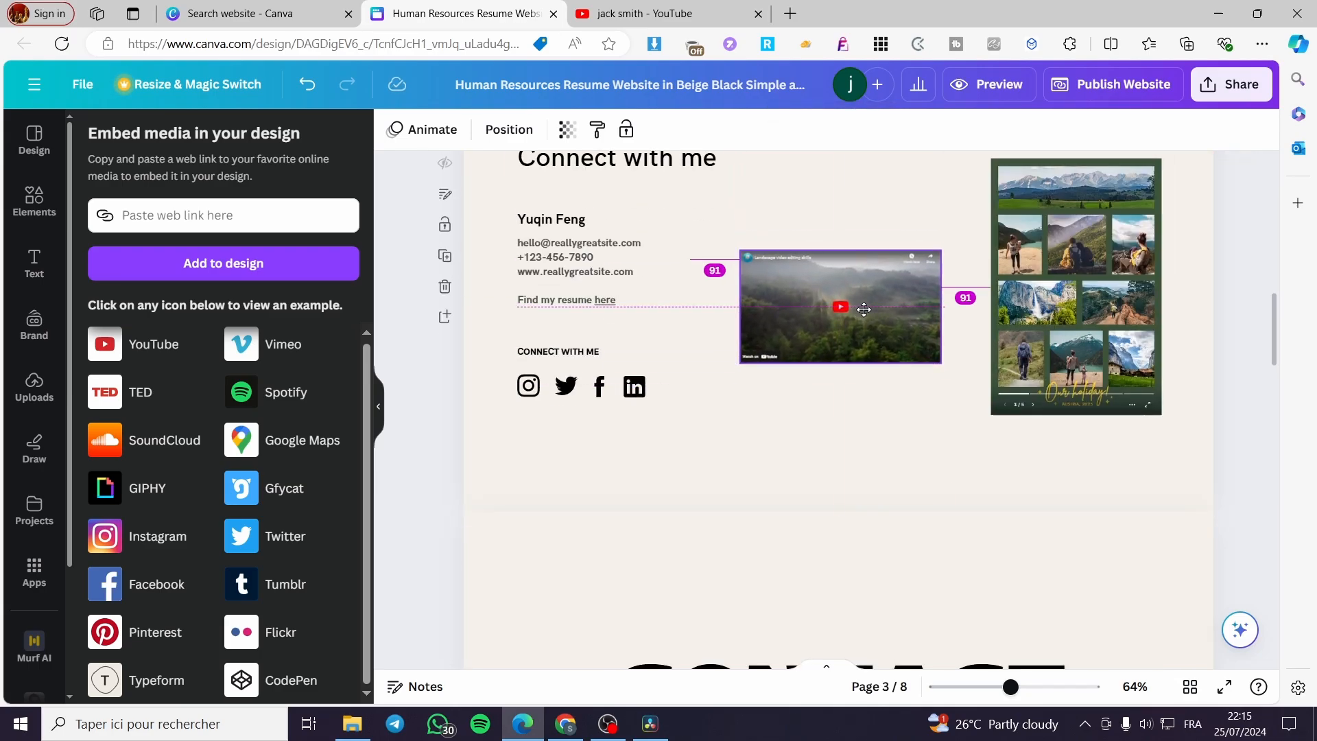
Enlarge the video above the collage and place a white rectangle below it.
left_click_drag(939, 361, 965, 356)
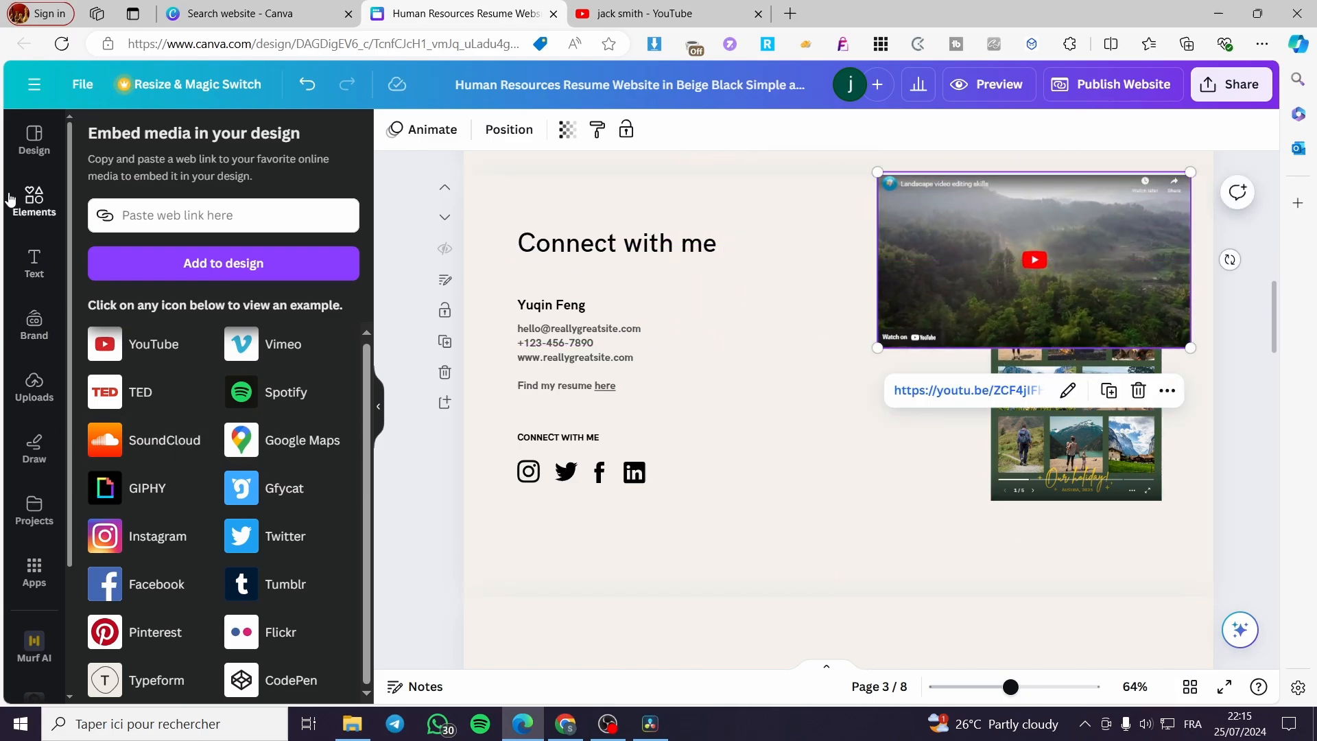
left_click(34, 201)
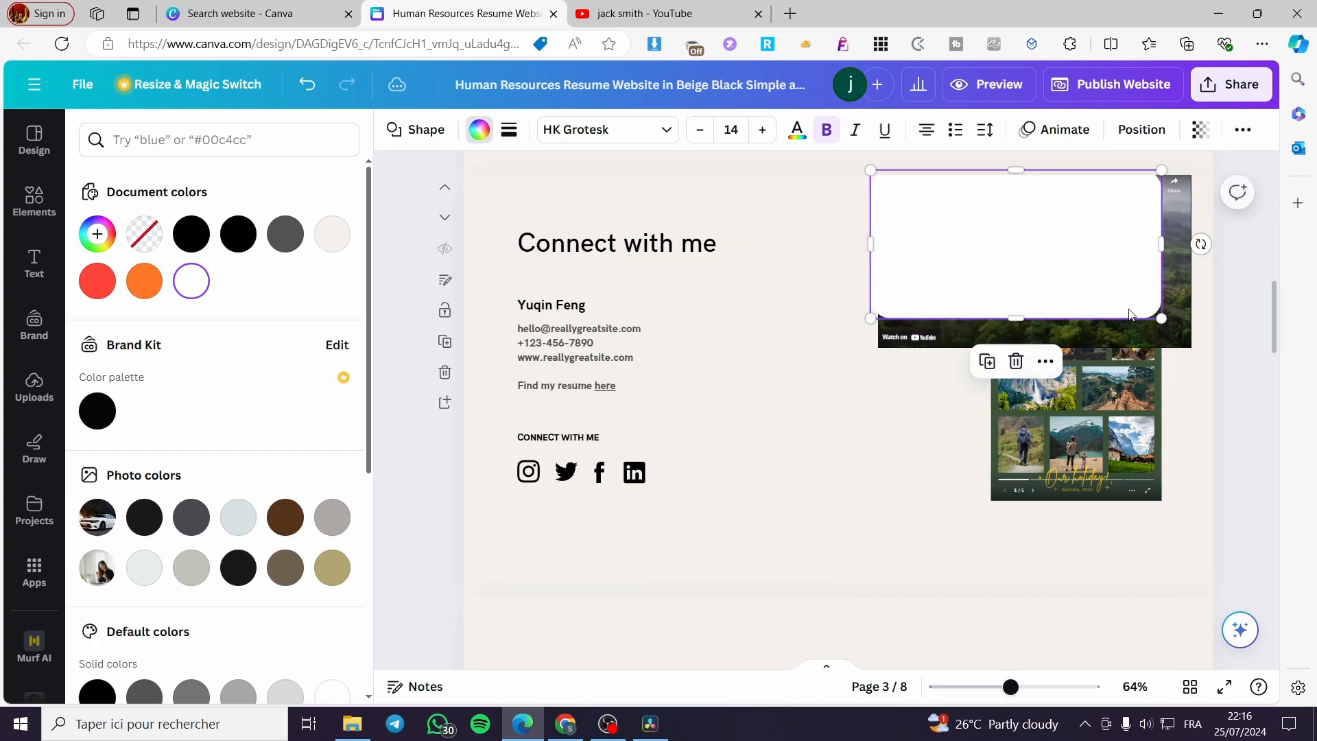
left_click_drag(1162, 318, 1199, 340)
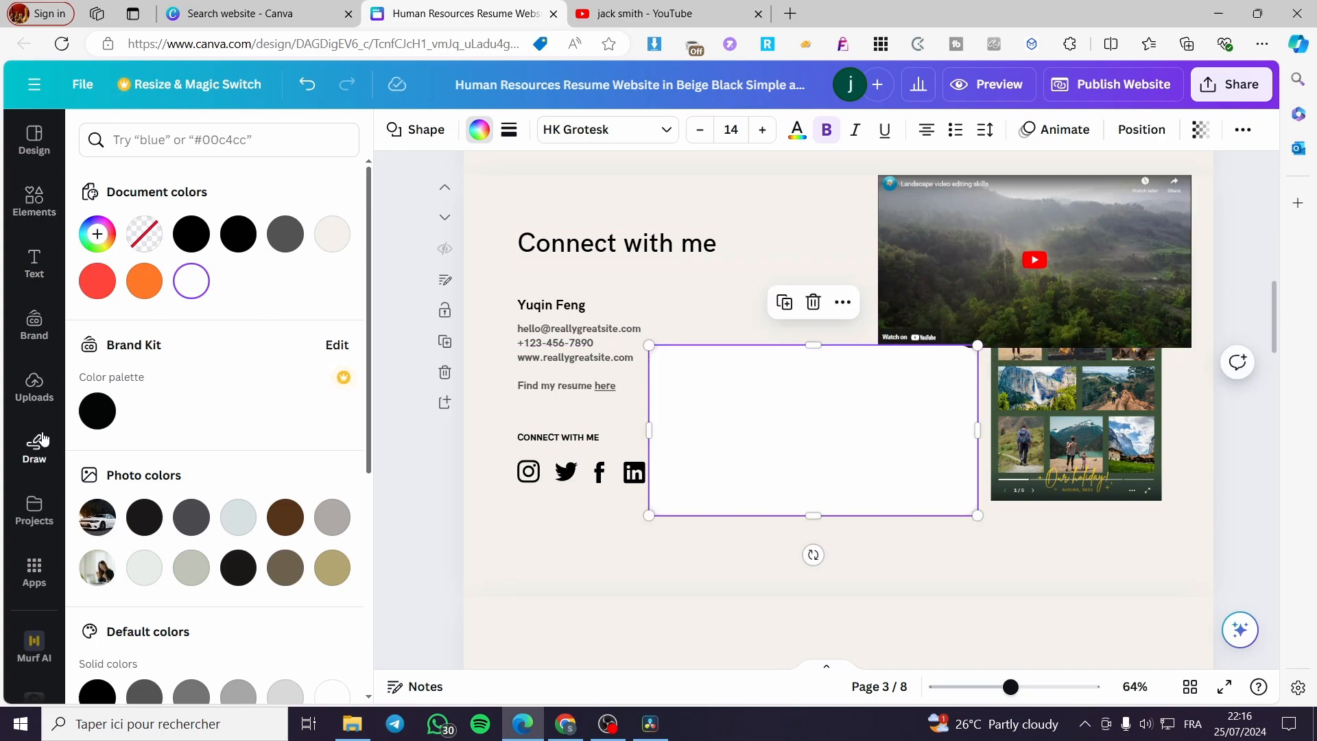
Reopen the Elements library to look for a frame.
left_click(34, 202)
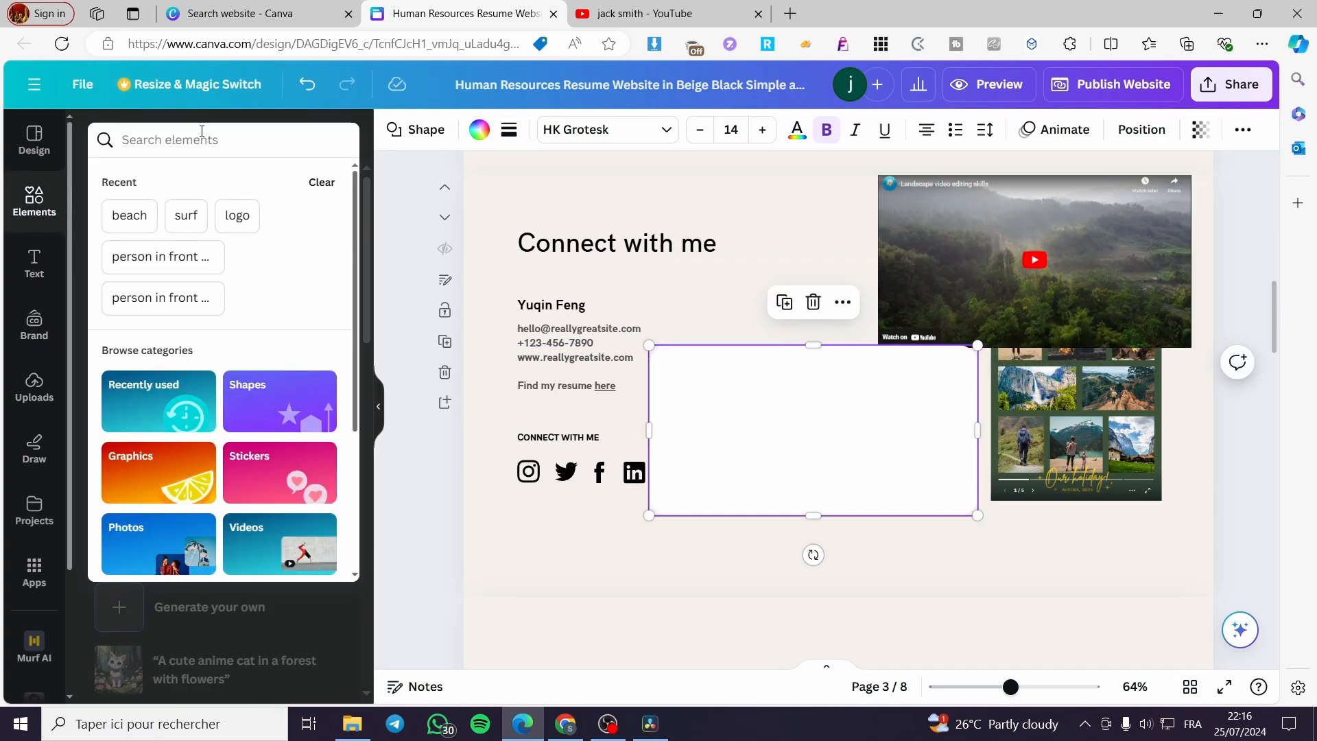
Search Elements for 'fra' and add a rectangle frame holding the video.
type("fra")
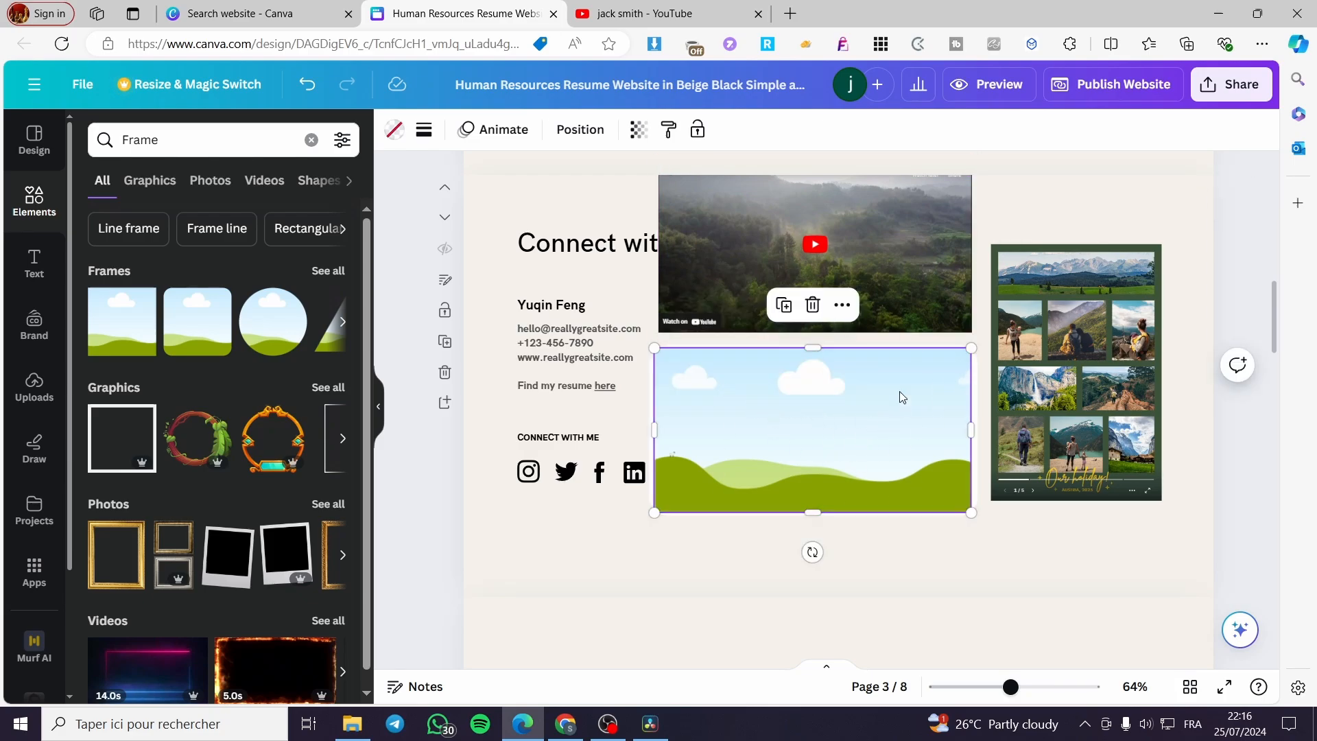
mouse_move(34, 386)
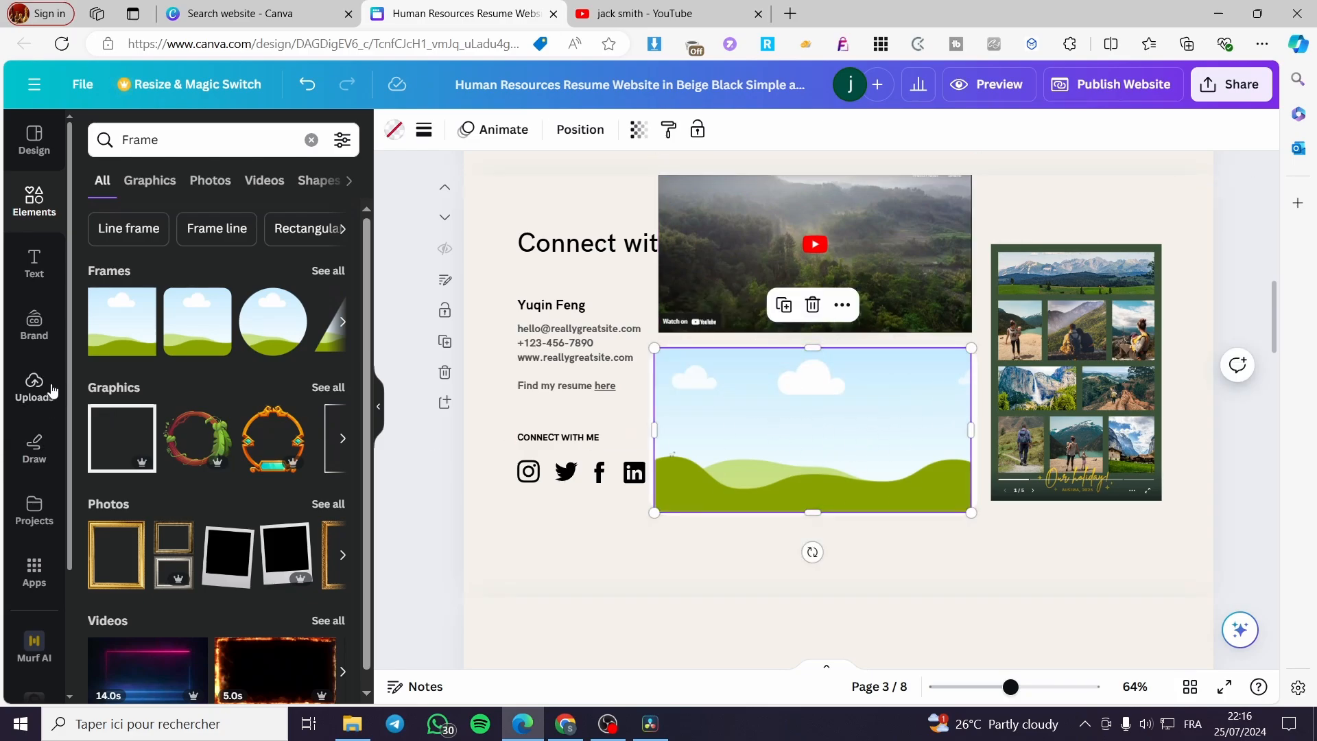
left_click(34, 387)
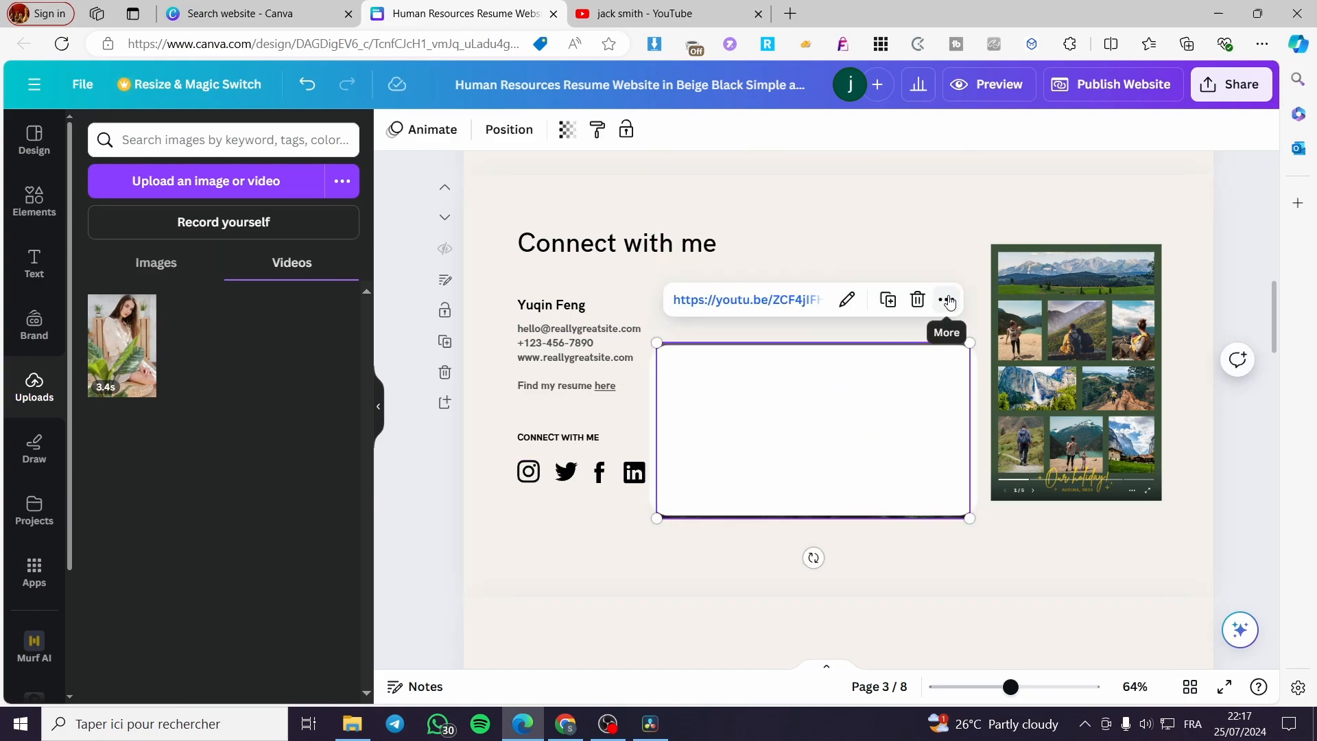
Open the embedded video's extra options menu.
left_click(508, 129)
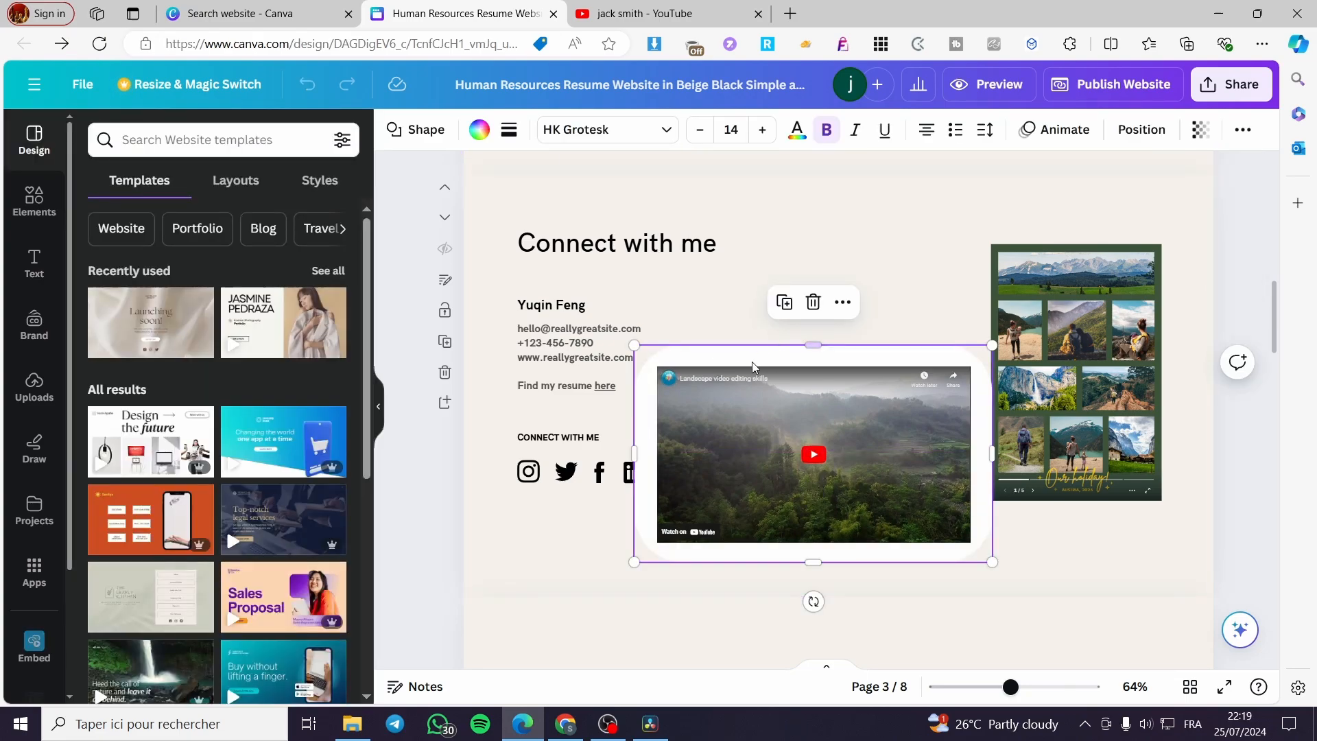
mouse_move(796, 367)
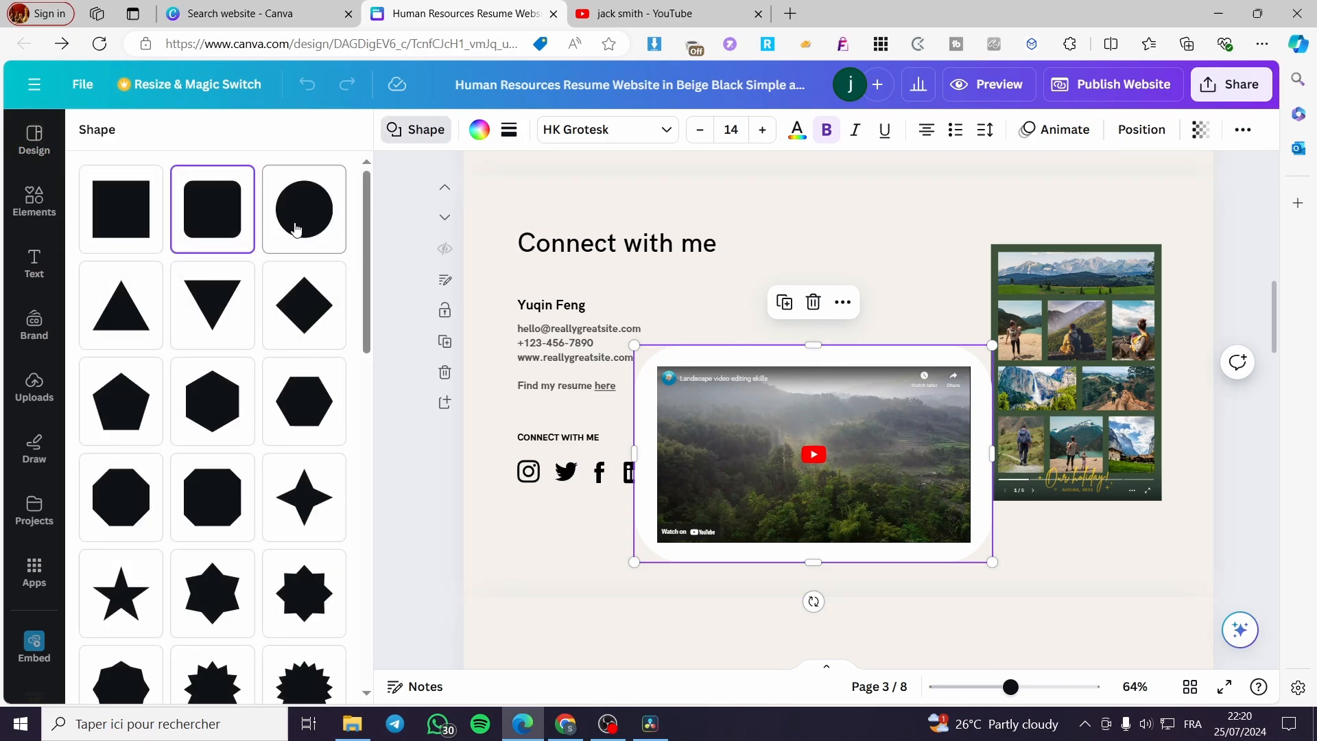
Set the video box to square corners with a solid border of weight 7.
scroll("down", 3)
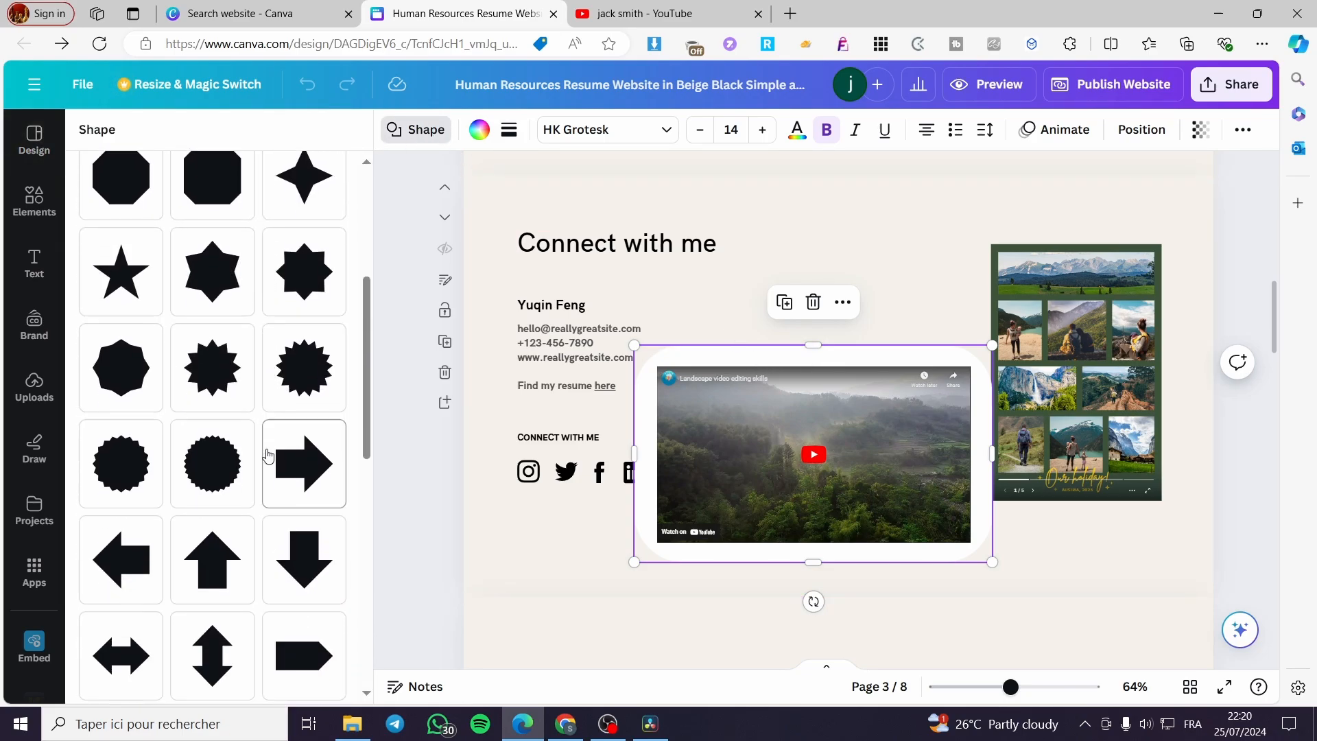
scroll("down", 3)
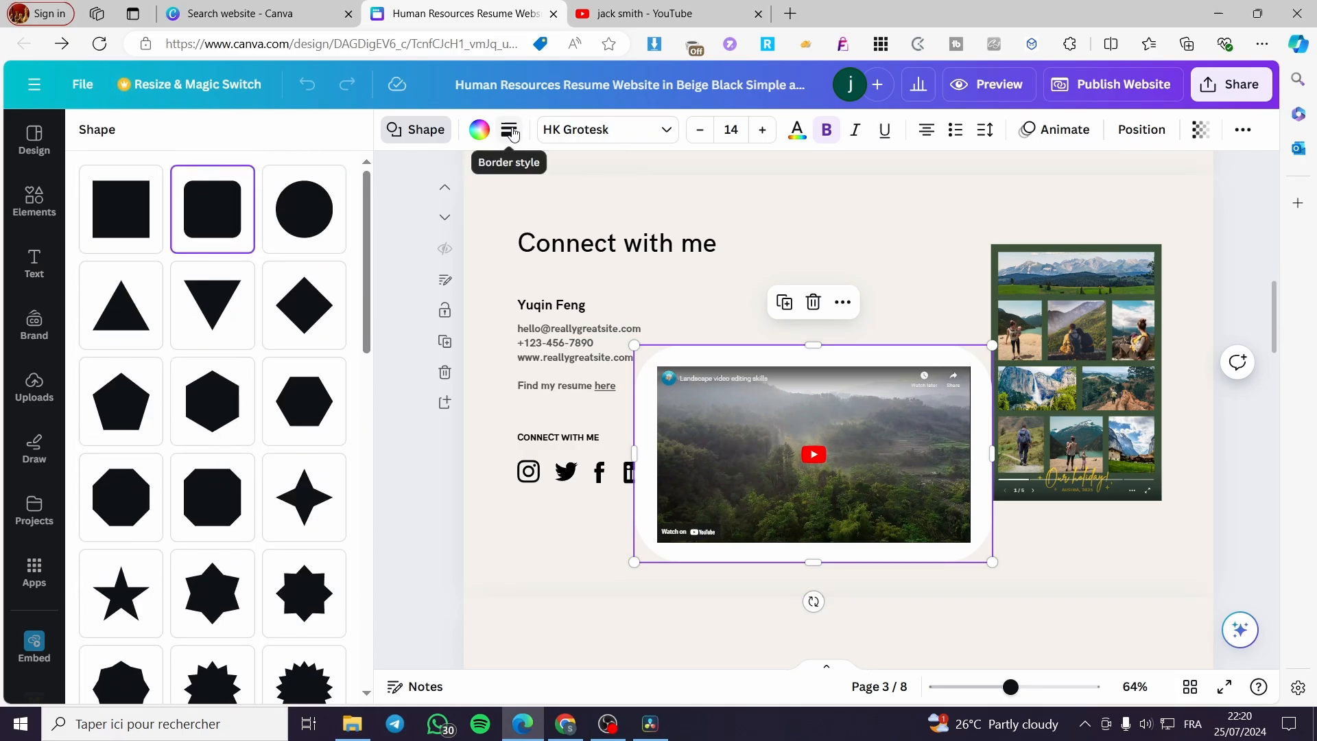
left_click(509, 130)
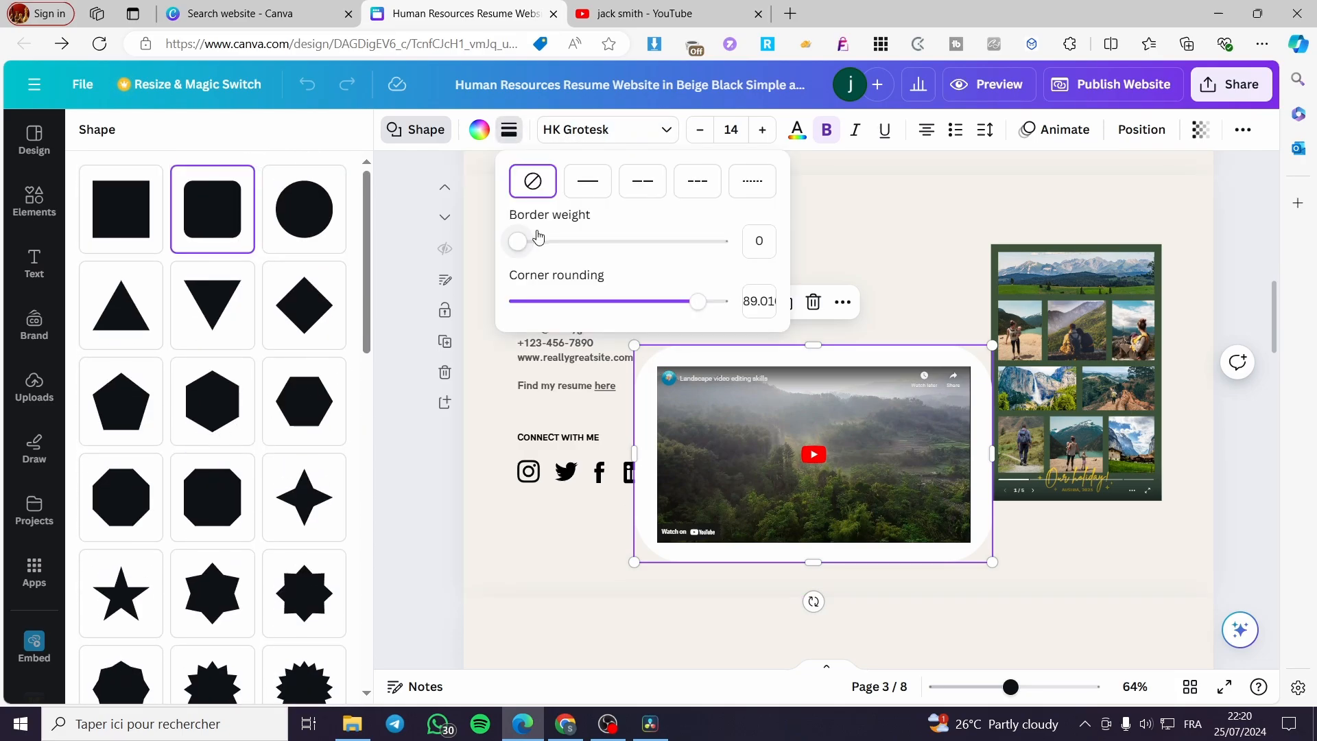
left_click(616, 181)
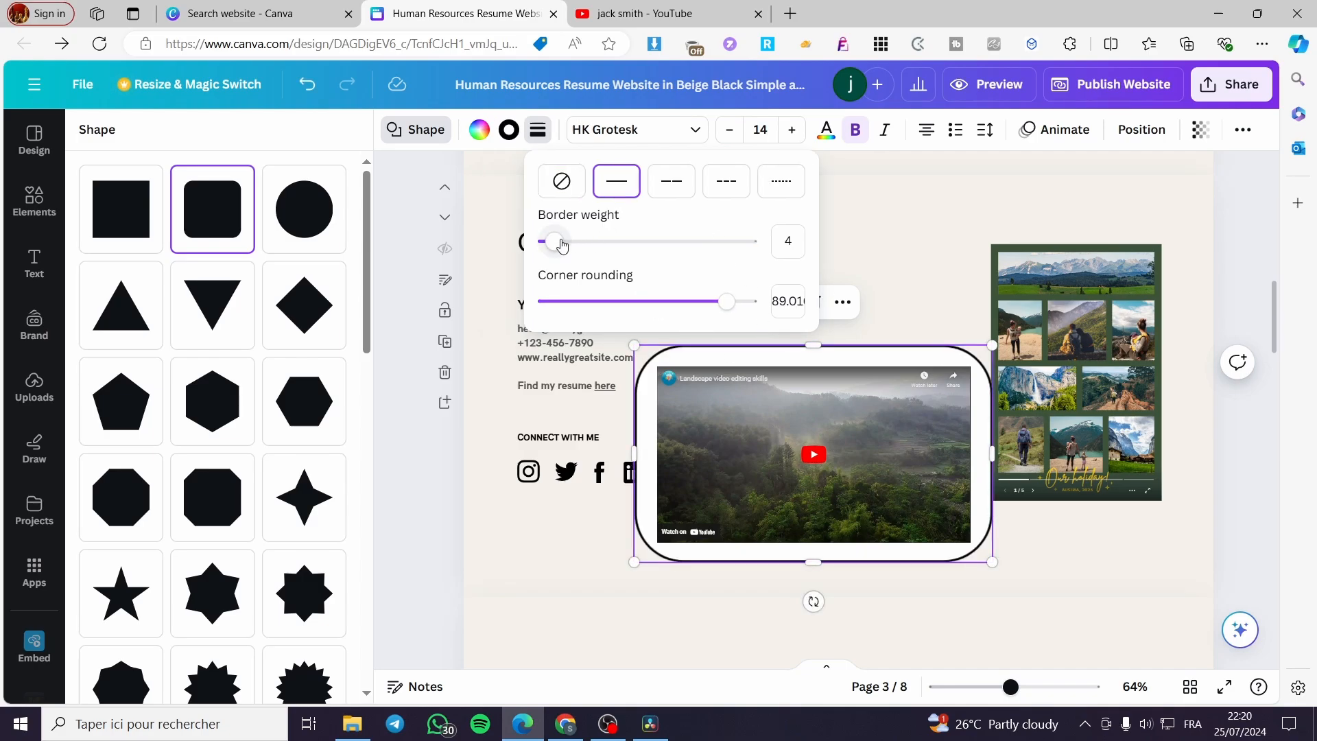
left_click_drag(550, 242, 581, 243)
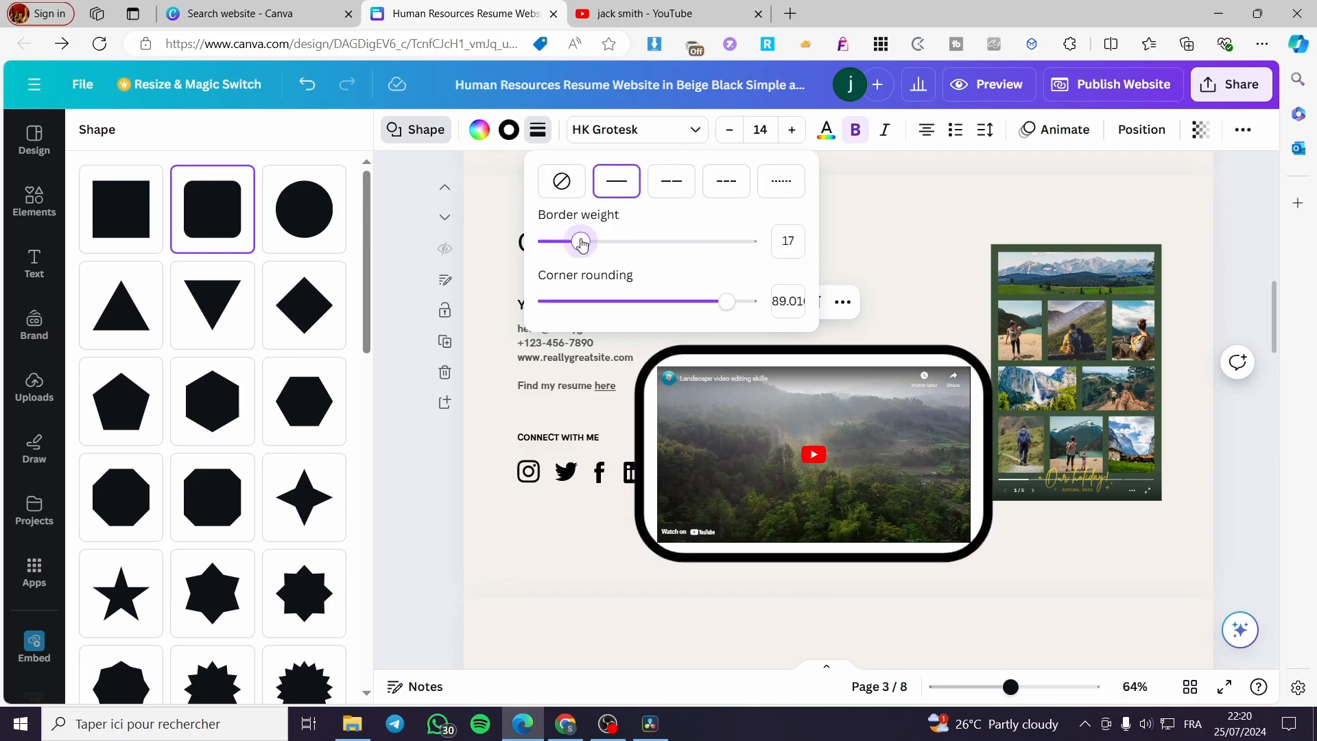
left_click_drag(596, 242, 567, 242)
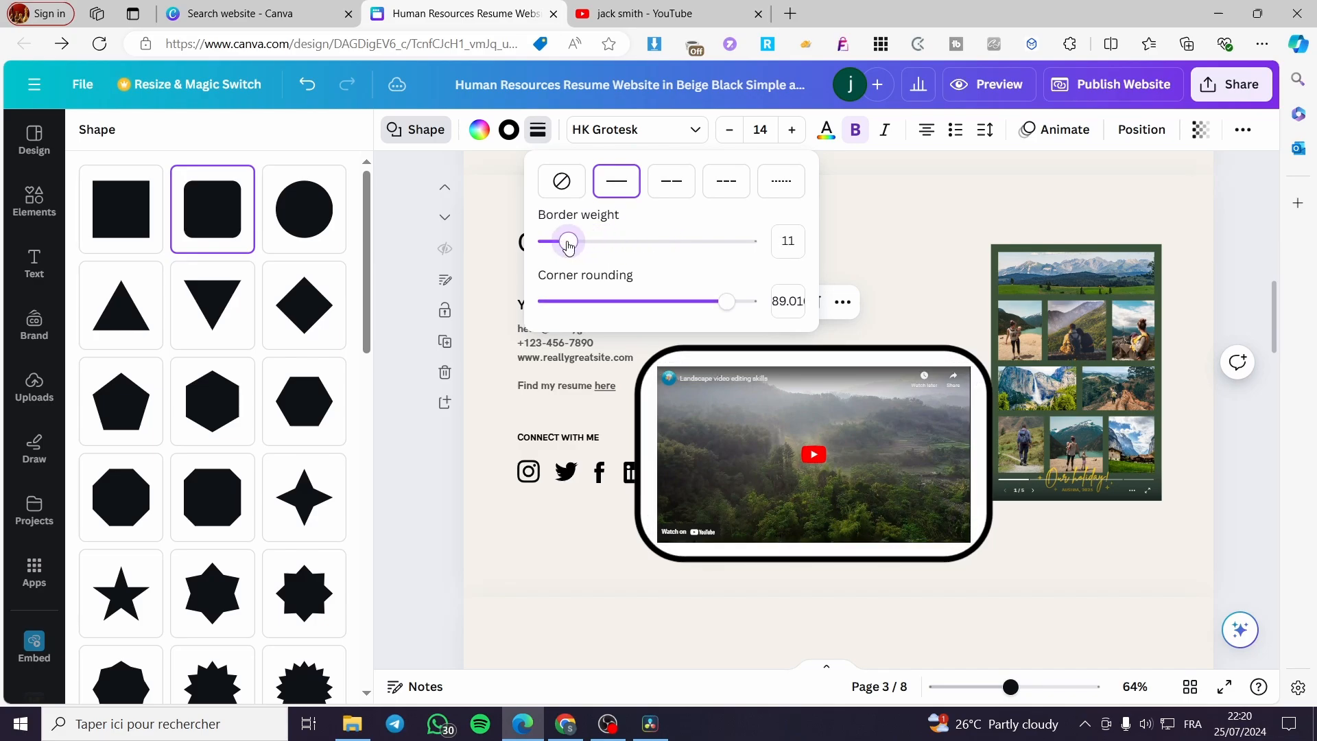
left_click_drag(605, 240, 560, 241)
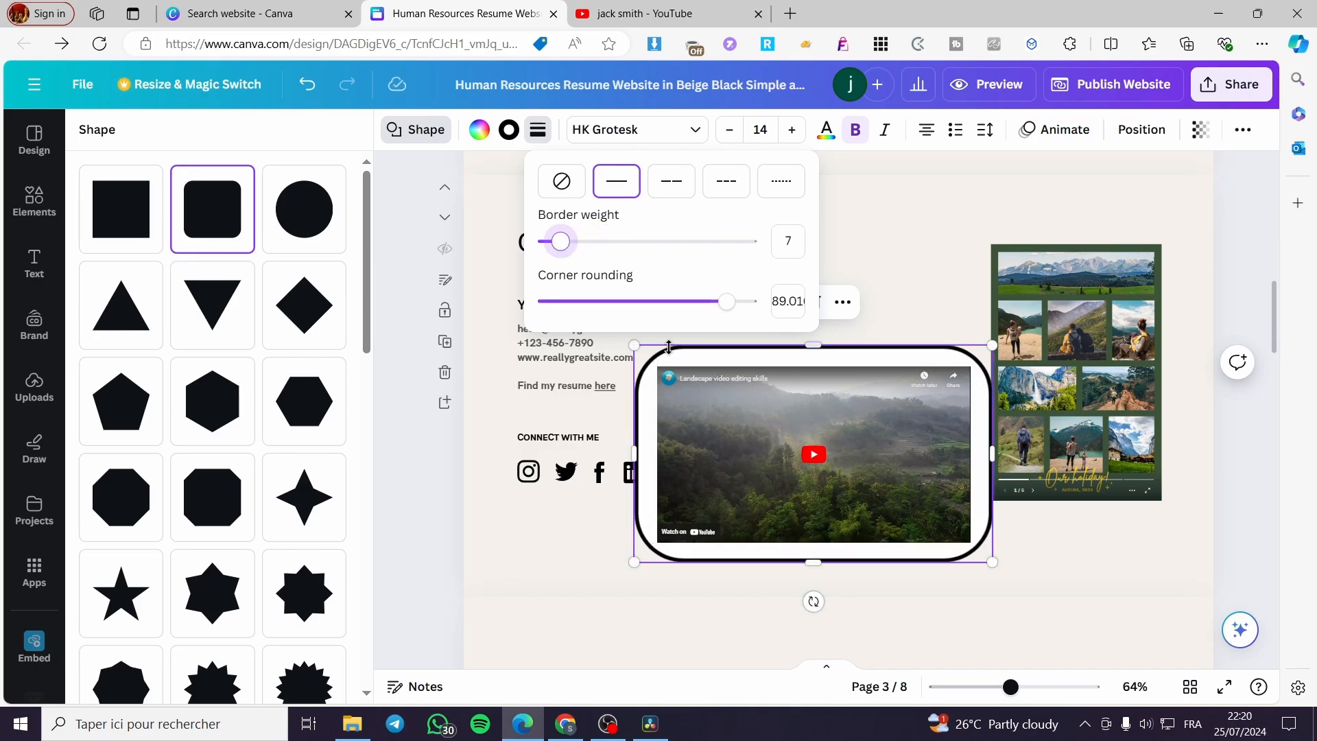
mouse_move(127, 222)
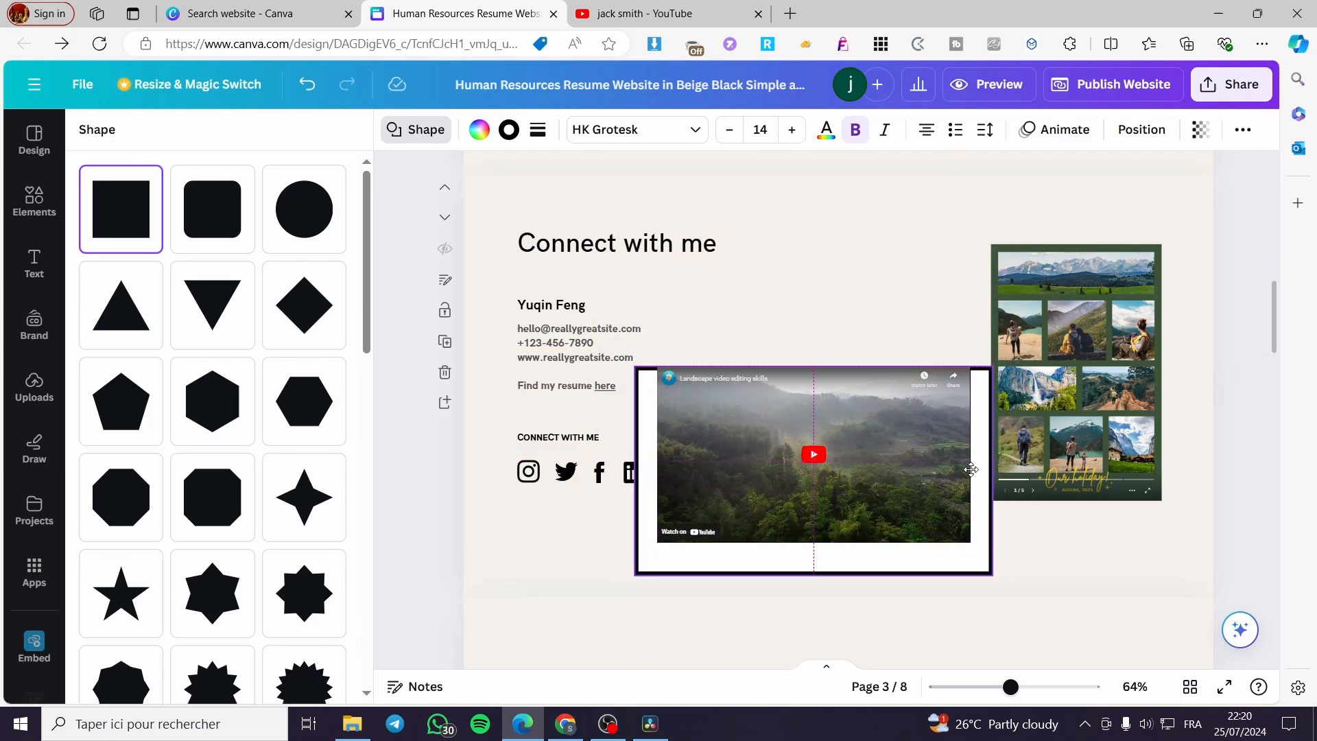
Shrink the bordered box to the video's width and height, then center the video inside.
left_click_drag(970, 469, 989, 553)
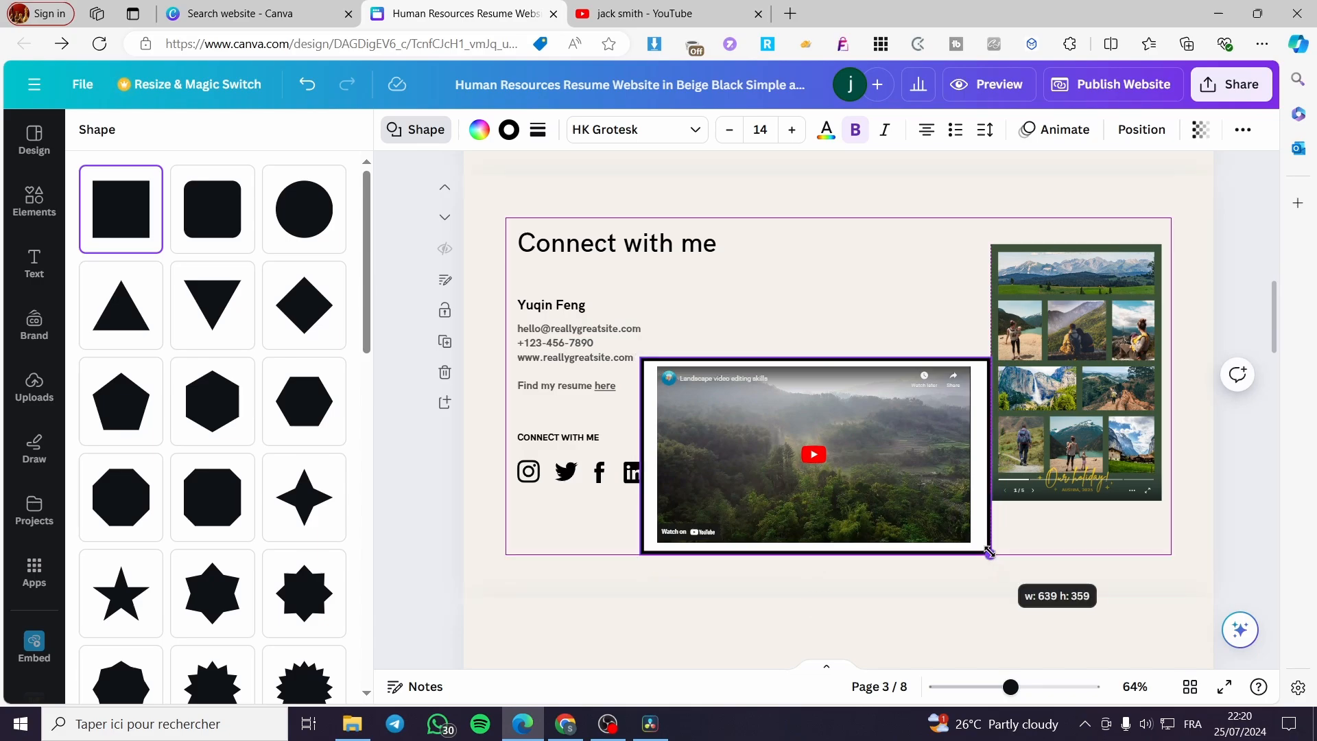
left_click_drag(989, 552, 977, 546)
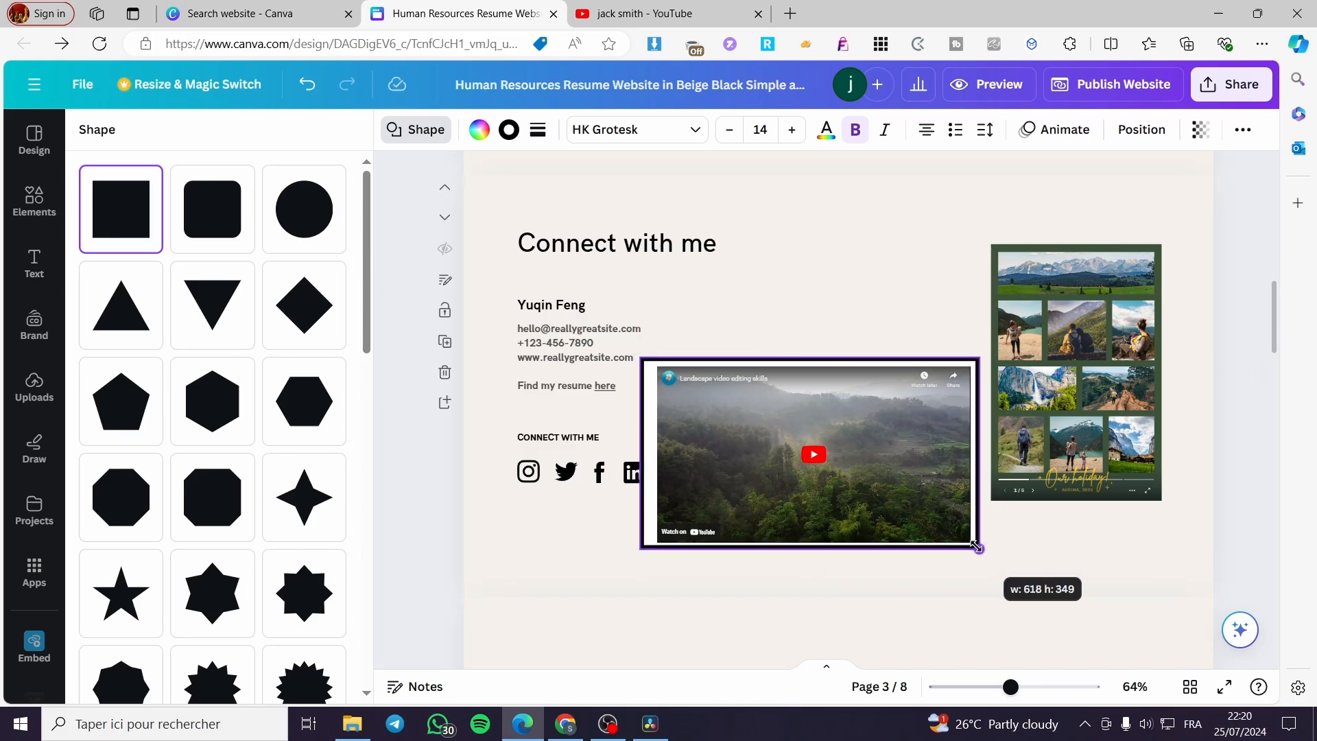
left_click_drag(977, 546, 974, 544)
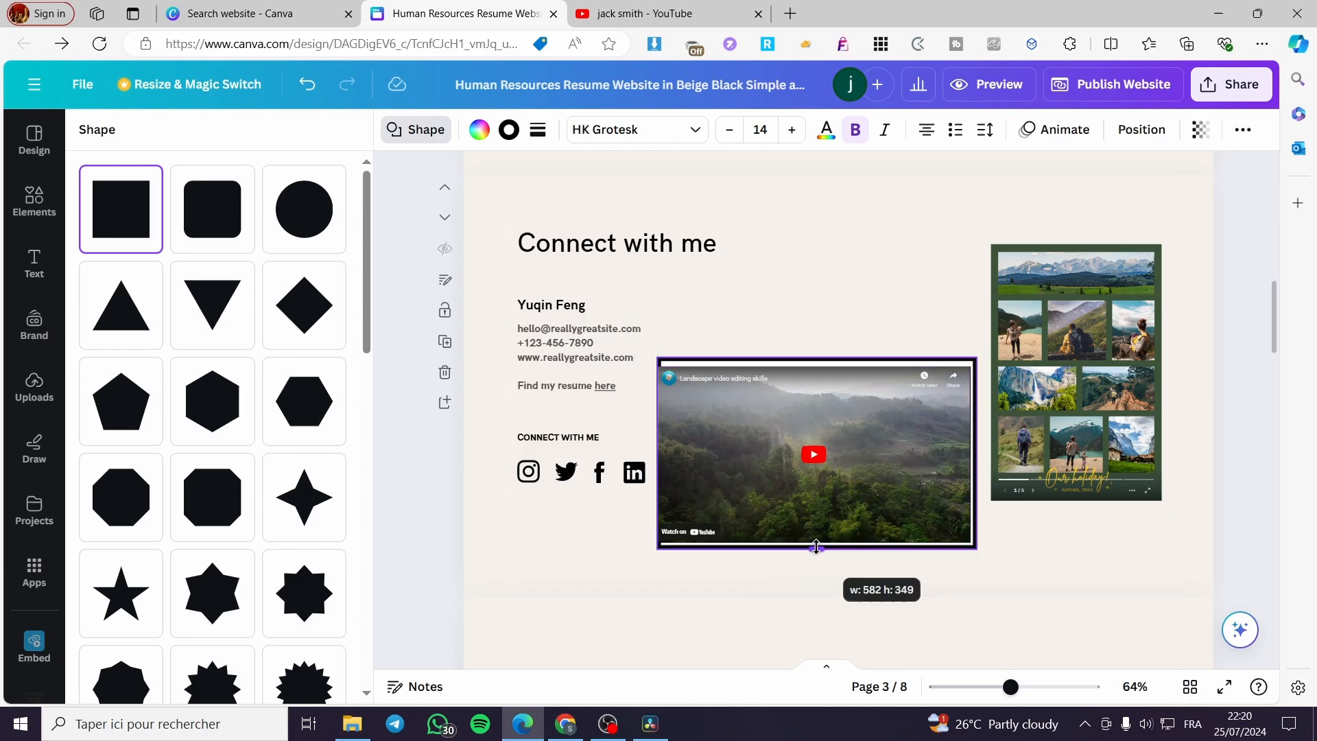
left_click_drag(816, 547, 816, 550)
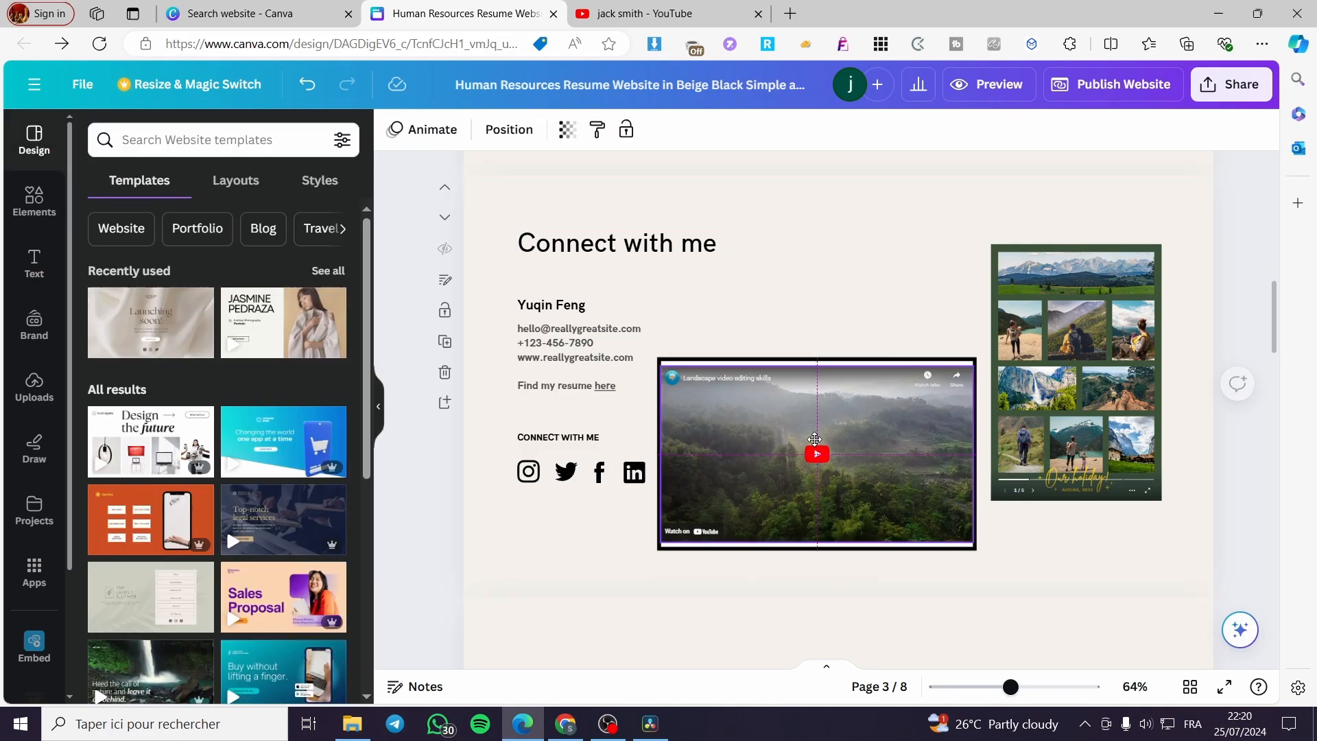
left_click(815, 452)
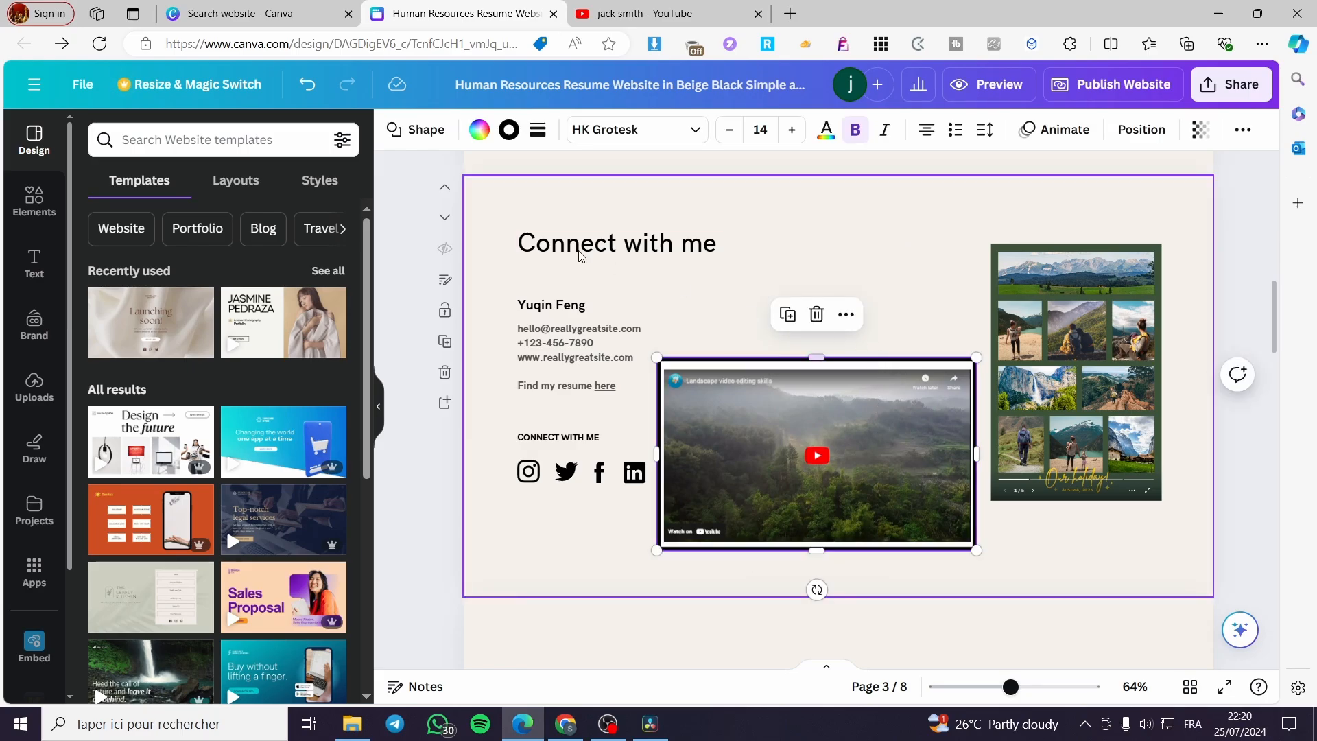
Change the box's border colour to red and bring up the design's Share options.
left_click(507, 130)
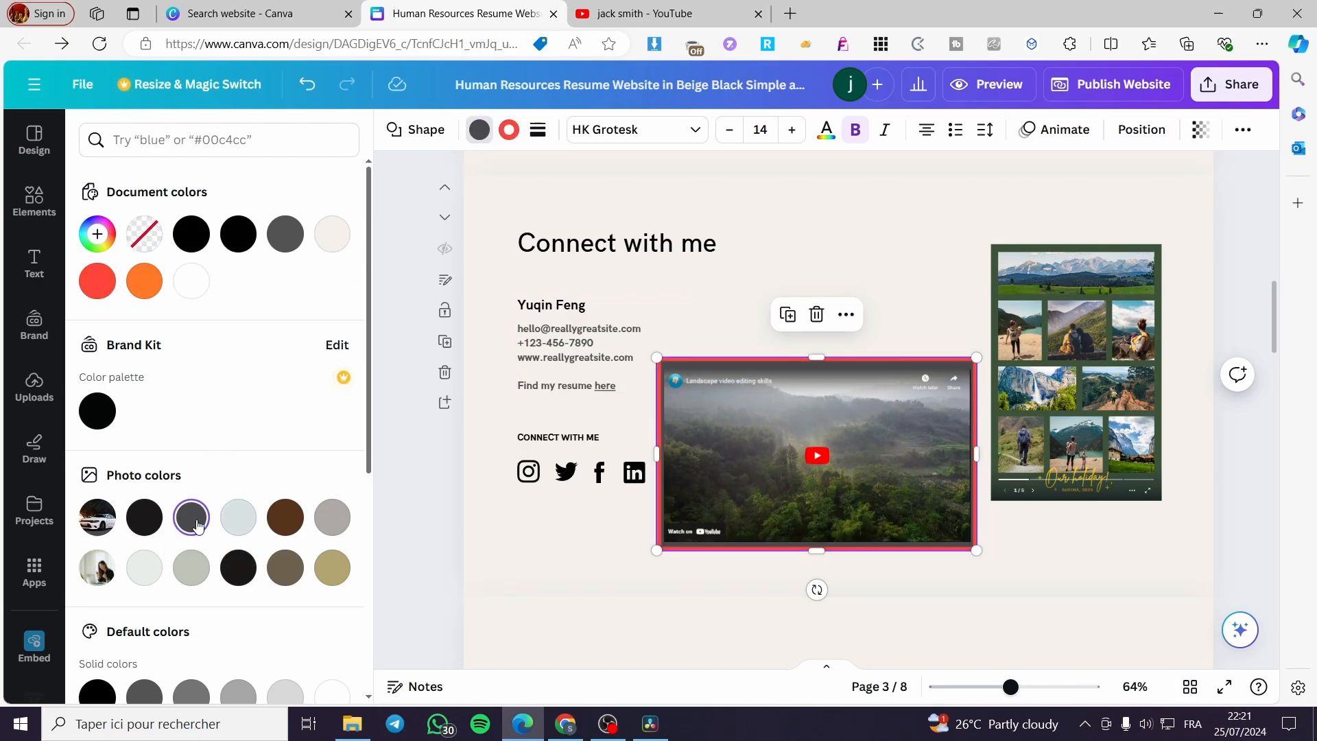
left_click(285, 517)
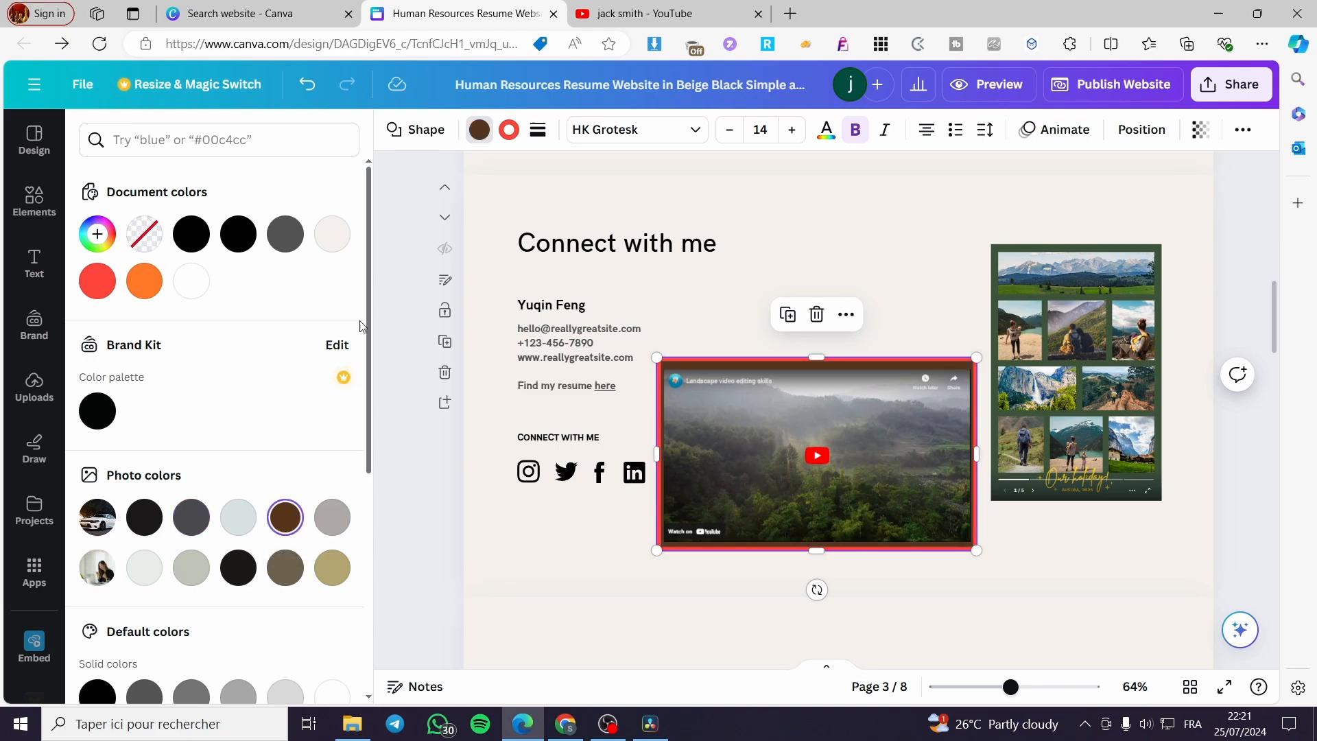
scroll("down", 3)
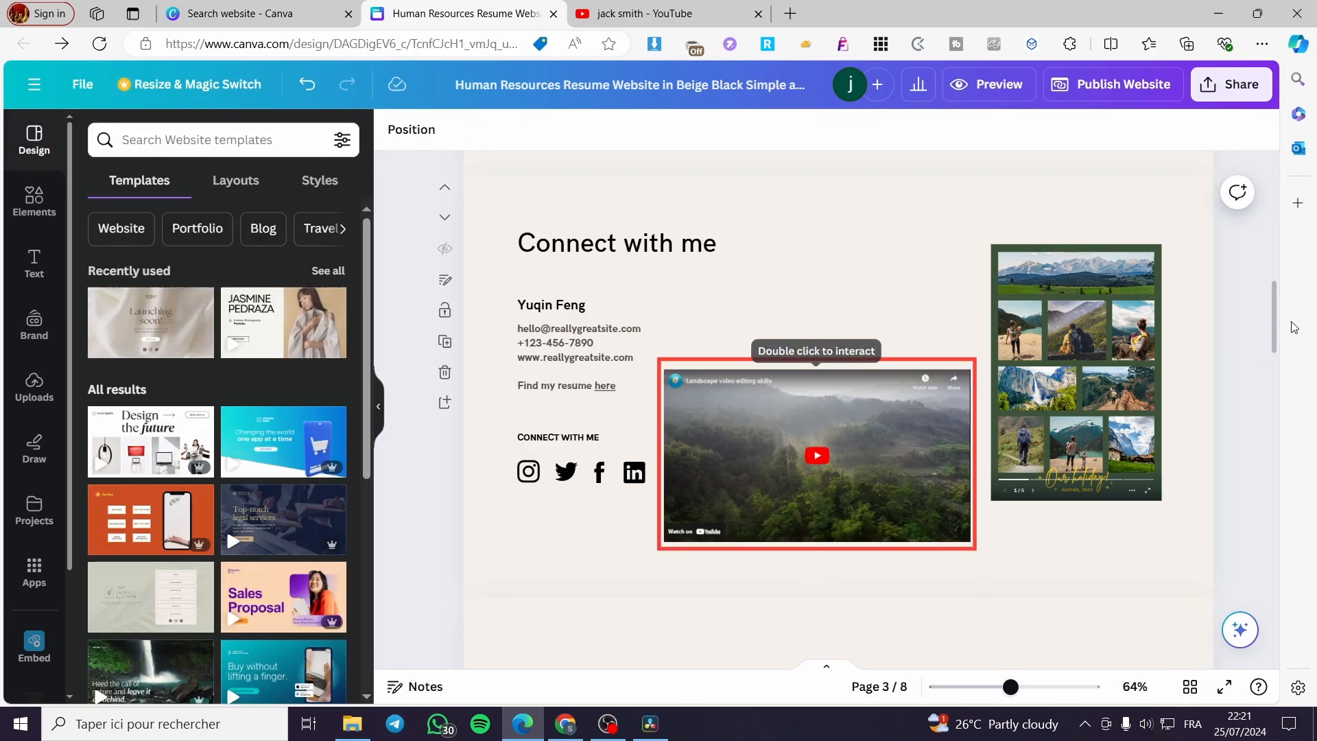
left_click(1231, 84)
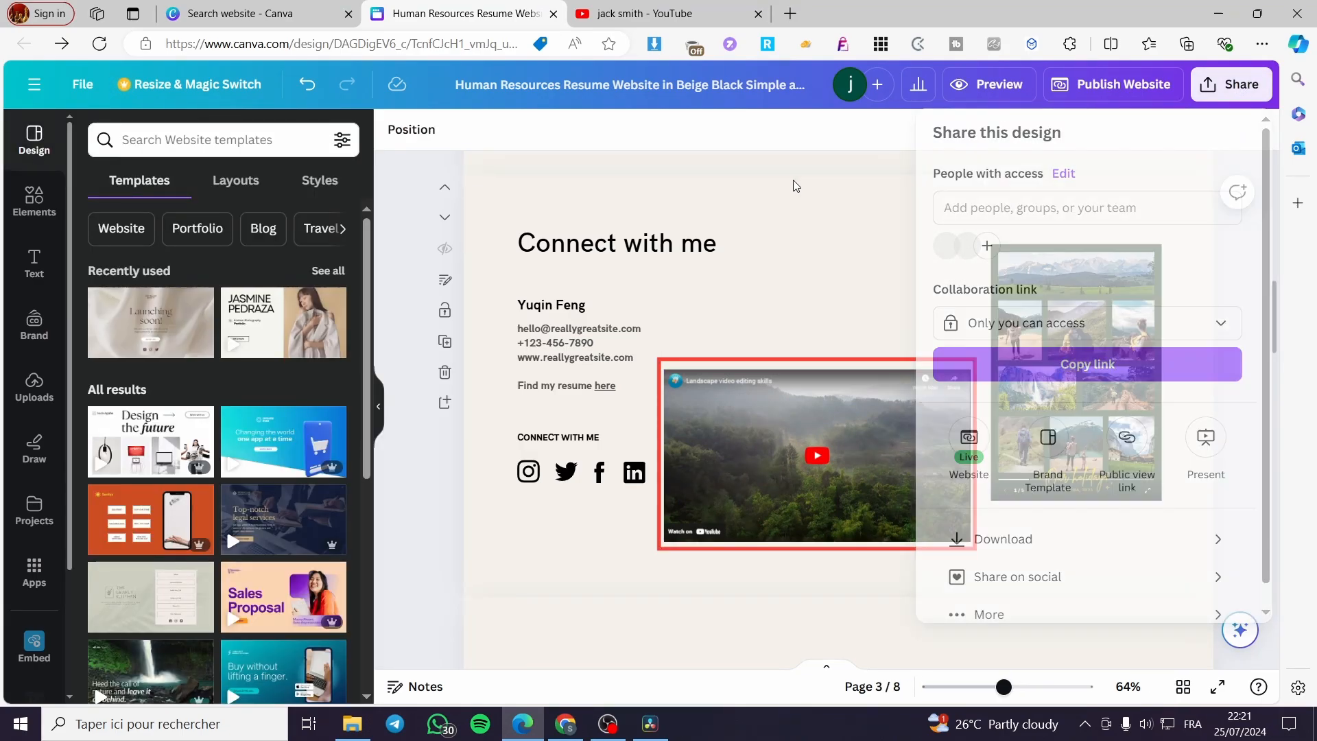
Republish the Canva website and view the live site in a new tab.
left_click(1112, 84)
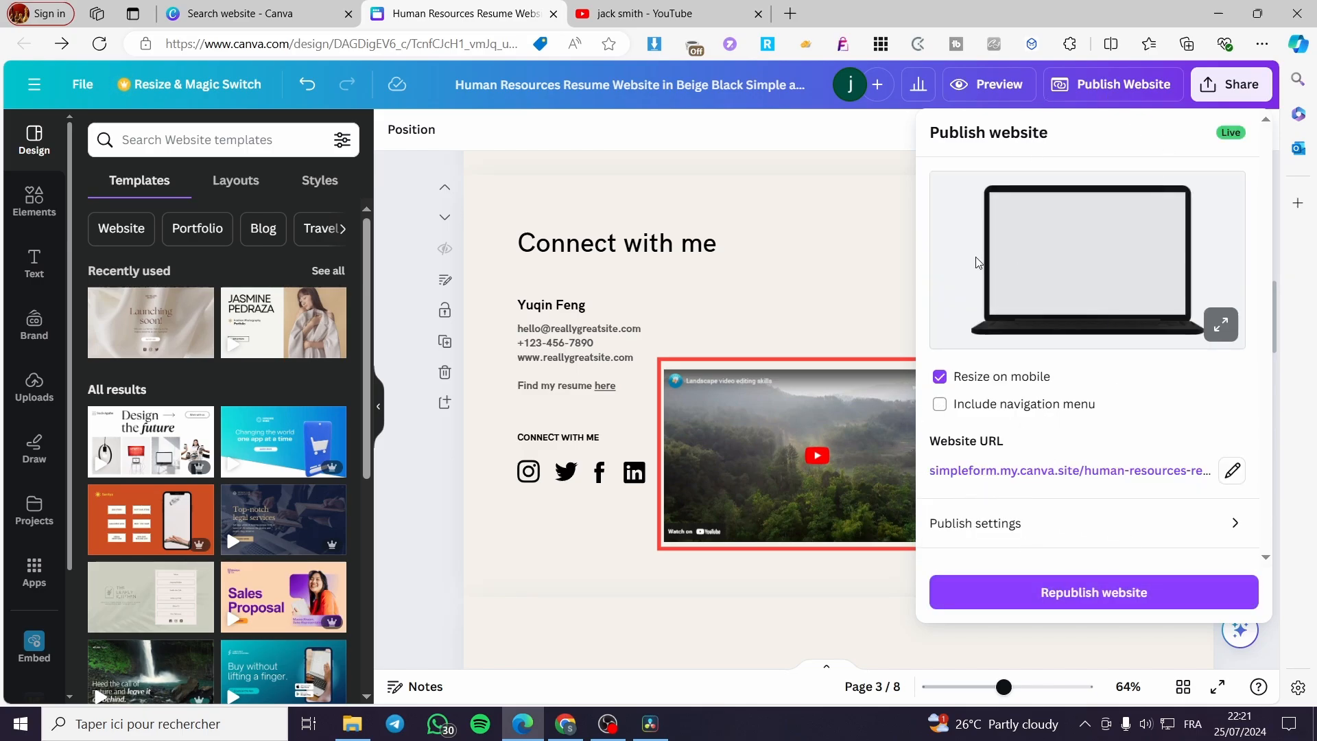
left_click(1092, 592)
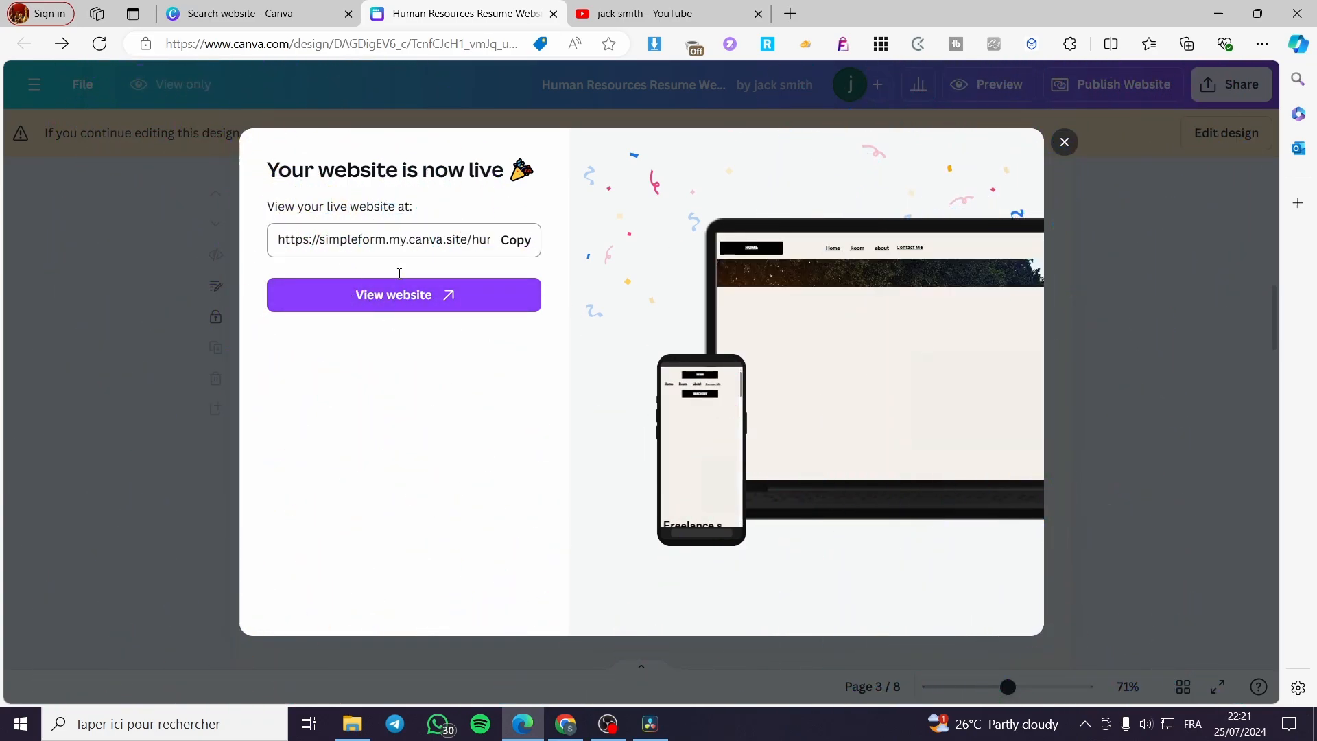
left_click(404, 295)
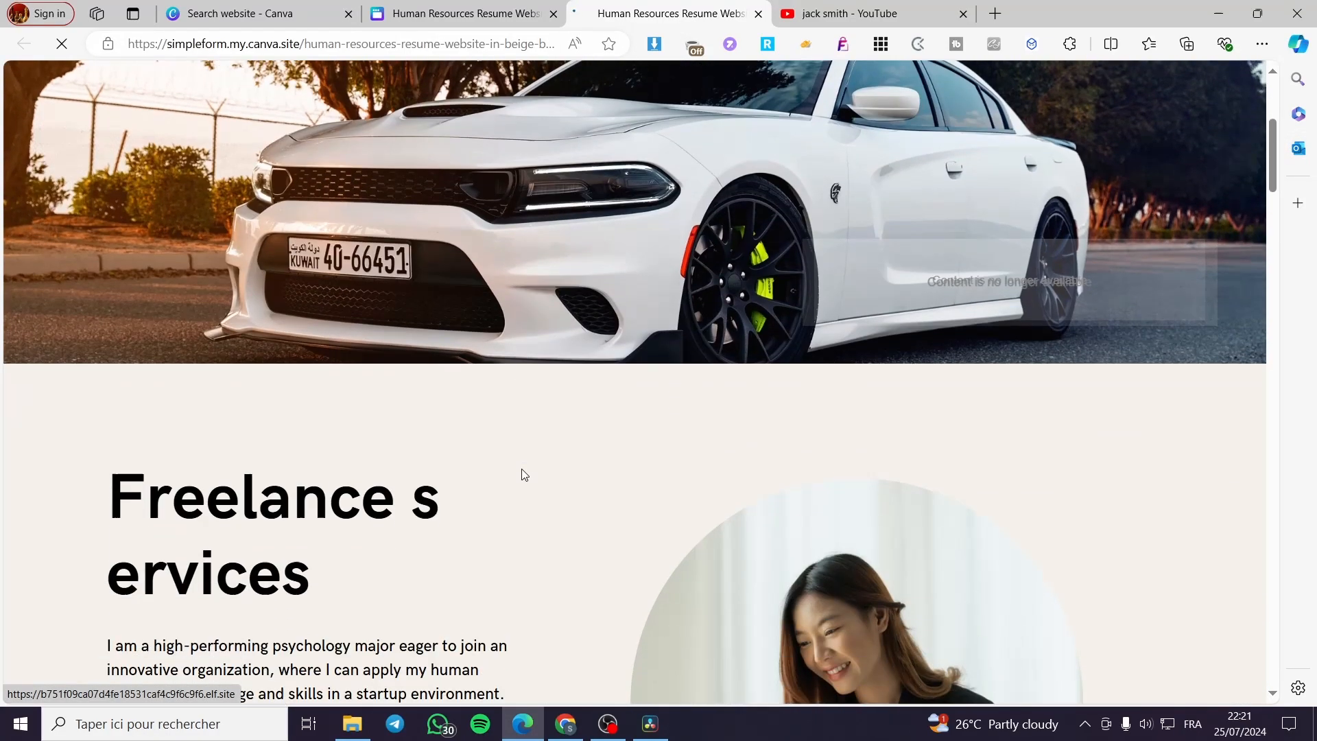
Scroll to the Connect with me section and play the red-framed YouTube video.
scroll("down", 3)
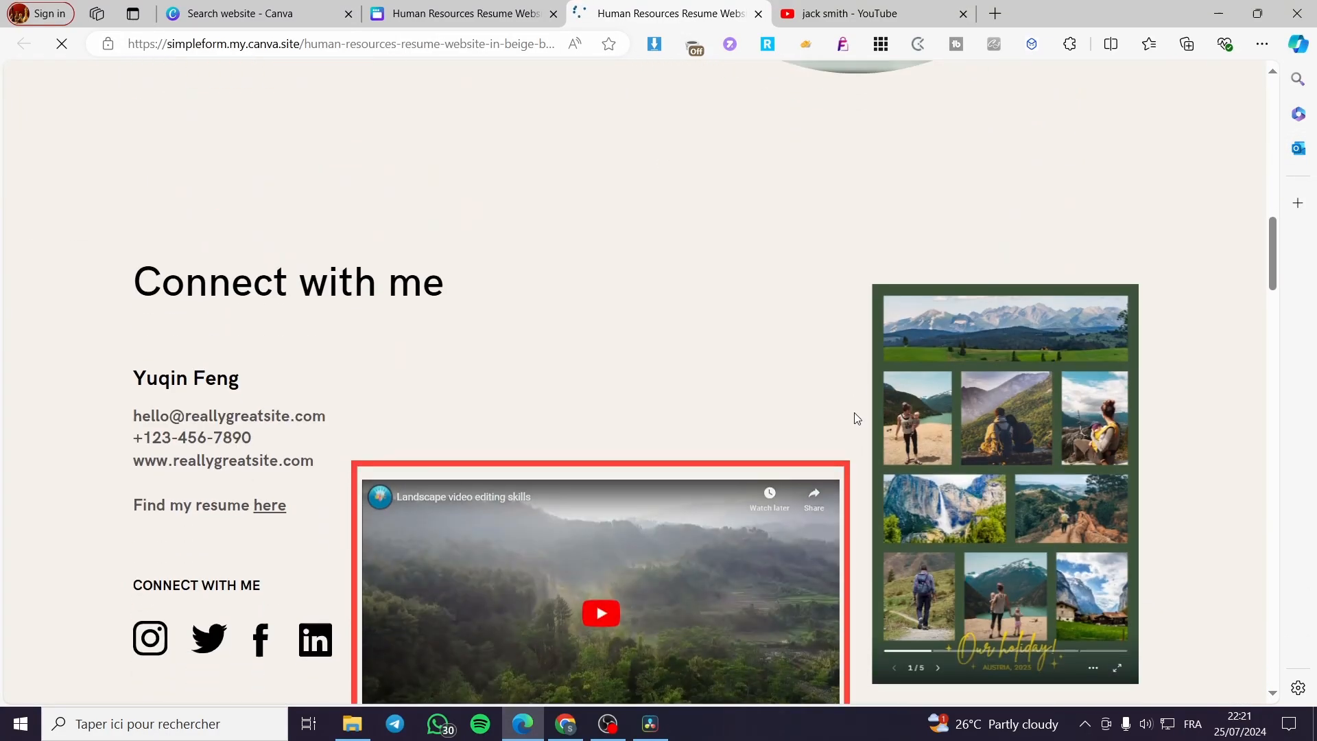
scroll("down", 3)
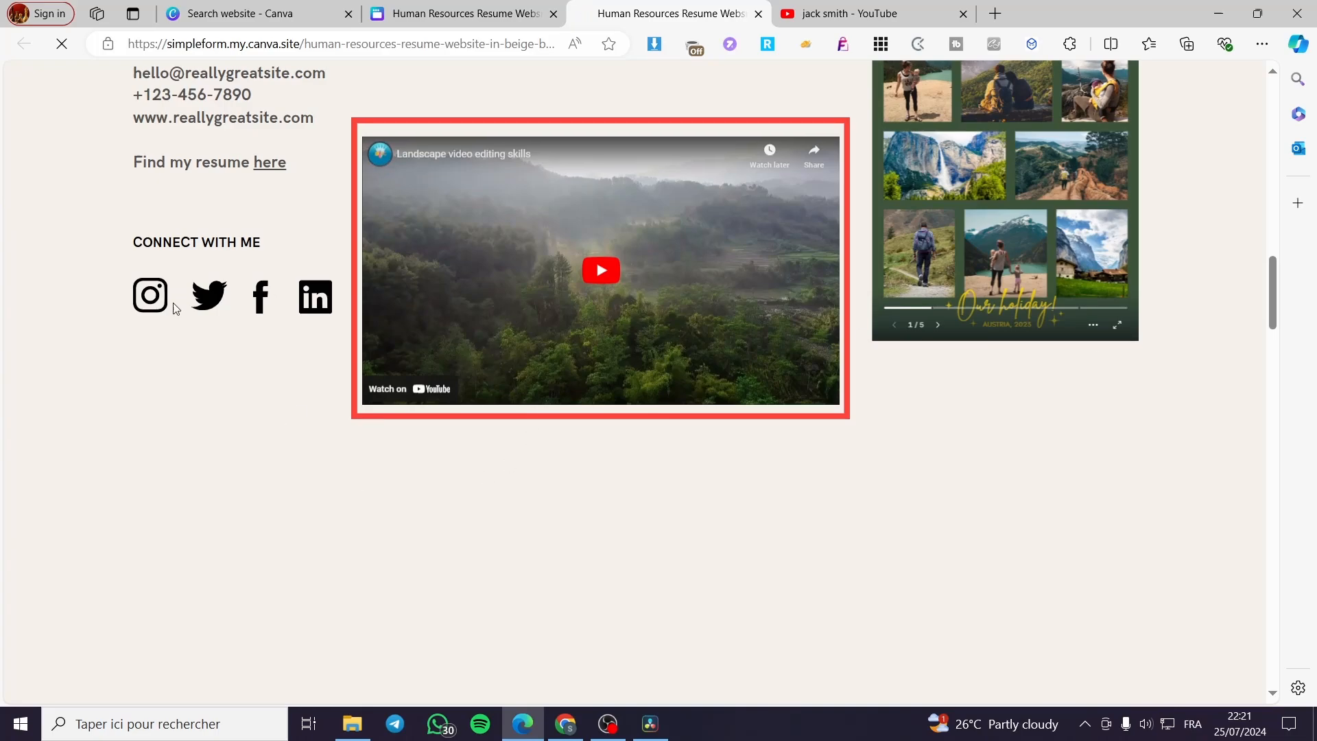
left_click(601, 270)
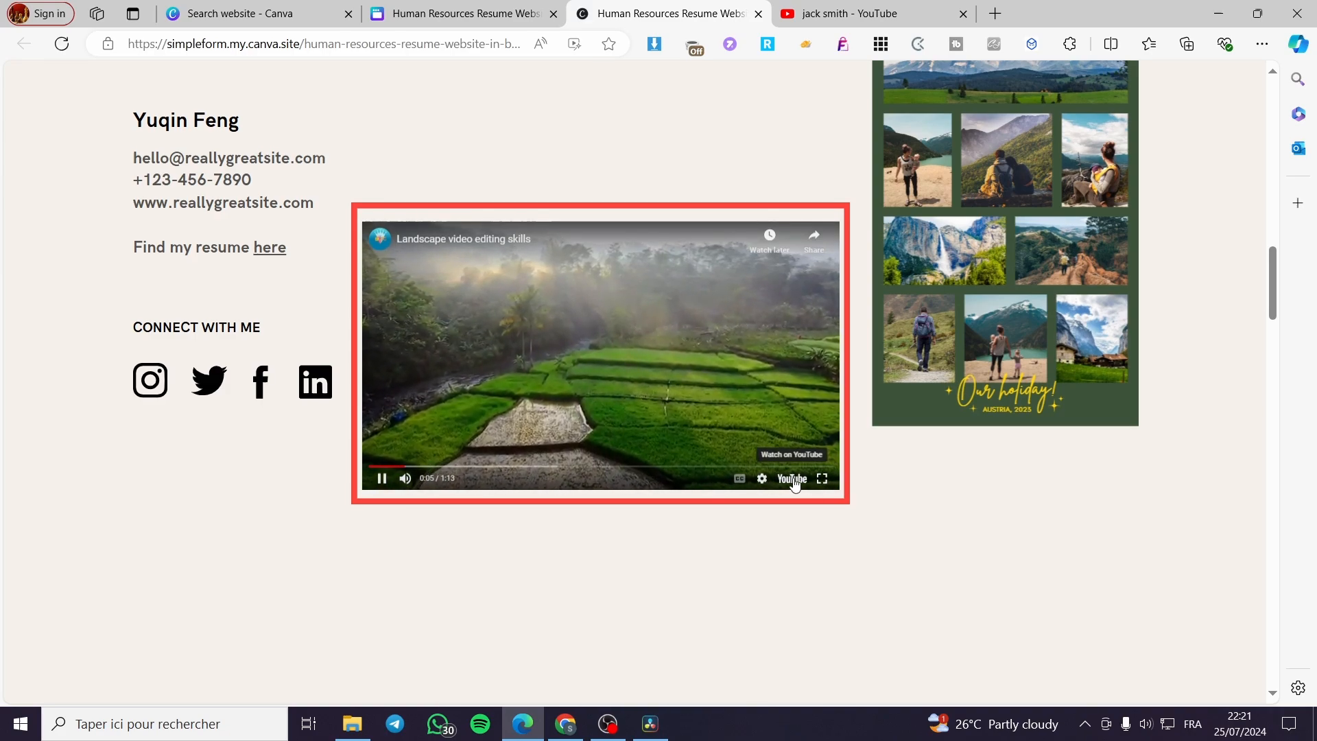
mouse_move(790, 479)
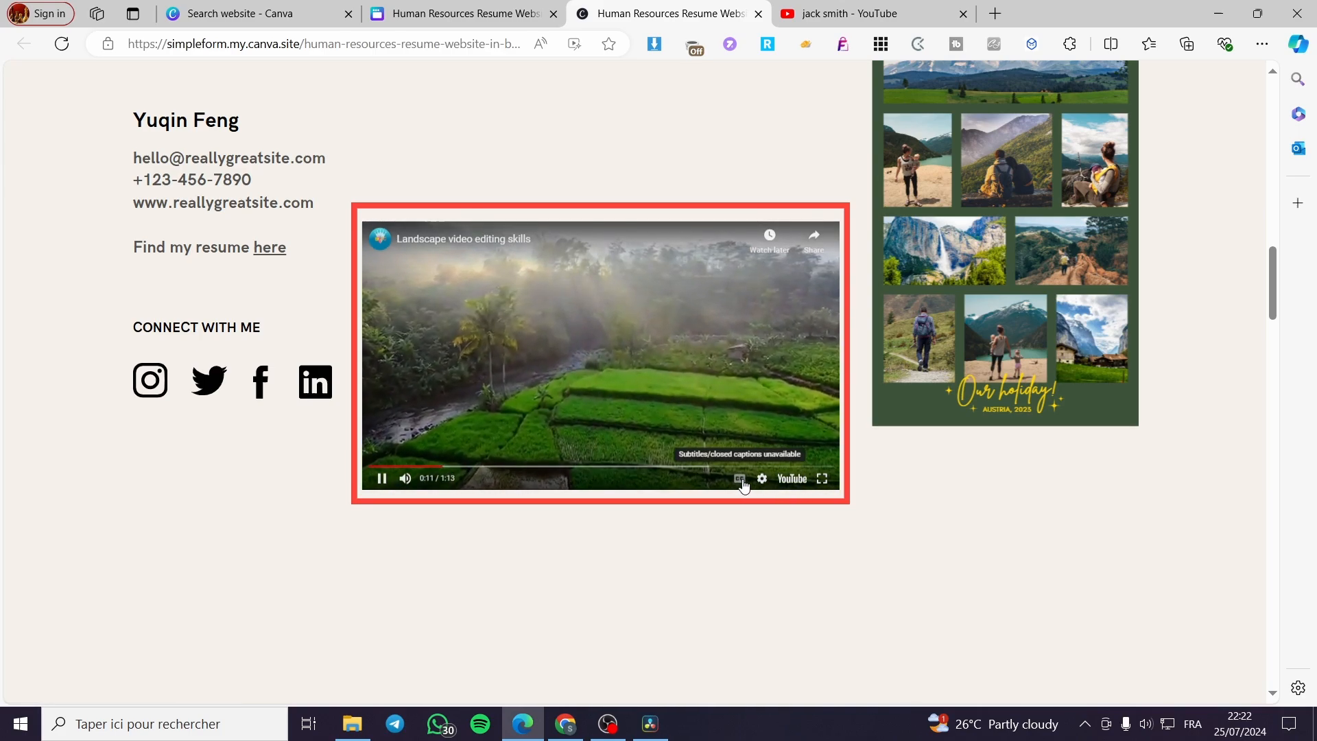
mouse_move(405, 479)
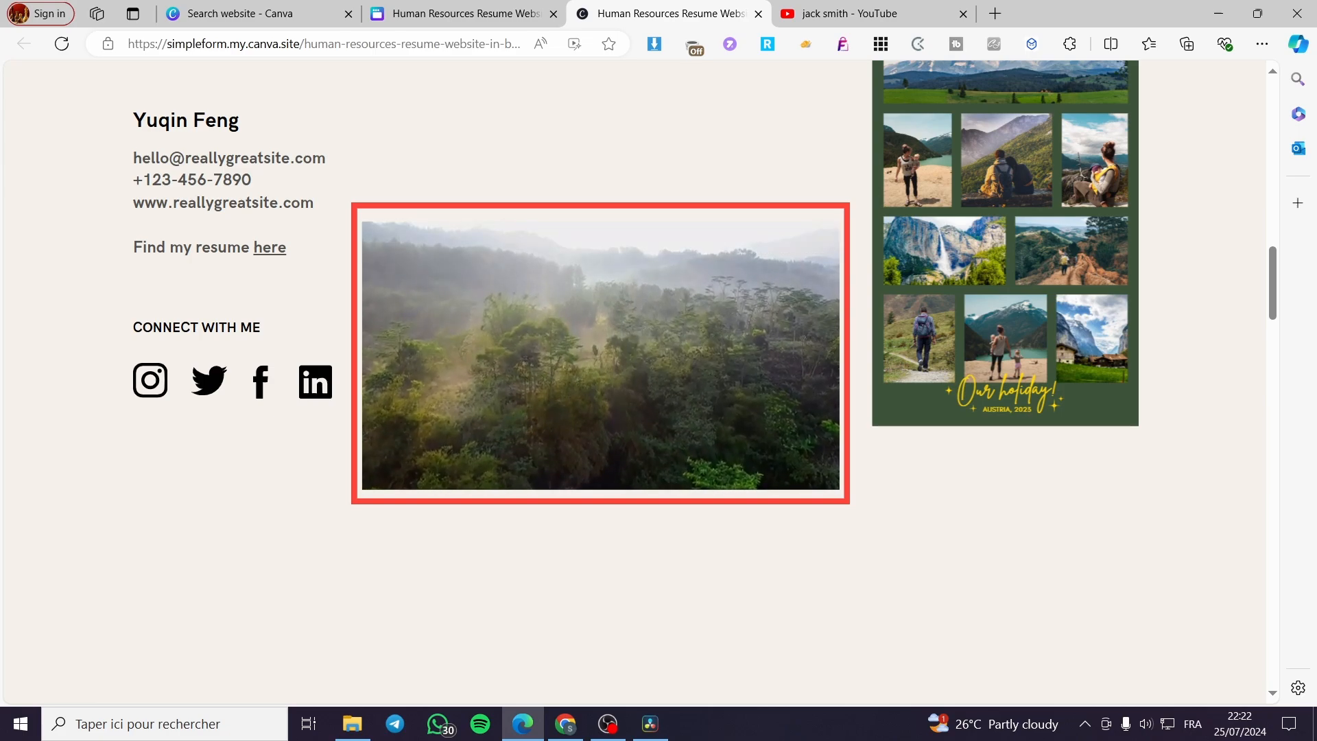
left_click(599, 351)
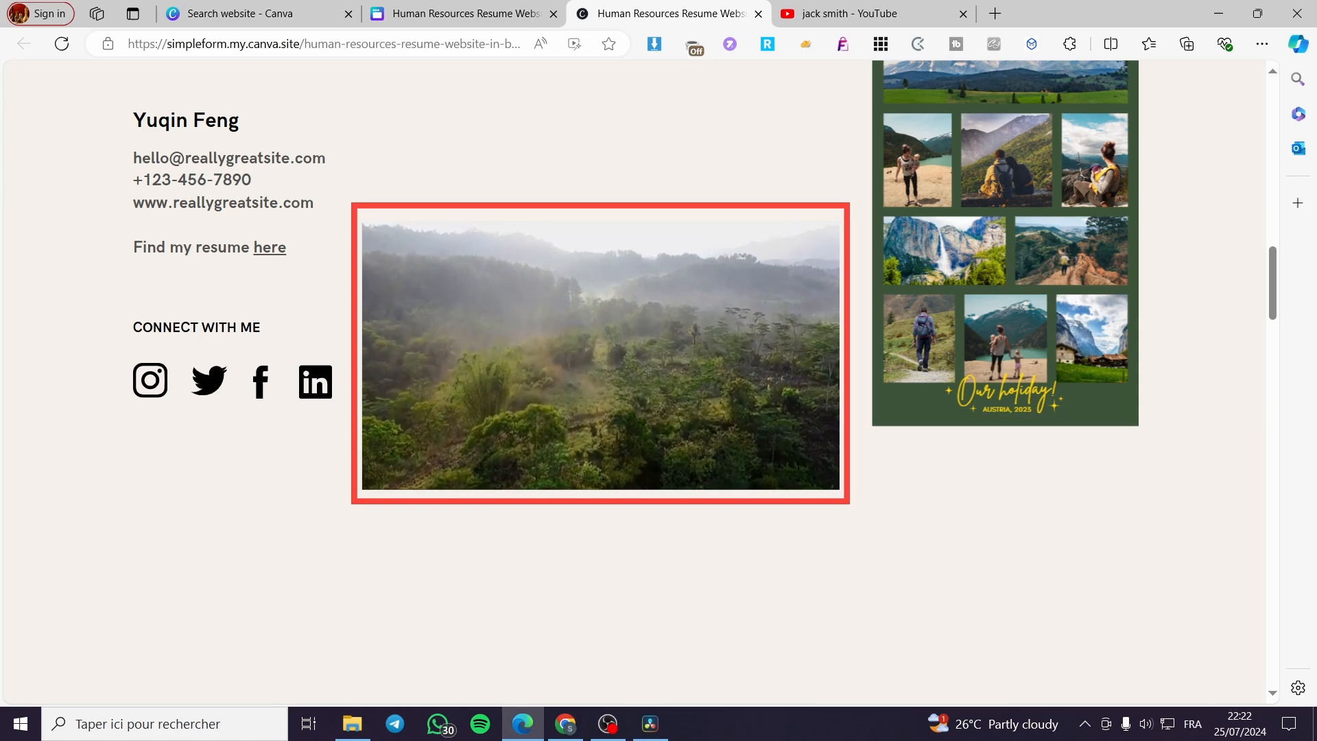
left_click(601, 350)
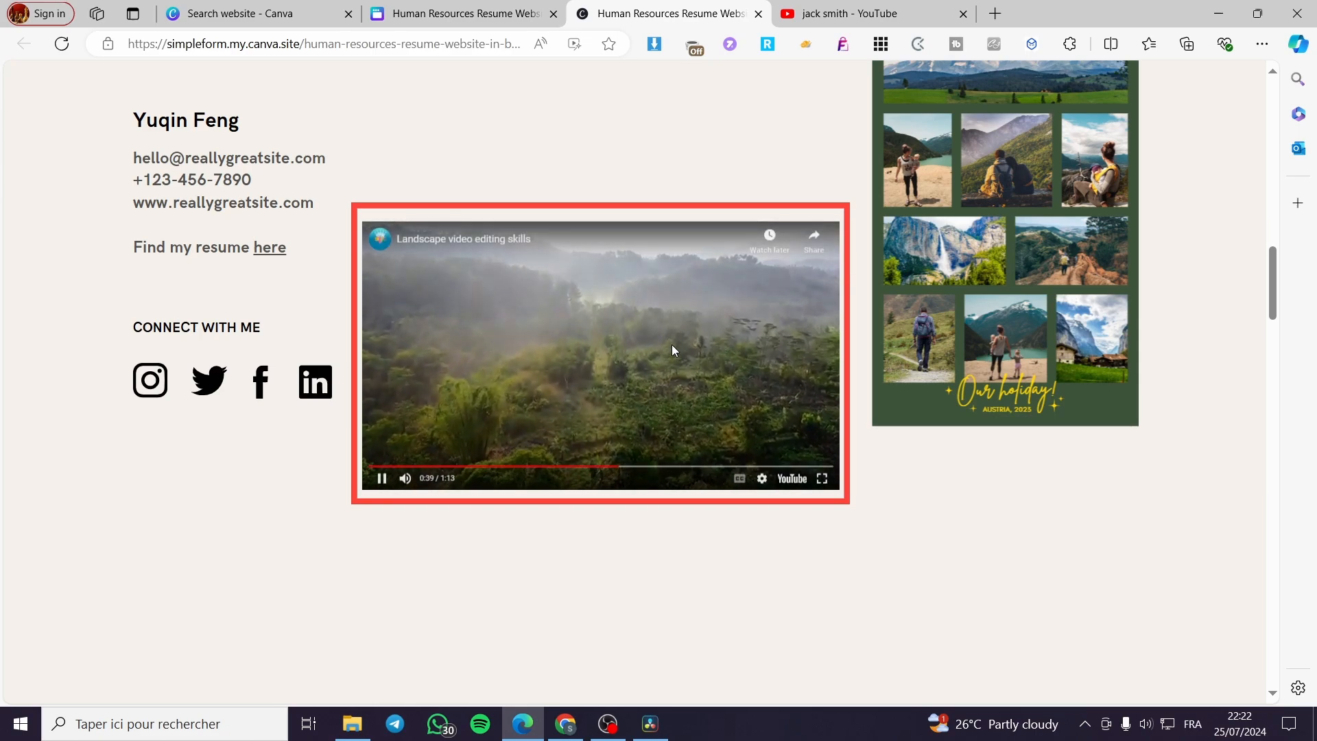